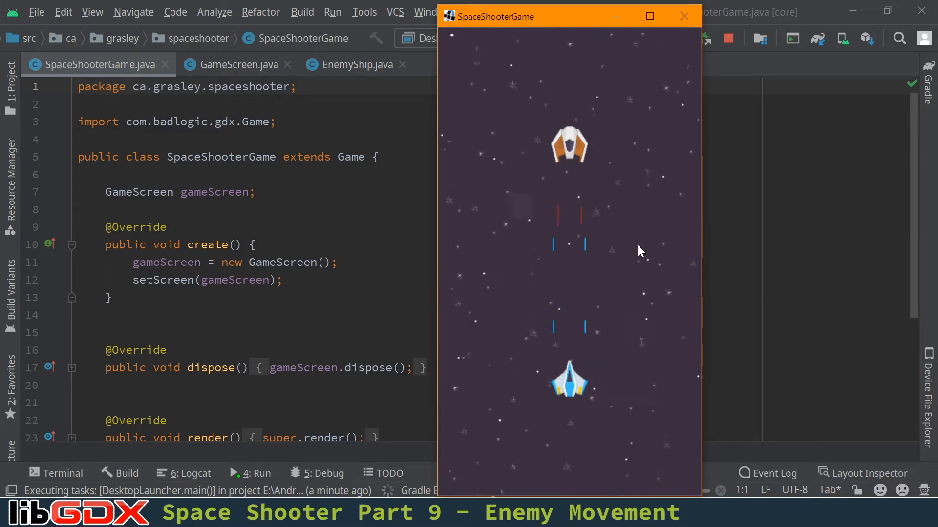
{"action": "mouse_move", "coordinate": [687, 212]}
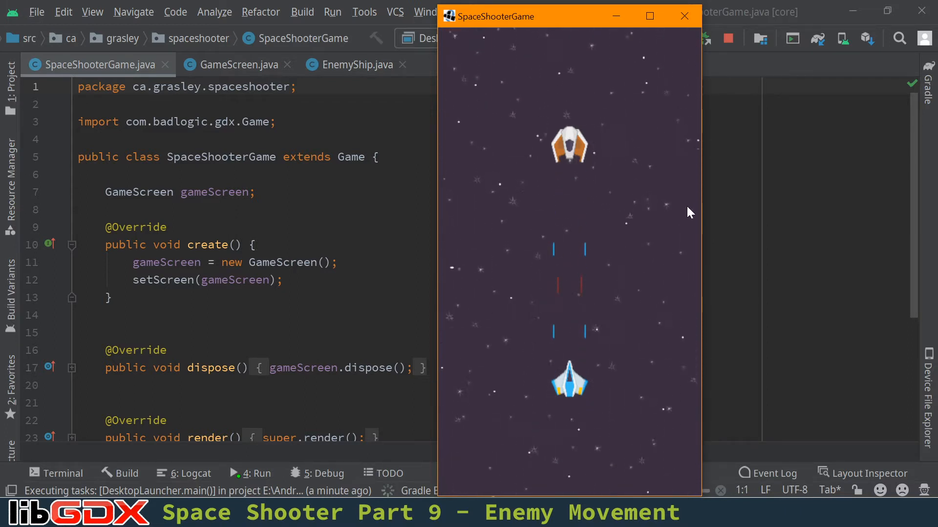
Close the running Space Shooter desktop game window
{"action": "left_click", "coordinate": [685, 15]}
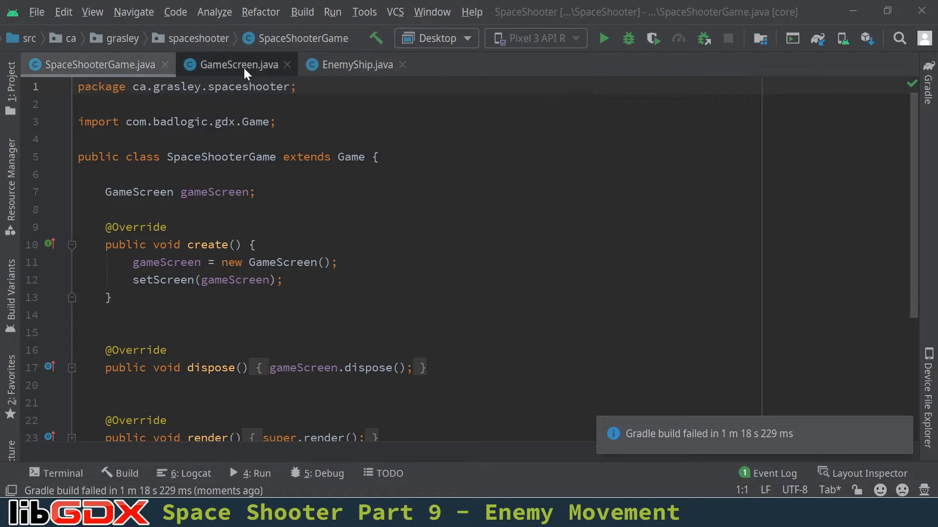
{"action": "mouse_move", "coordinate": [238, 65]}
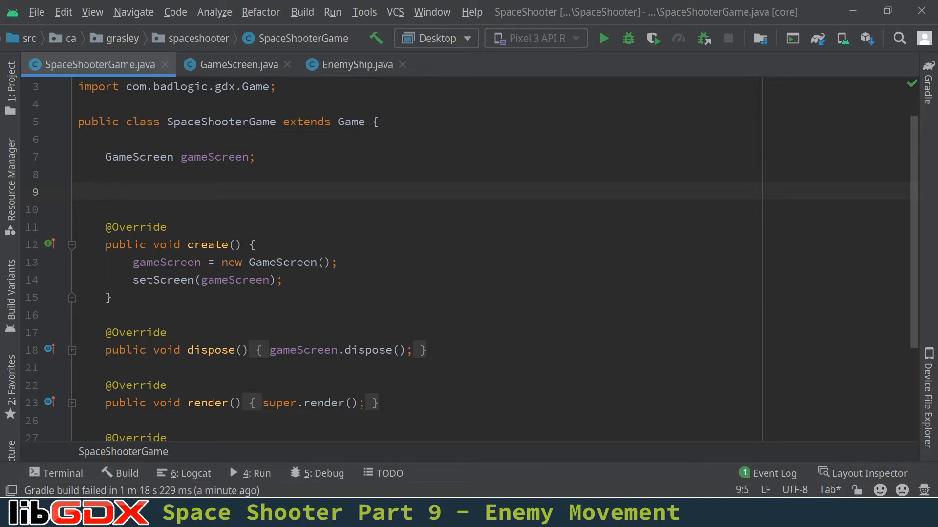
Declare 'public static Random random = new Random();' in SpaceShooterGame, importing java.util.Random
{"action": "type", "text": "Random"}
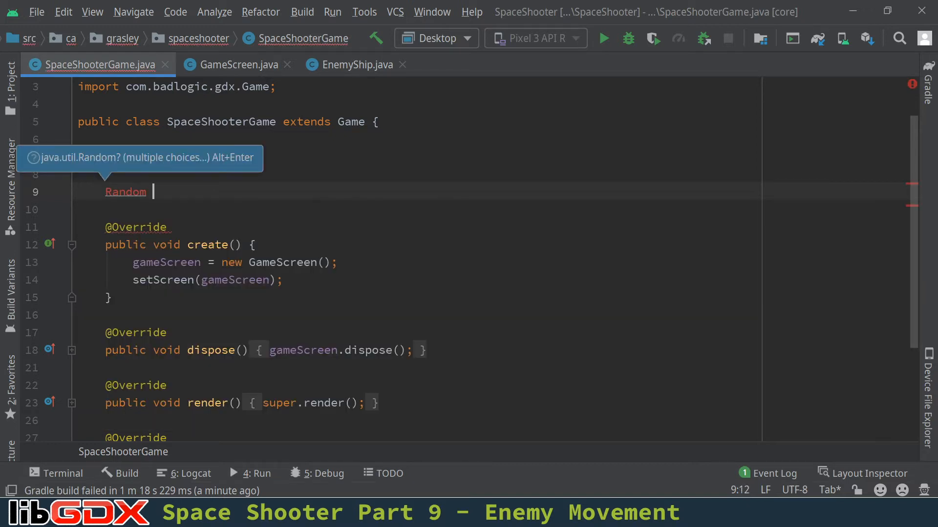
{"action": "type", "text": "random = new Random("}
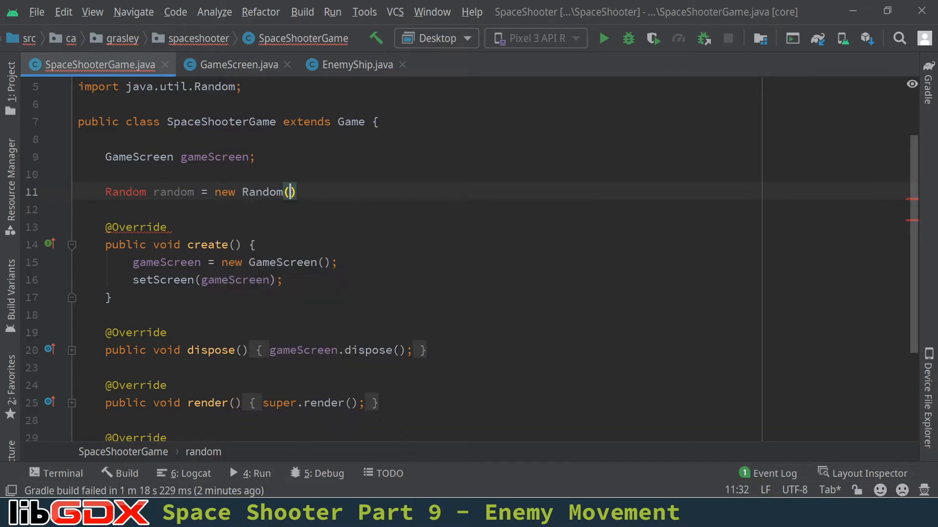
{"action": "type", "text": ";"}
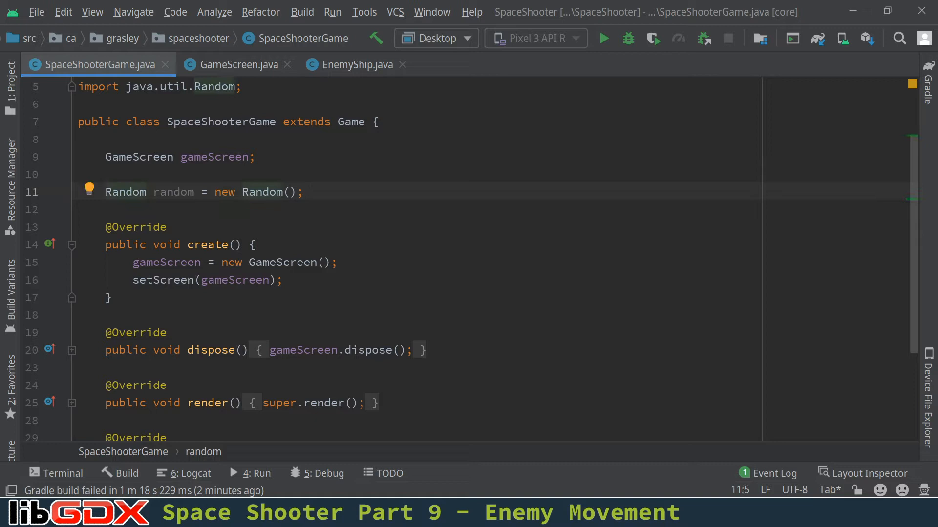
{"action": "type", "text": "public"}
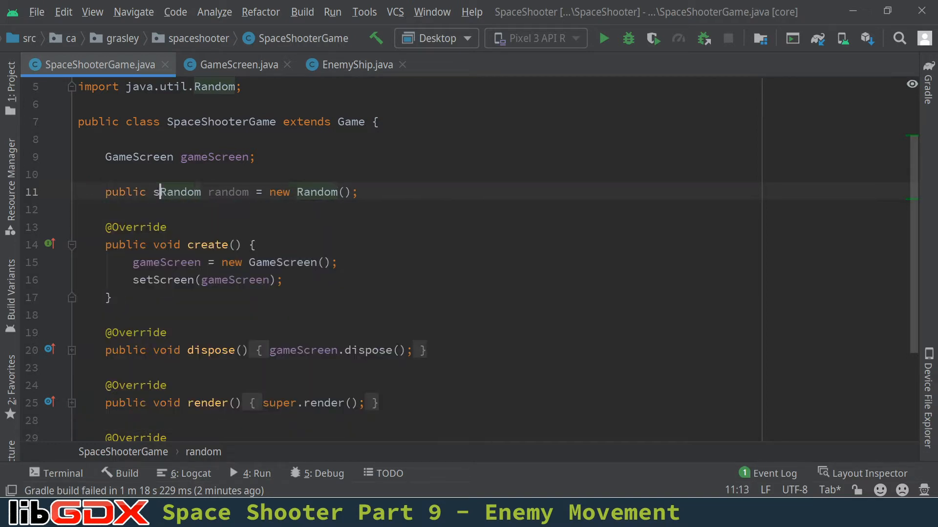
{"action": "type", "text": "static"}
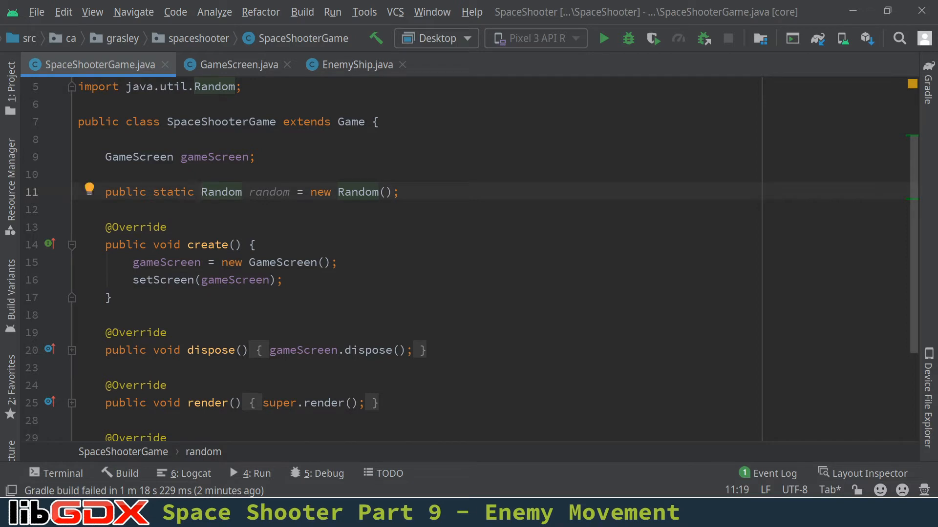
{"action": "left_click", "coordinate": [398, 192]}
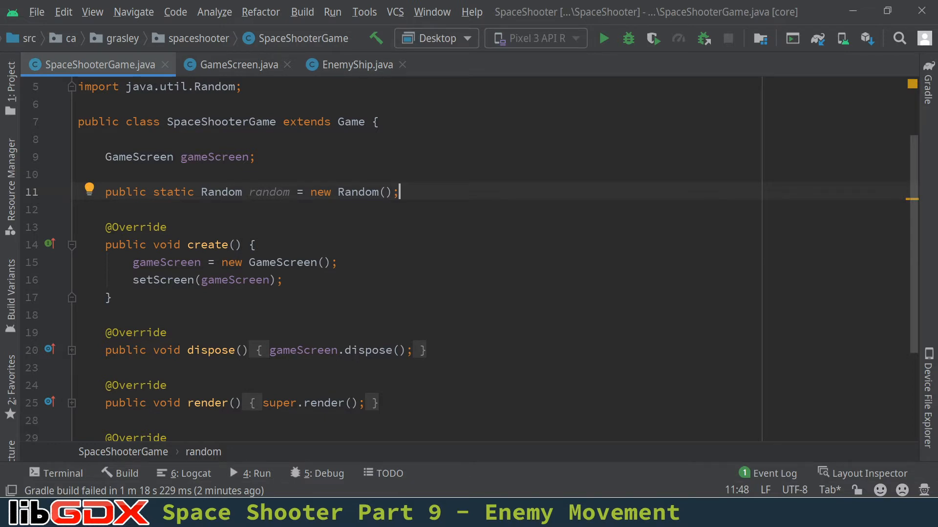
{"action": "double_click", "coordinate": [220, 122]}
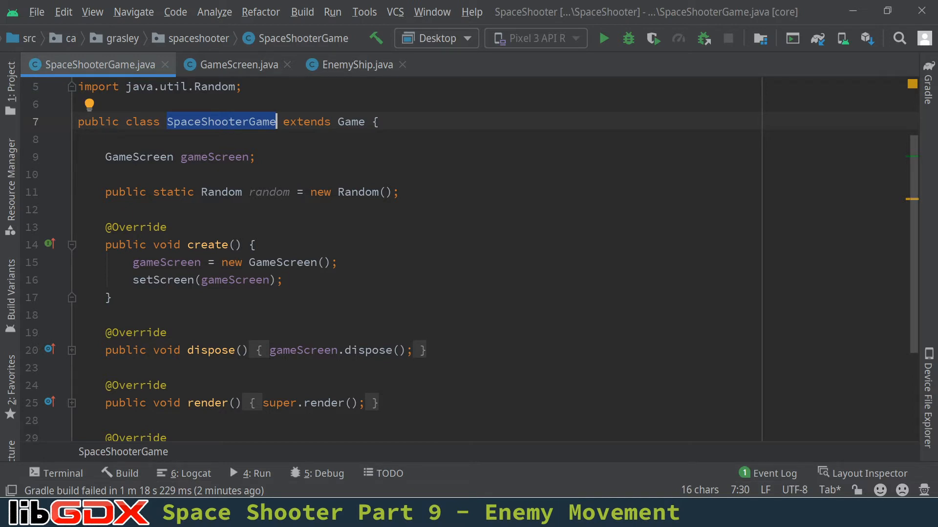
{"action": "left_click", "coordinate": [270, 192]}
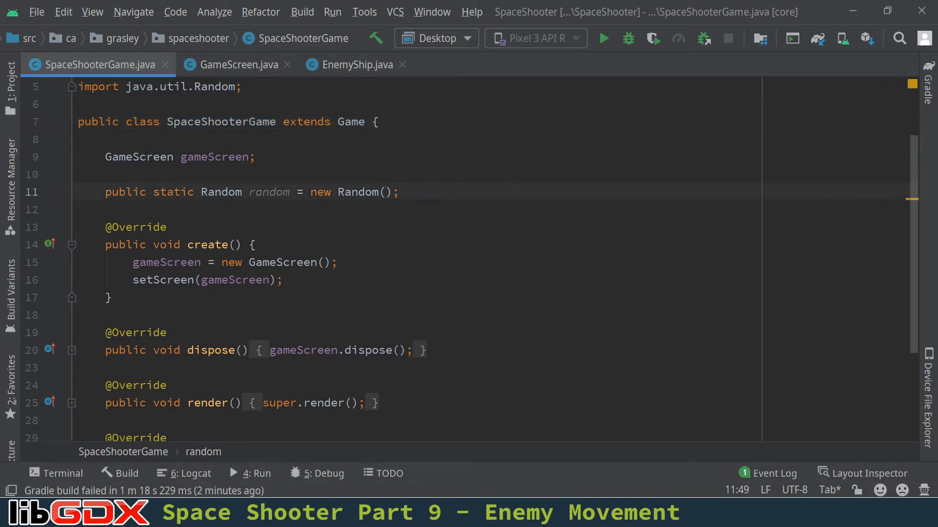
In GameScreen's render, add a moveEnemies(deltaTime) call on the line after detectInput(deltaTime)
{"action": "left_click", "coordinate": [237, 64]}
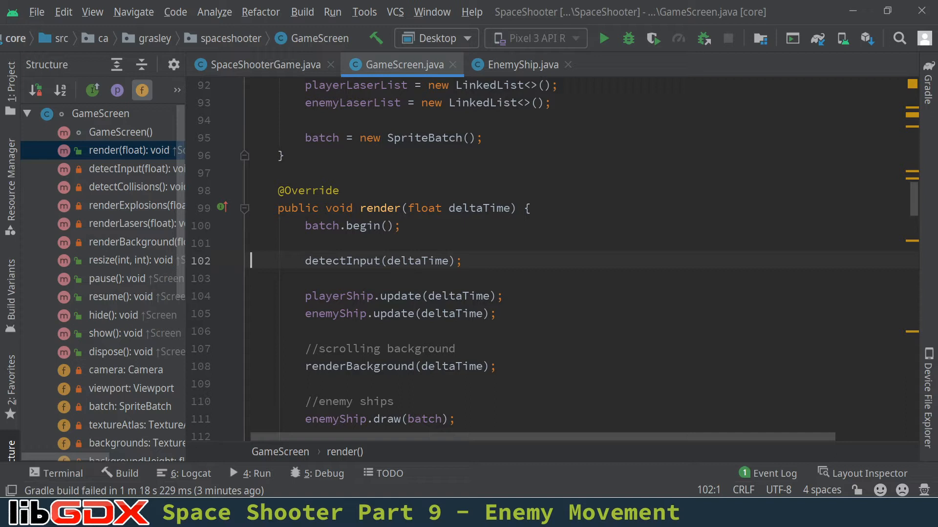
{"action": "key", "text": "enter"}
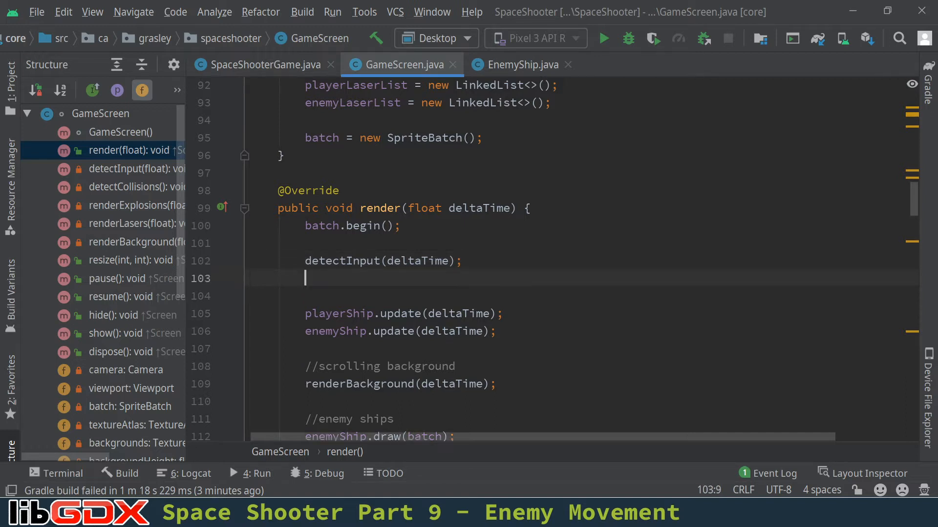
{"action": "type", "text": "moveEneme"}
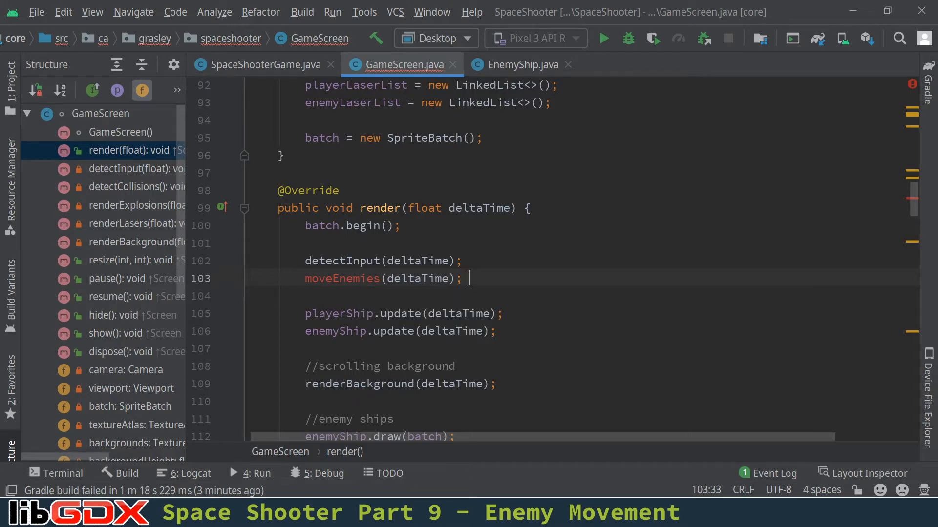
{"action": "scroll", "scroll_direction": "down", "scroll_amount": 3}
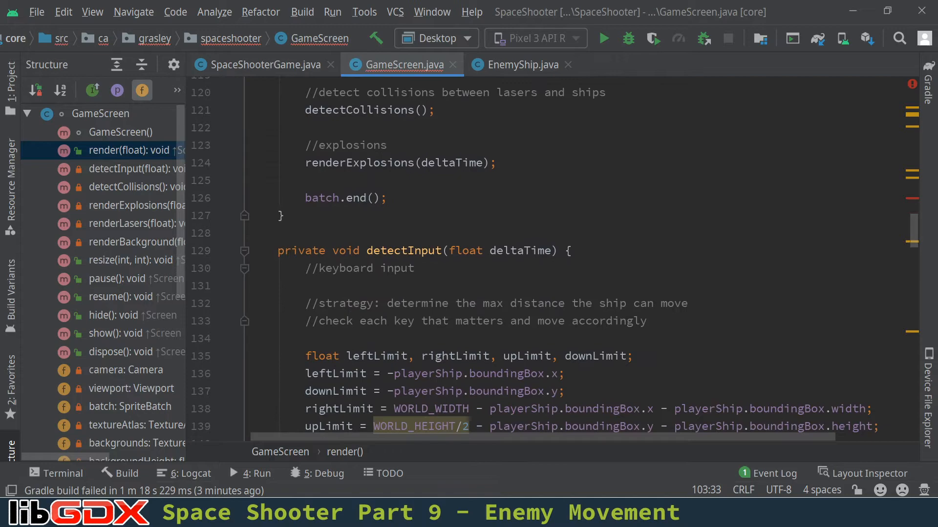
{"action": "scroll", "scroll_direction": "down", "scroll_amount": 3}
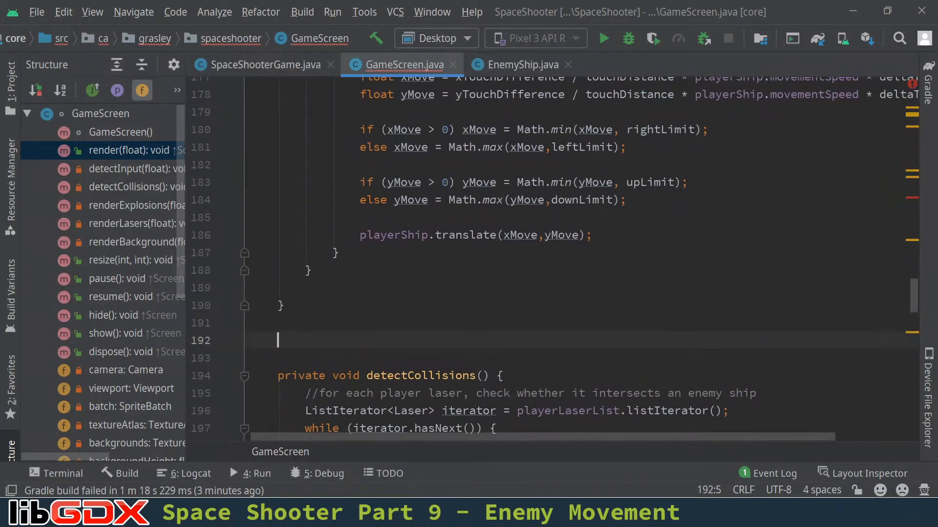
Create private void moveEnemies(float deltaTime) and paste detectInput's boundary-limit lines into it
{"action": "type", "text": "private void moveEnemies(f"}
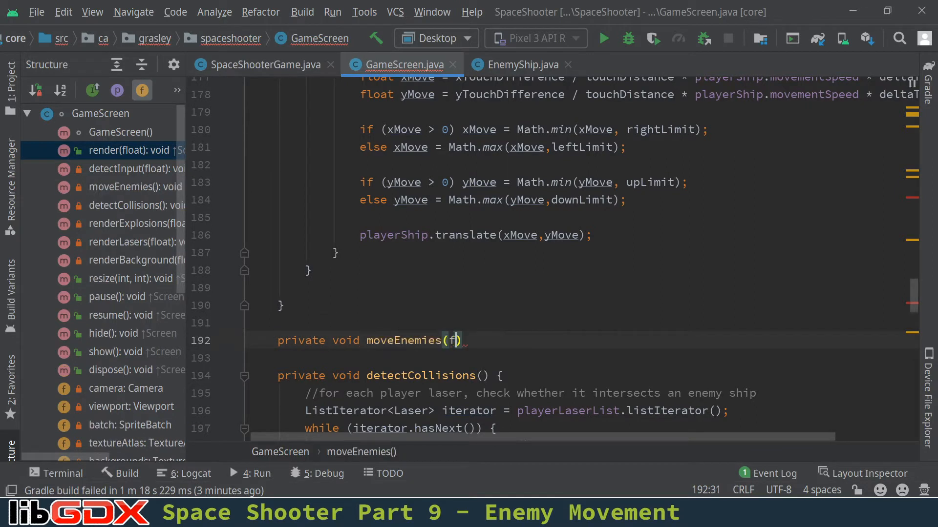
{"action": "type", "text": "loat deltaTi"}
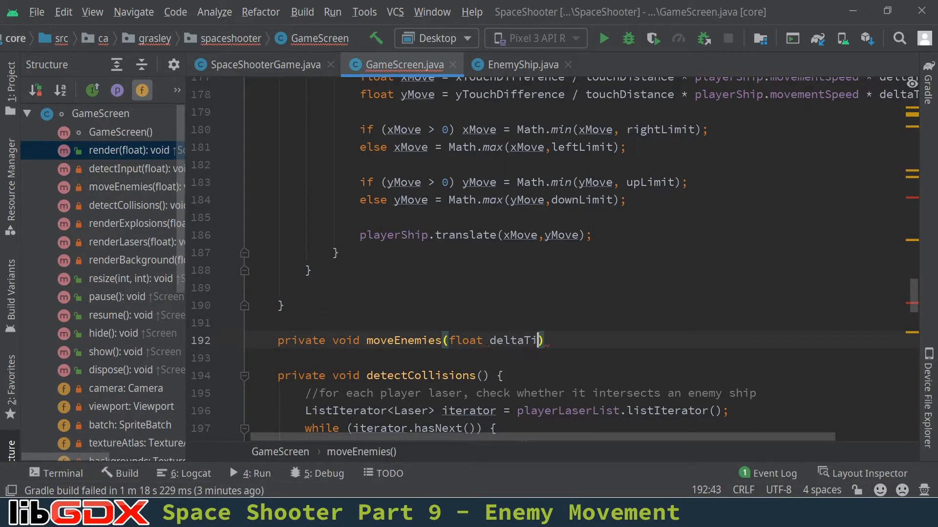
{"action": "type", "text": "me) {"}
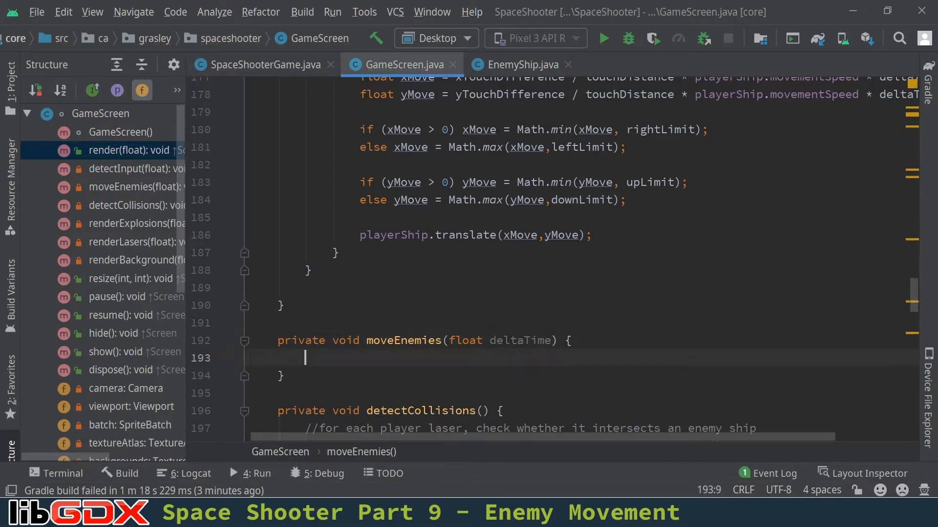
{"action": "scroll", "scroll_direction": "up", "scroll_amount": 3}
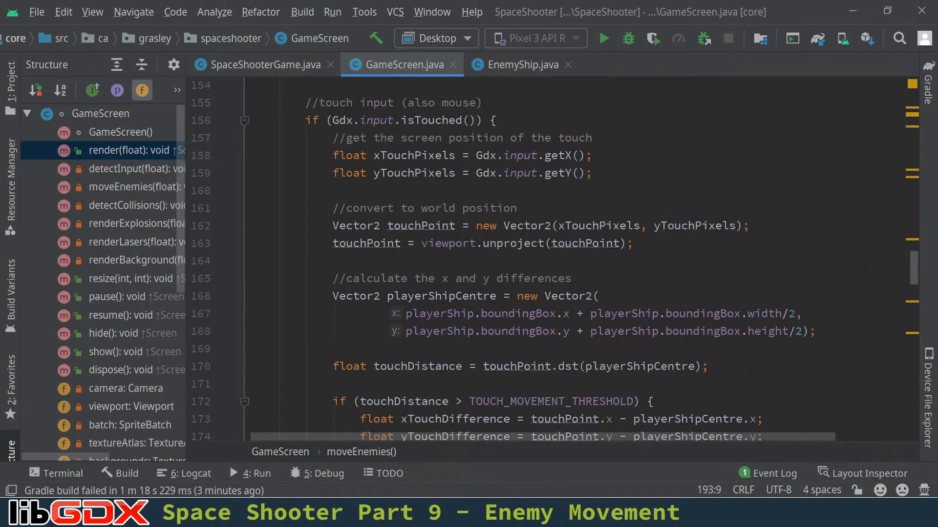
{"action": "scroll", "scroll_direction": "up", "scroll_amount": 3}
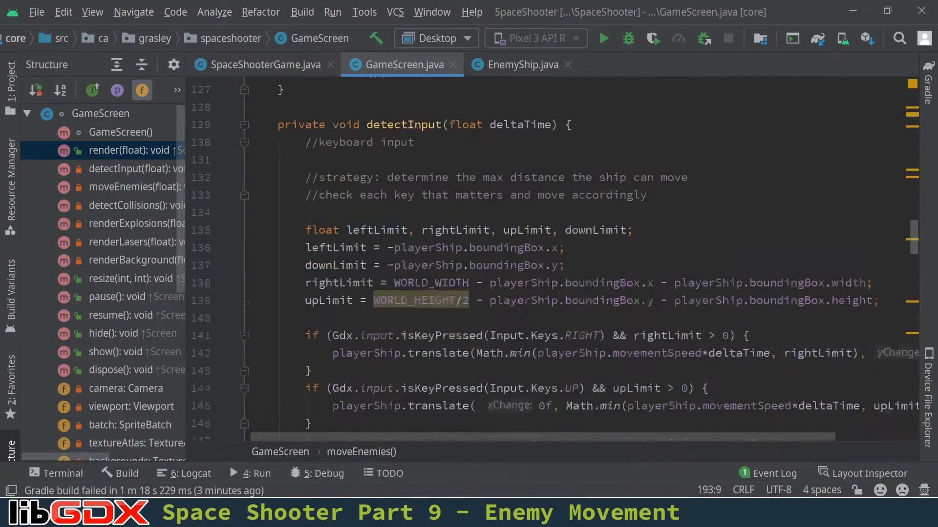
{"action": "scroll", "scroll_direction": "up", "scroll_amount": 3}
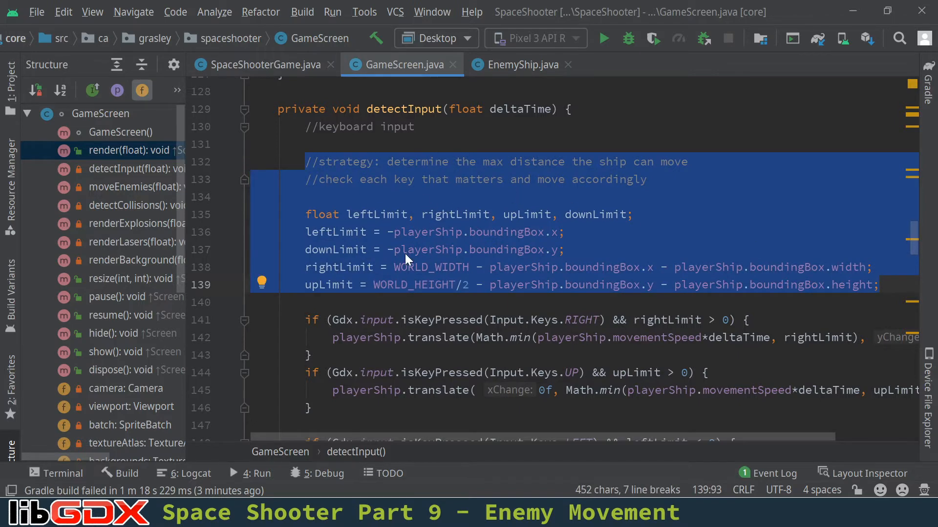
{"action": "scroll", "scroll_direction": "down", "scroll_amount": 3}
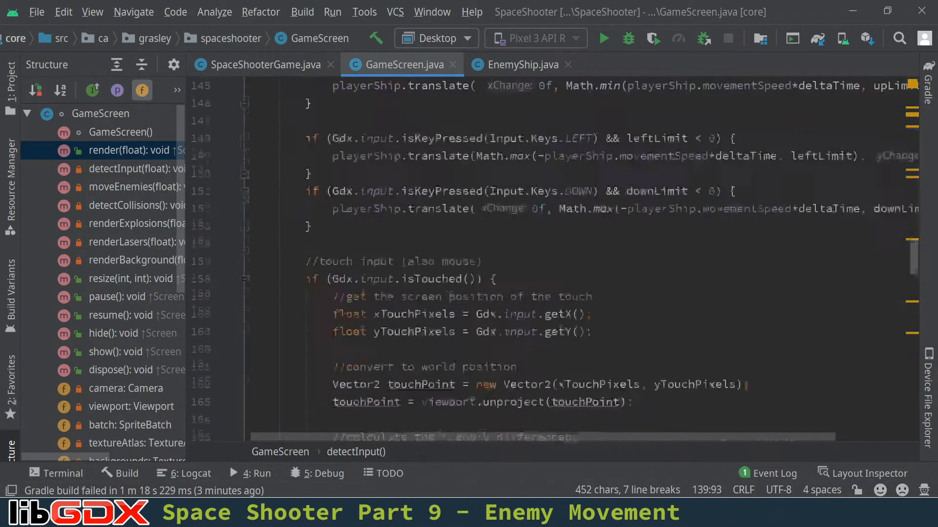
{"action": "scroll", "scroll_direction": "down", "scroll_amount": 3}
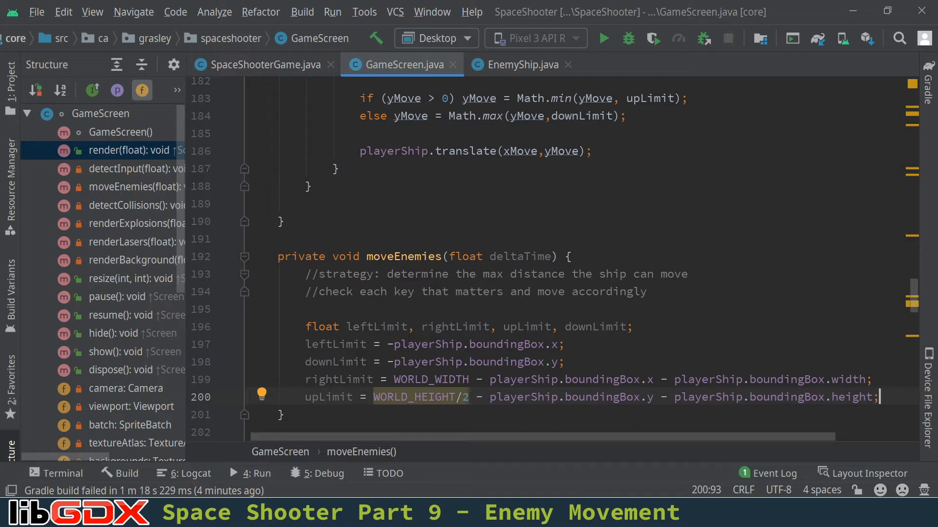
Delete the key-checking comment and change the leftLimit line to use enemyShip
{"action": "left_click", "coordinate": [454, 274]}
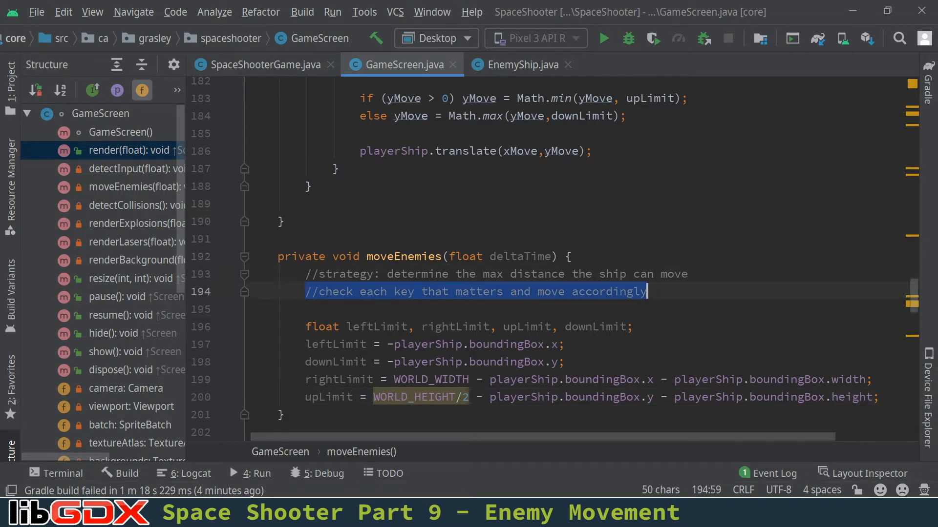
{"action": "key", "text": "Delete"}
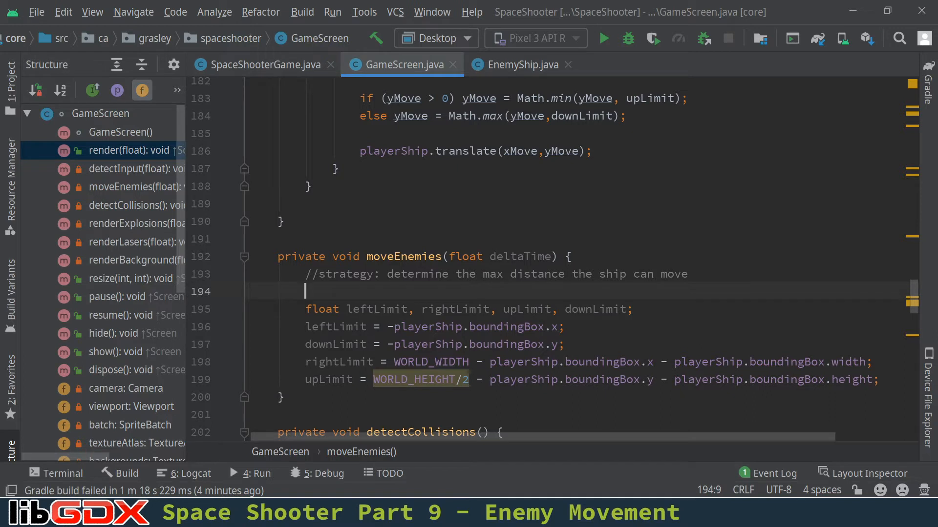
{"action": "left_click", "coordinate": [399, 326]}
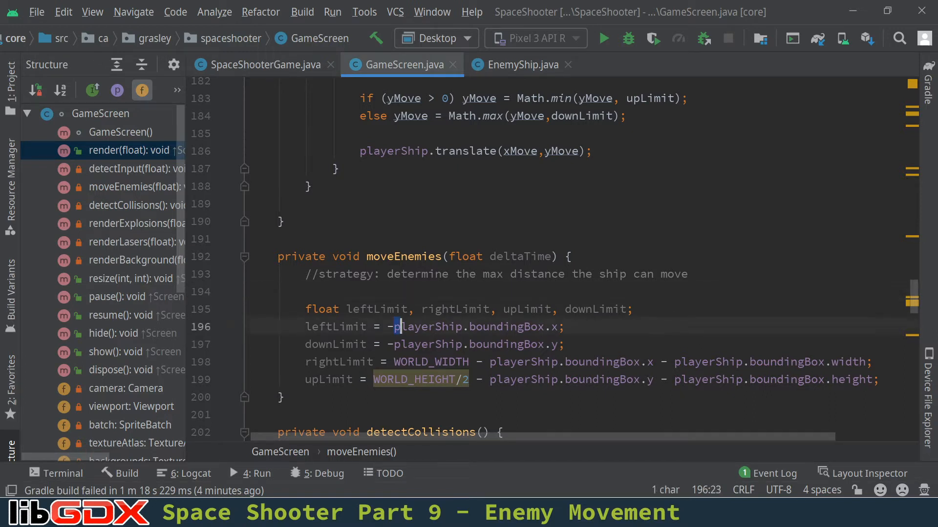
{"action": "double_click", "coordinate": [410, 326]}
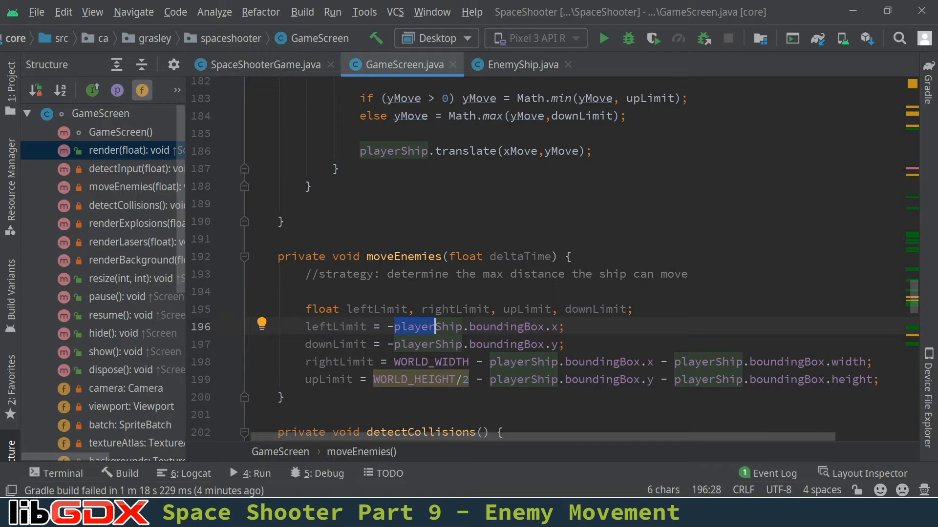
{"action": "type", "text": "enem"}
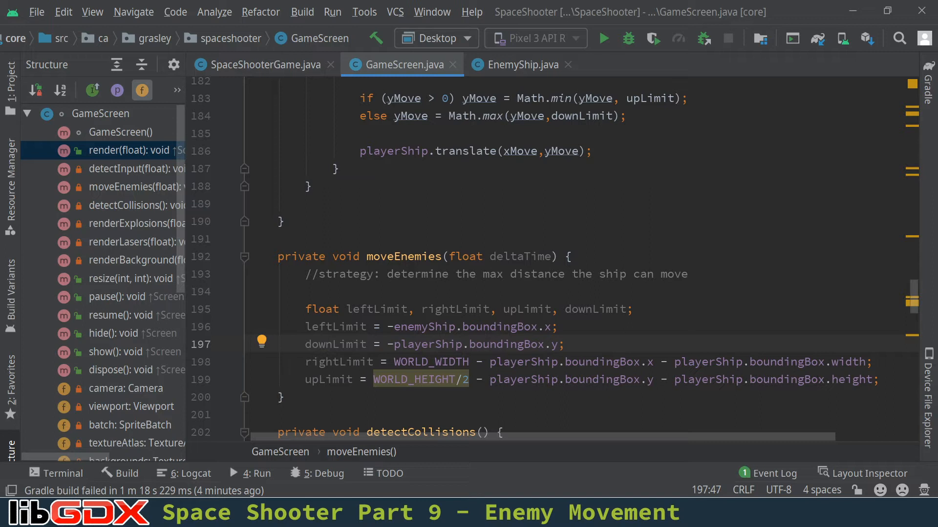
{"action": "type", "text": "WORLD_HEIGHT"}
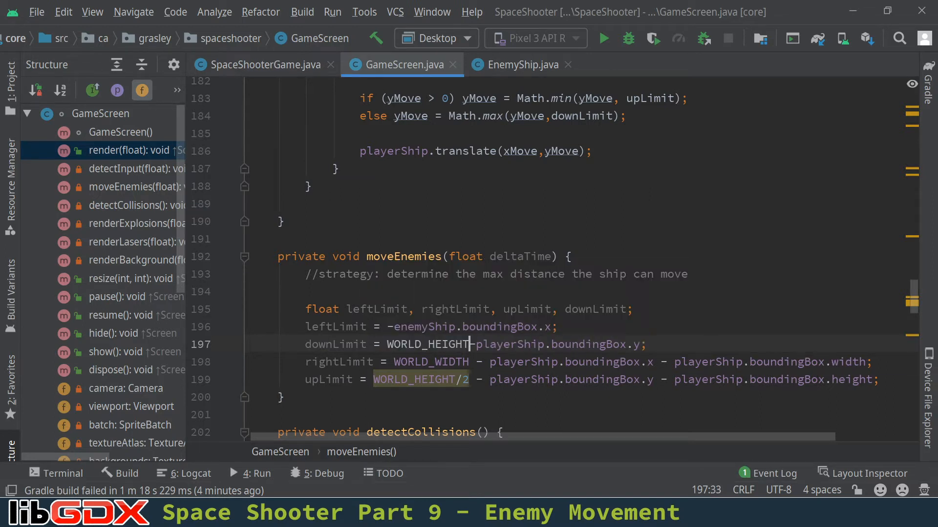
{"action": "type", "text": "/2"}
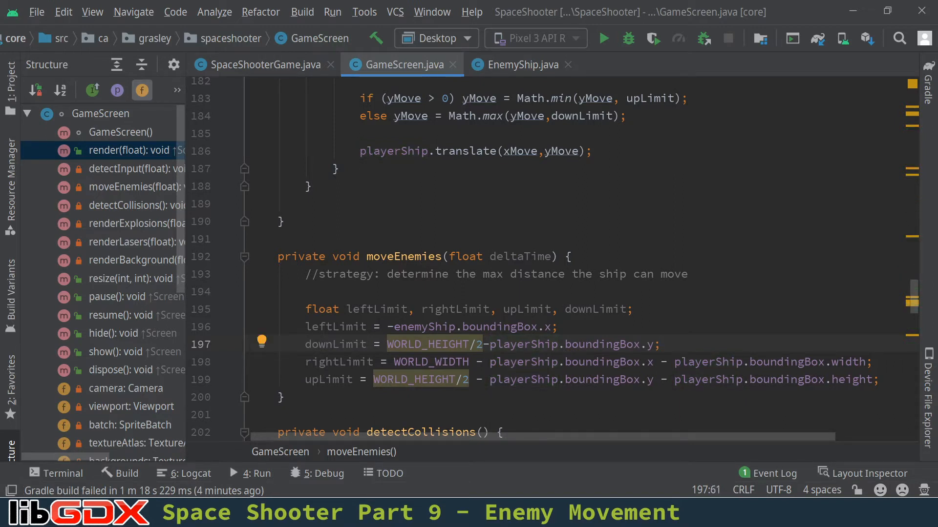
{"action": "left_click", "coordinate": [495, 344]}
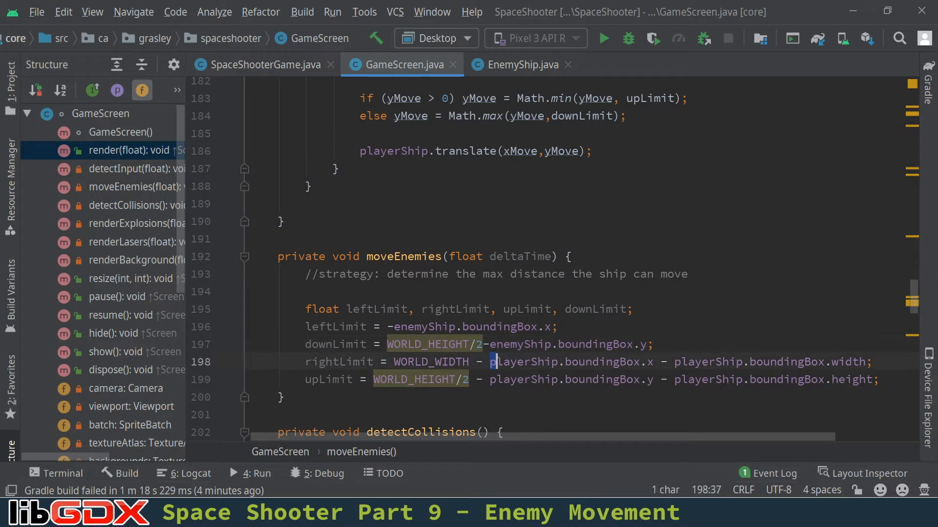
Switch rightLimit and upLimit to enemyShip and make upLimit the full WORLD_HEIGHT
{"action": "type", "text": "enem"}
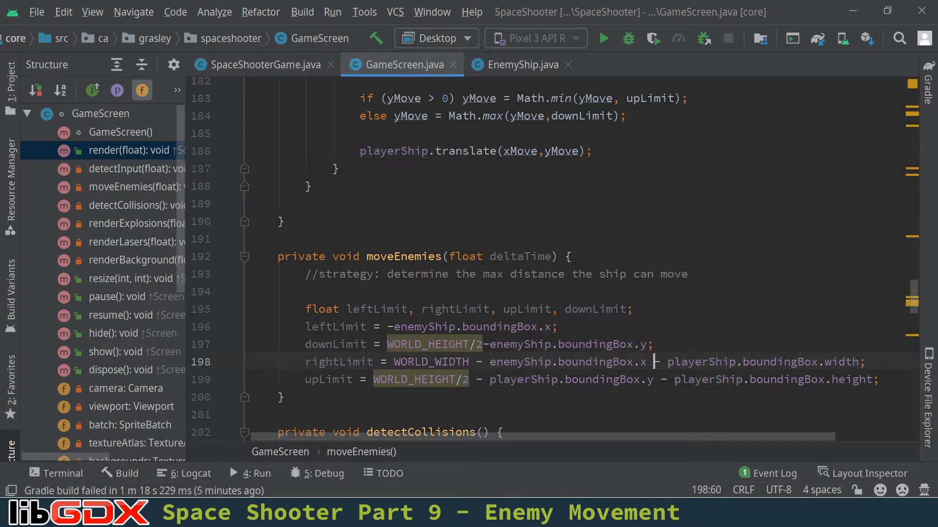
{"action": "type", "text": "enem"}
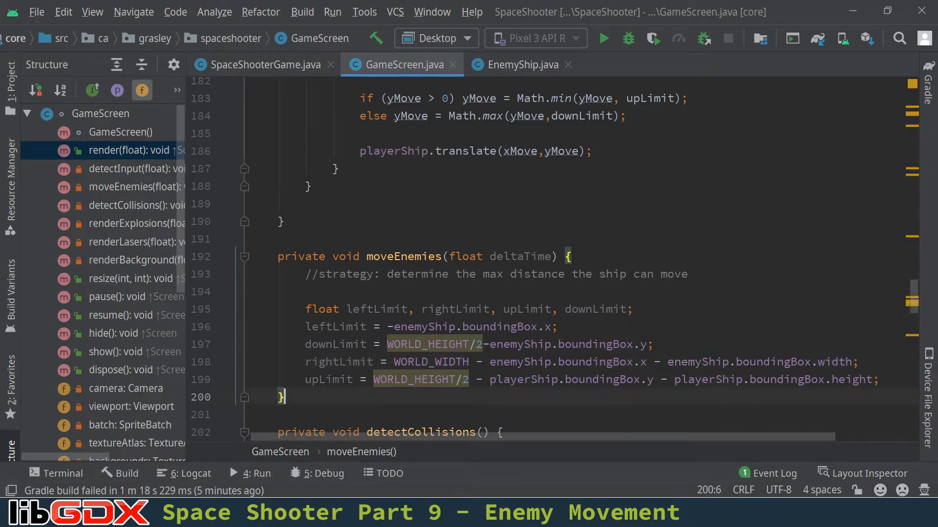
{"action": "left_click", "coordinate": [471, 379]}
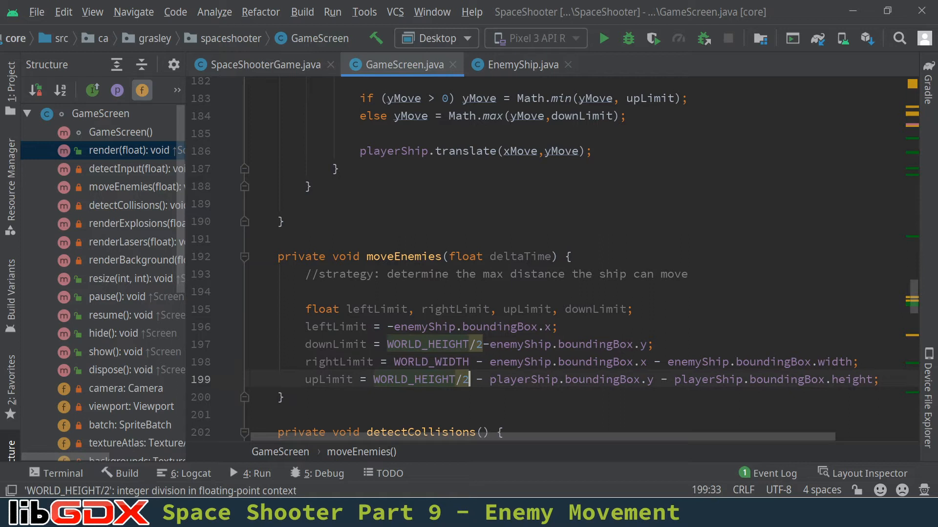
{"action": "key", "text": "Backspace"}
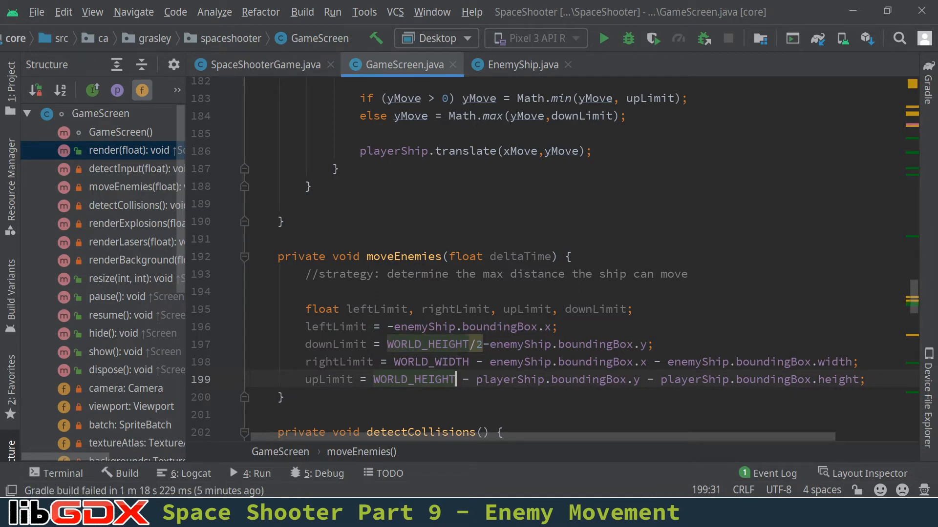
{"action": "double_click", "coordinate": [506, 379]}
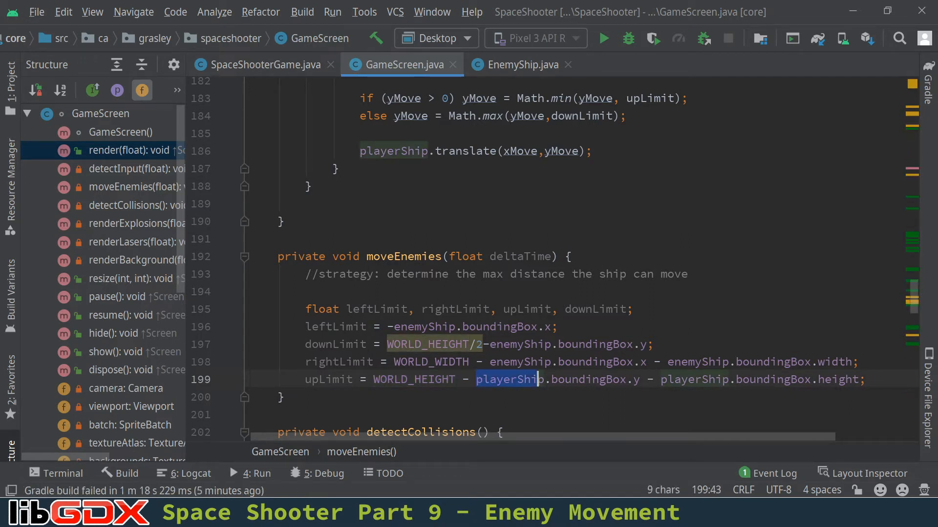
{"action": "type", "text": "enem"}
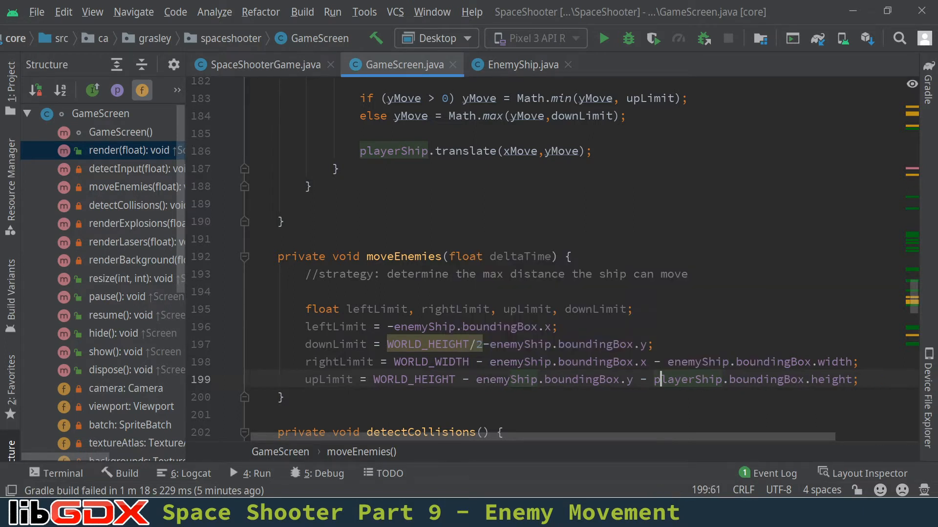
{"action": "key", "text": "Left"}
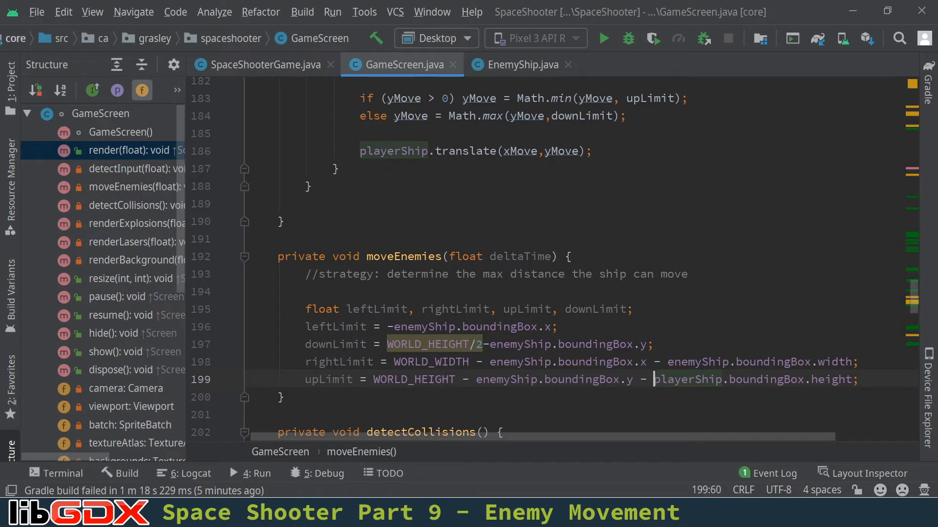
{"action": "type", "text": "enemy"}
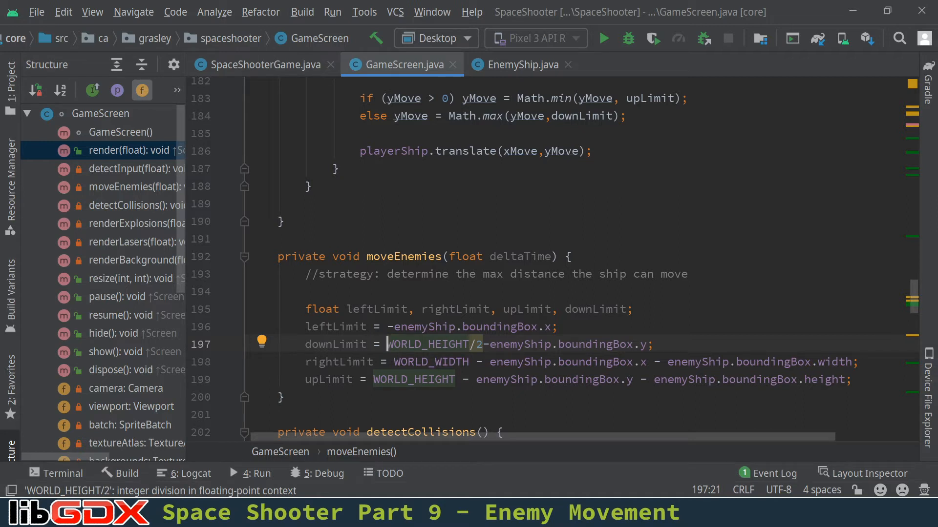
Cast WORLD_HEIGHT to (float) in the half-height limits of moveEnemies and detectInput
{"action": "type", "text": "(float)"}
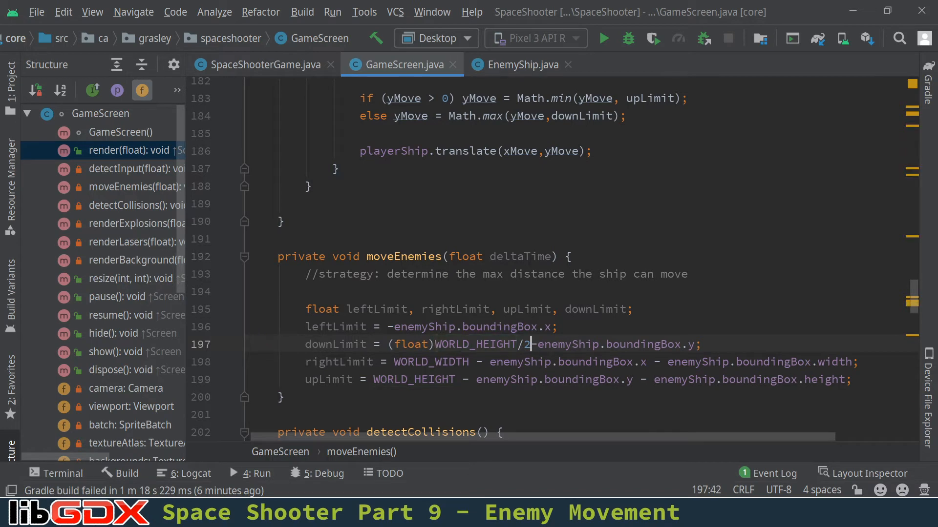
{"action": "scroll", "scroll_direction": "up", "scroll_amount": 3}
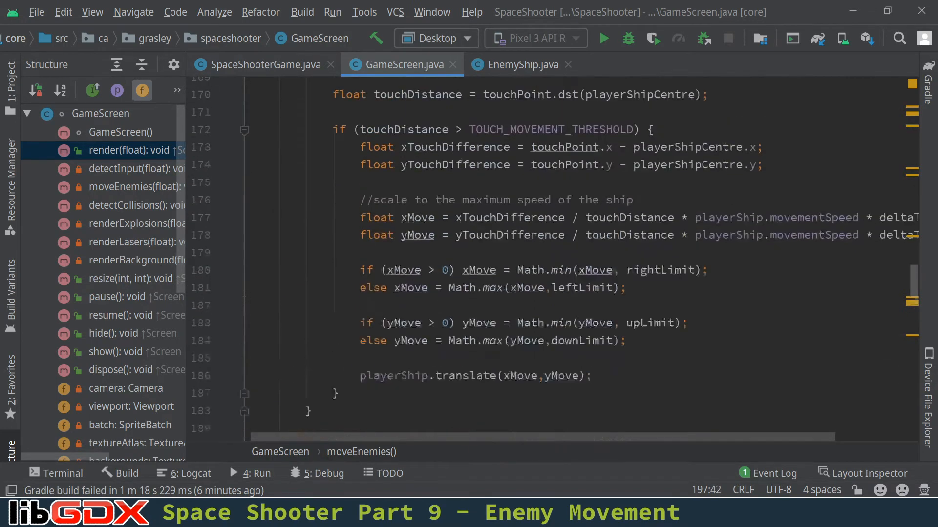
{"action": "scroll", "scroll_direction": "up", "scroll_amount": 3}
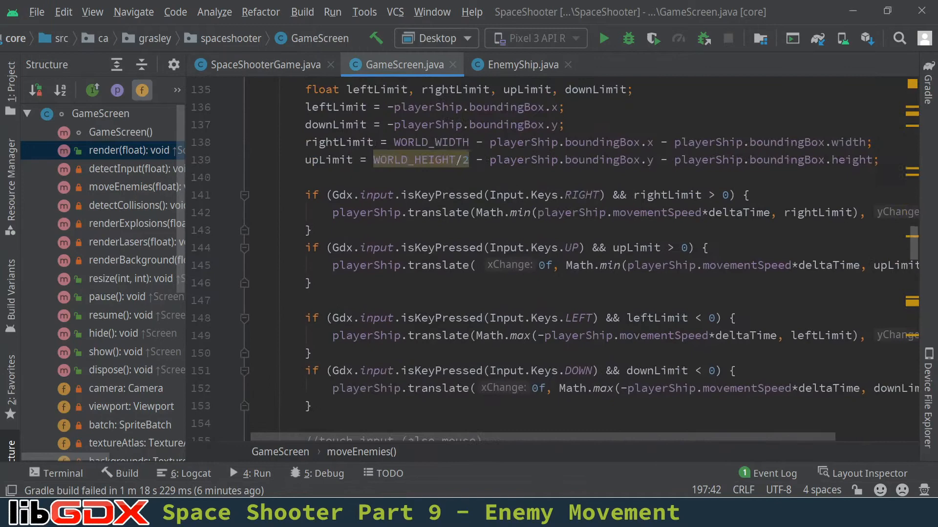
{"action": "scroll", "scroll_direction": "up", "scroll_amount": 3}
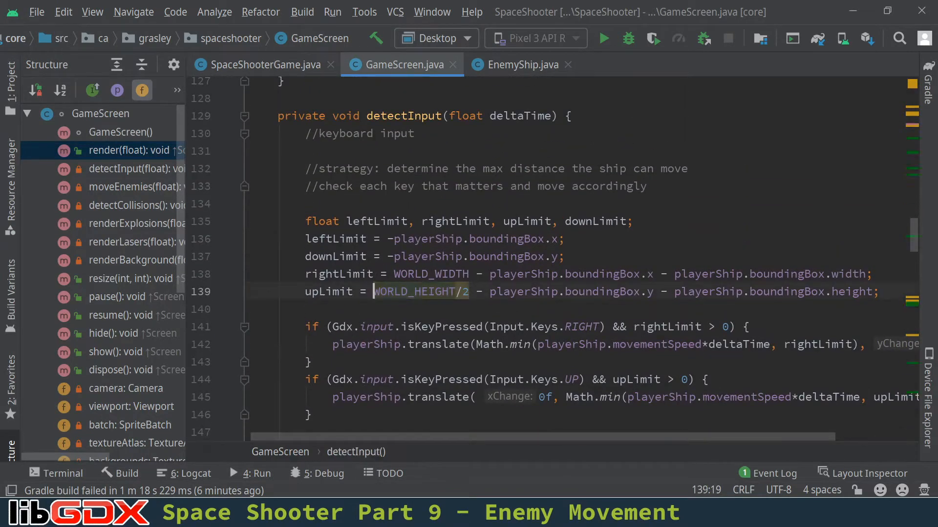
{"action": "type", "text": "(float)"}
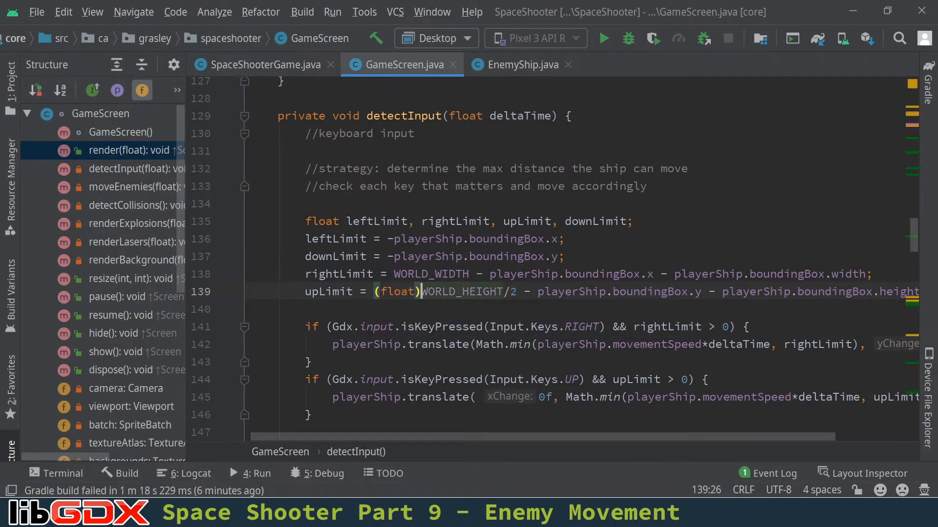
{"action": "left_click", "coordinate": [257, 310]}
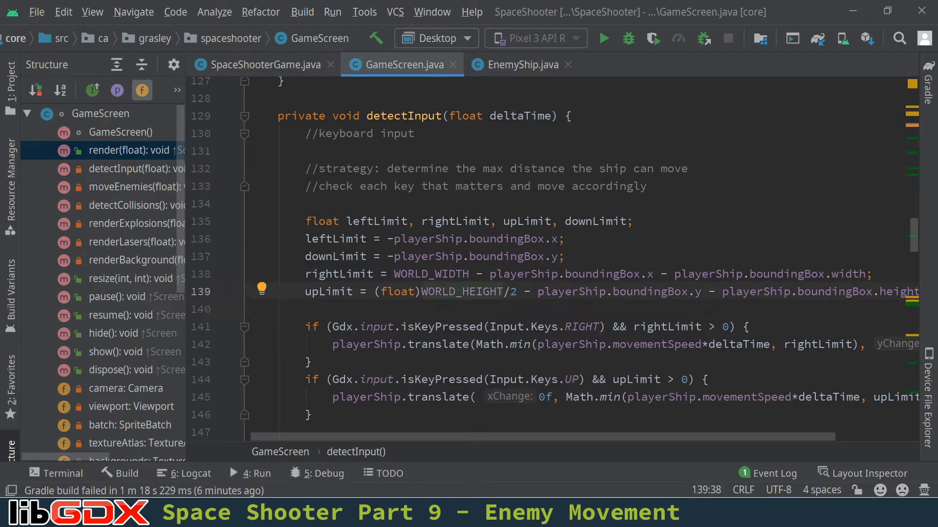
Add blank lines below moveEnemies' limits and copy the touch xMove/yMove movement block
{"action": "scroll", "scroll_direction": "down", "scroll_amount": 3}
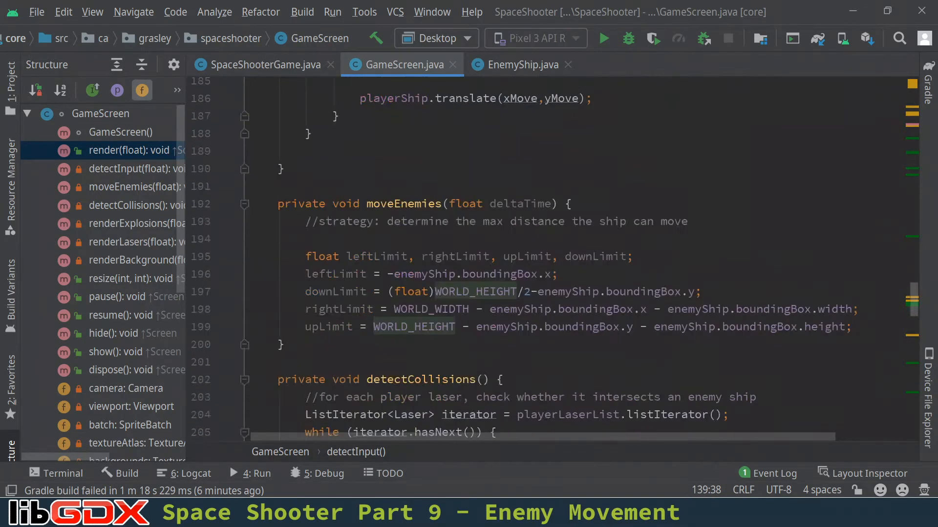
{"action": "left_click", "coordinate": [852, 327]}
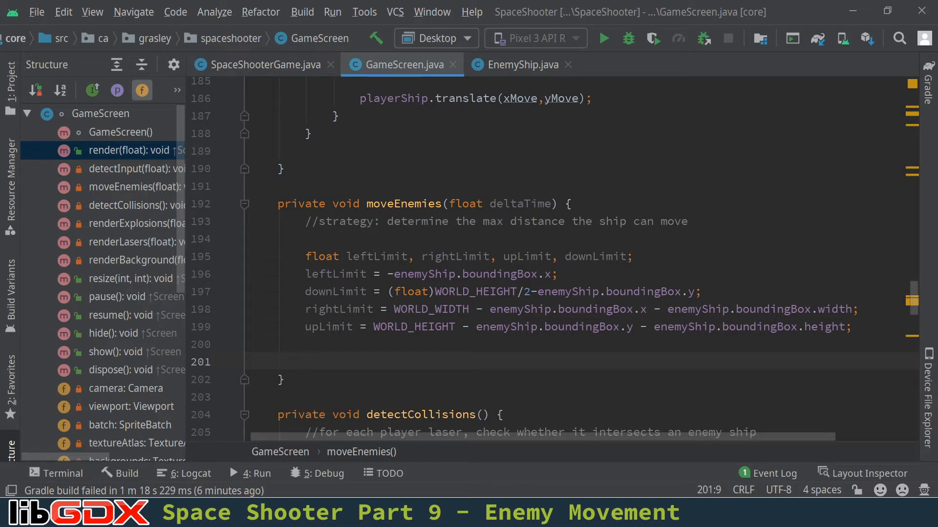
{"action": "scroll", "scroll_direction": "up", "scroll_amount": 3}
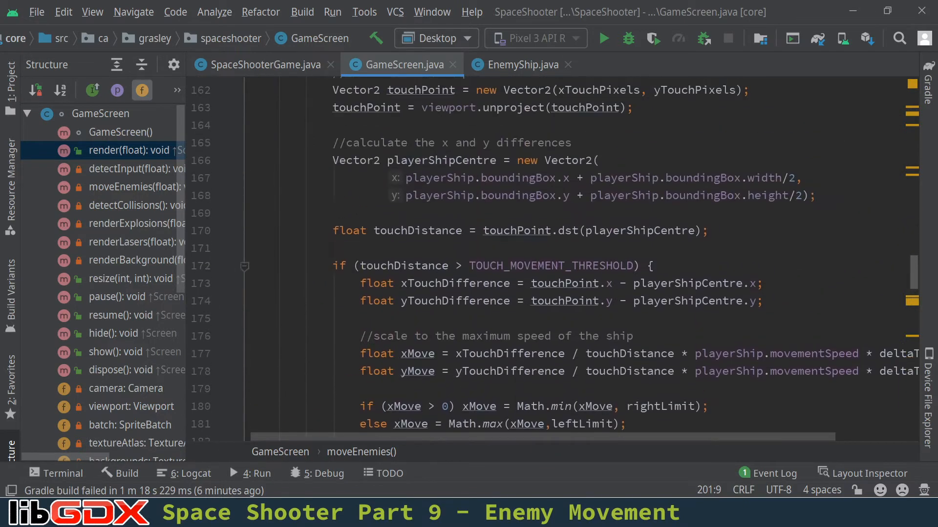
{"action": "scroll", "scroll_direction": "down", "scroll_amount": 3}
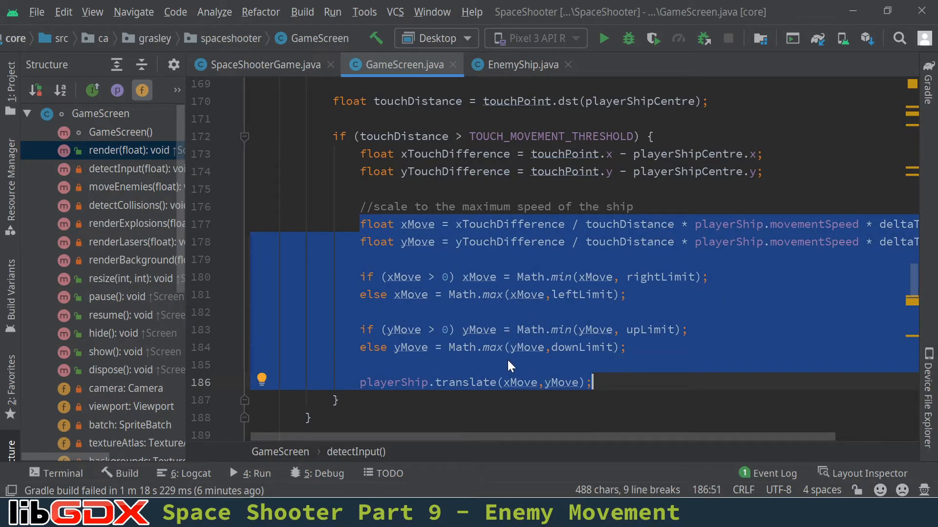
{"action": "scroll", "scroll_direction": "down", "scroll_amount": 3}
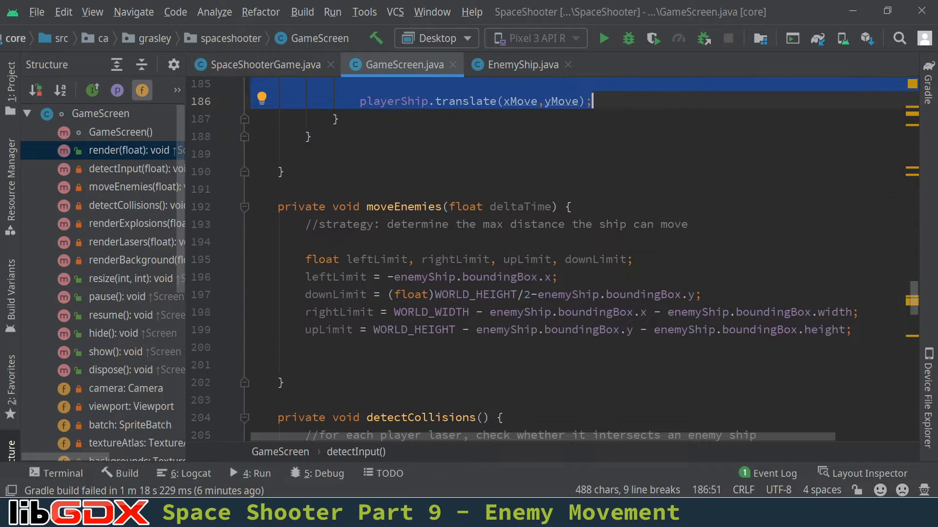
{"action": "scroll", "scroll_direction": "down", "scroll_amount": 3}
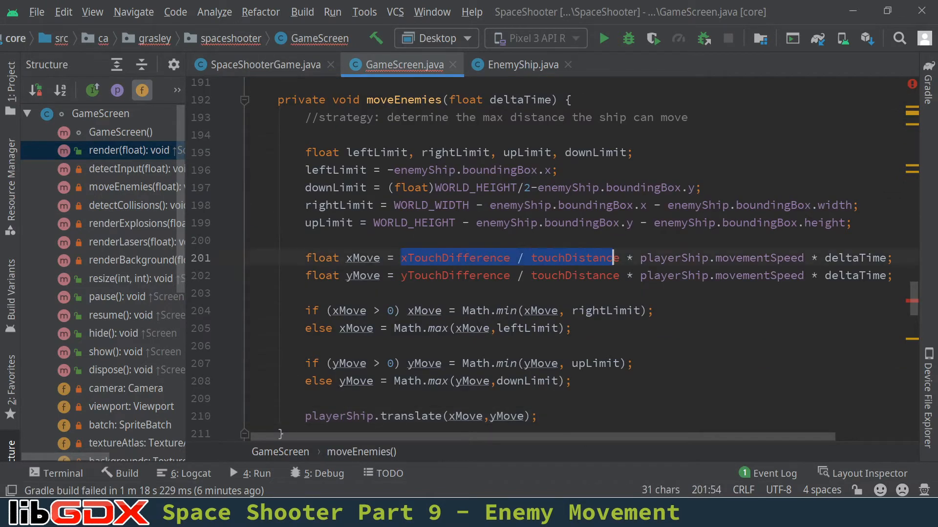
Paste the movement block, switching both movementSpeed terms and translate to enemyShip
{"action": "type", "text": "e"}
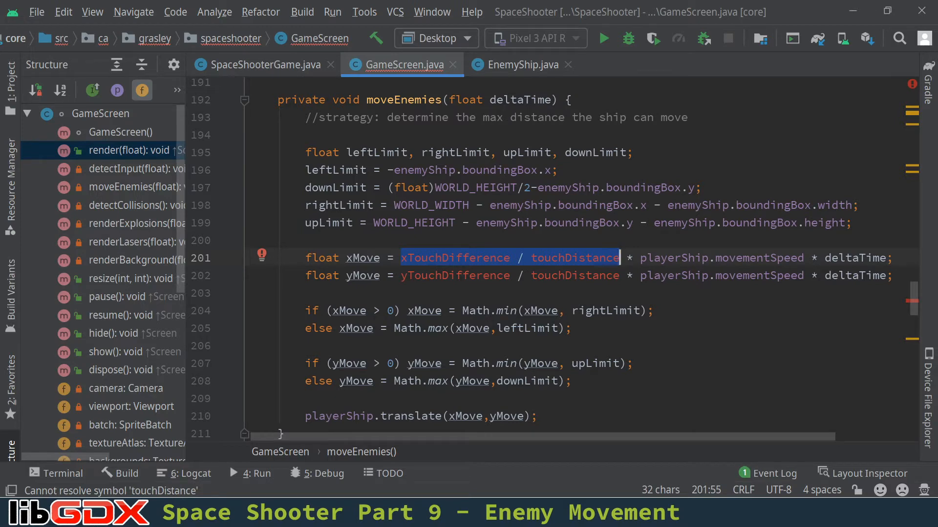
{"action": "type", "text": "enemy"}
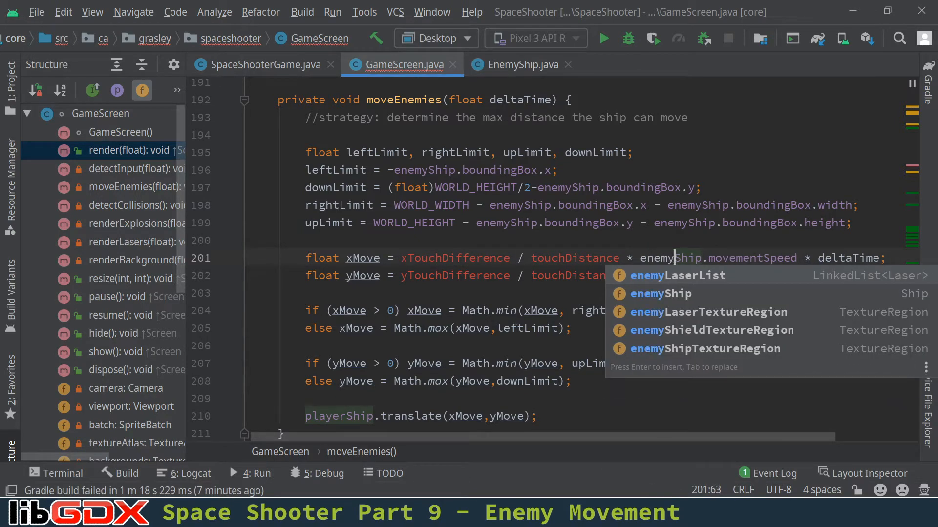
{"action": "left_click", "coordinate": [677, 275]}
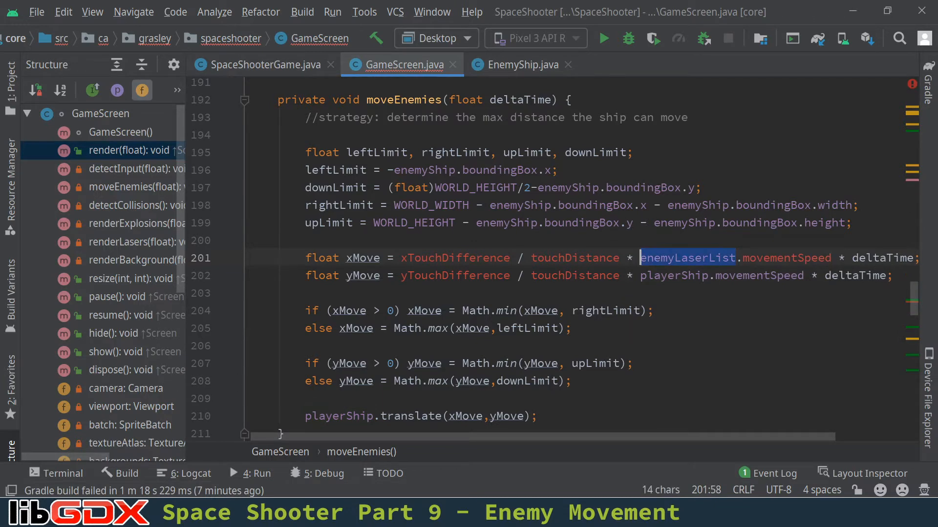
{"action": "type", "text": "enem"}
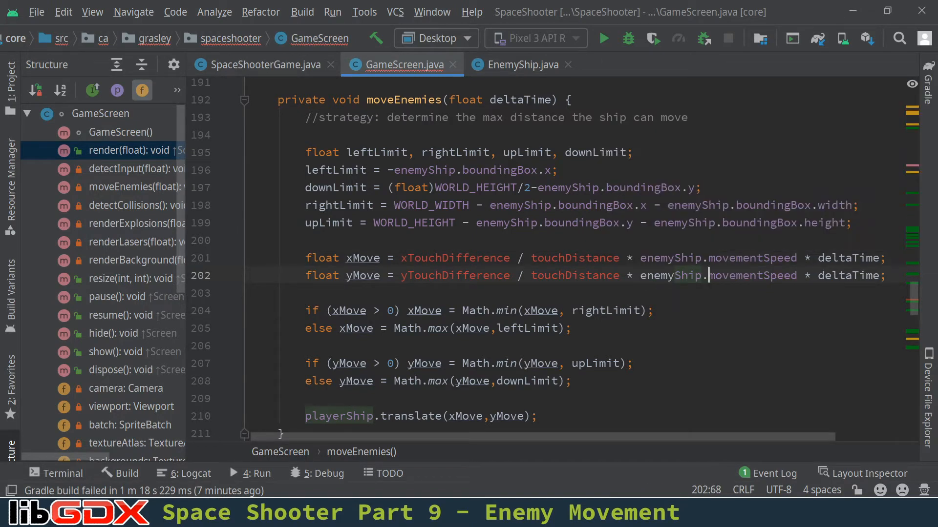
{"action": "left_click", "coordinate": [346, 416]}
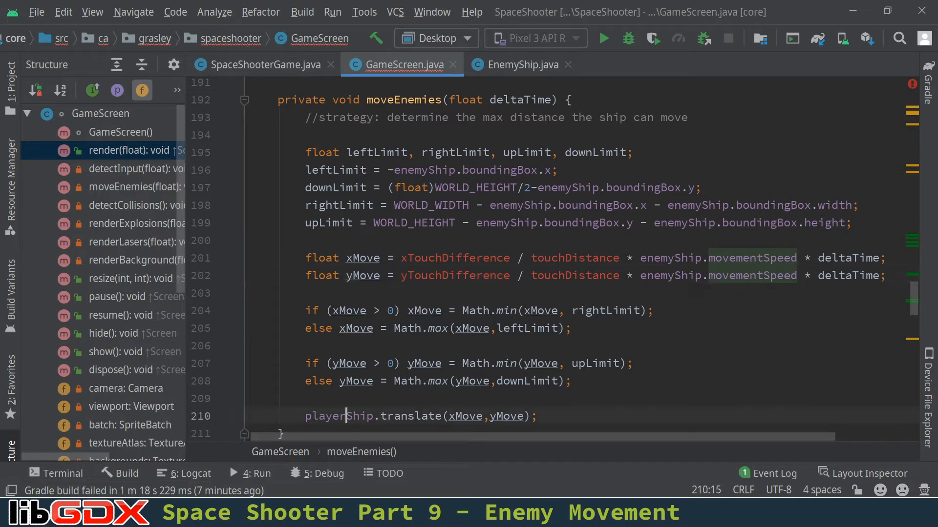
{"action": "type", "text": "enemy"}
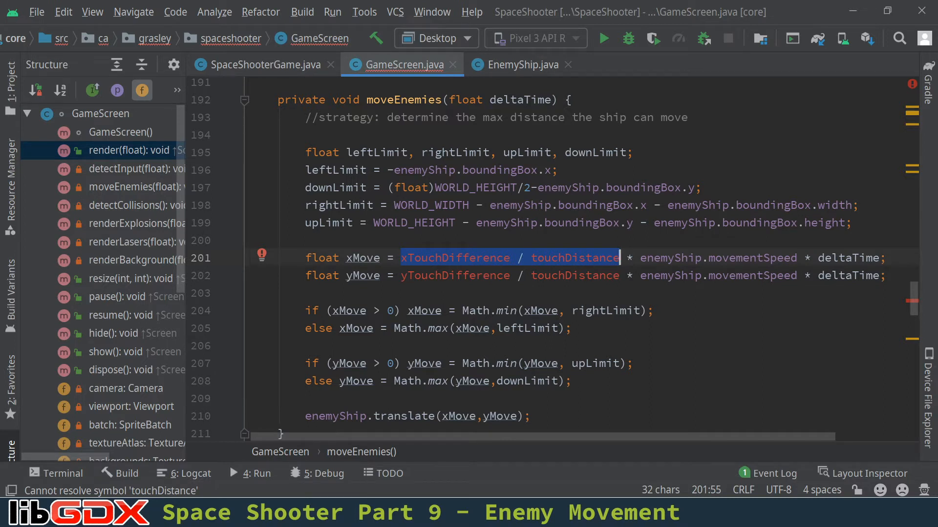
{"action": "left_click", "coordinate": [270, 293]}
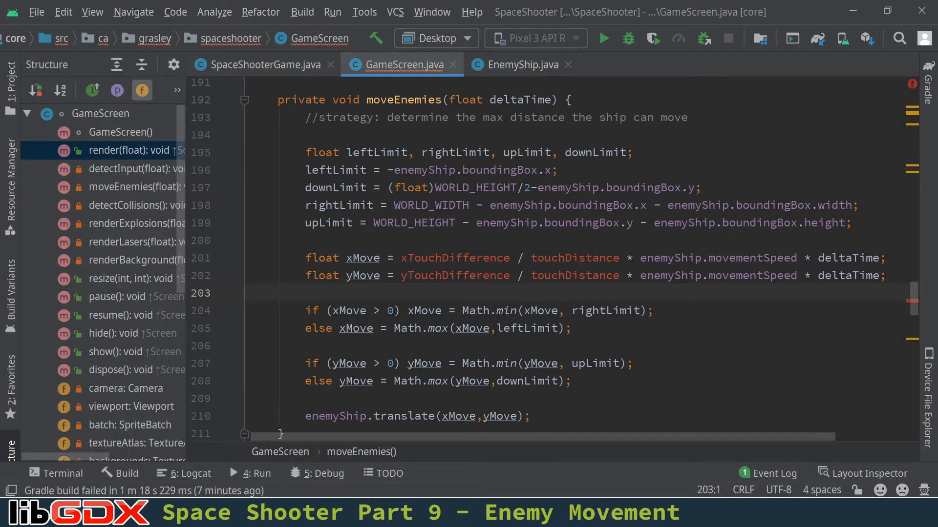
{"action": "left_click", "coordinate": [400, 258]}
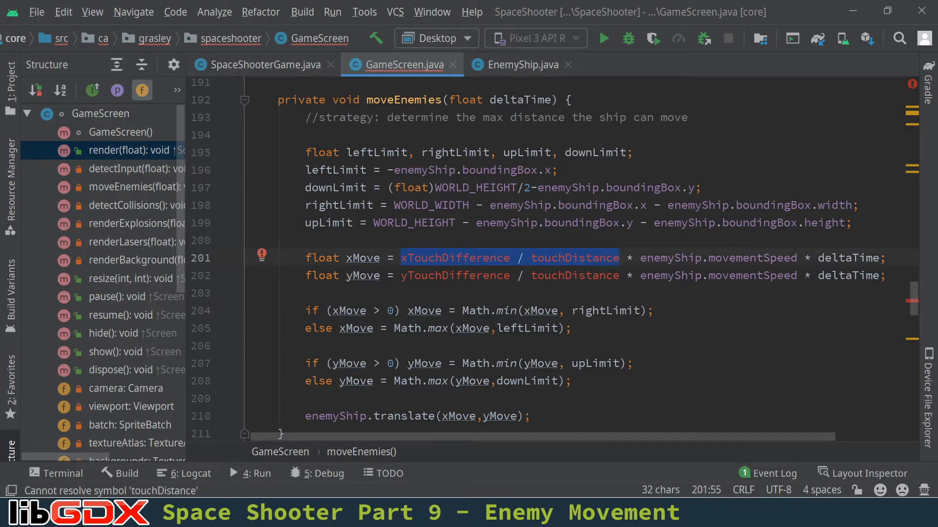
{"action": "mouse_move", "coordinate": [518, 70]}
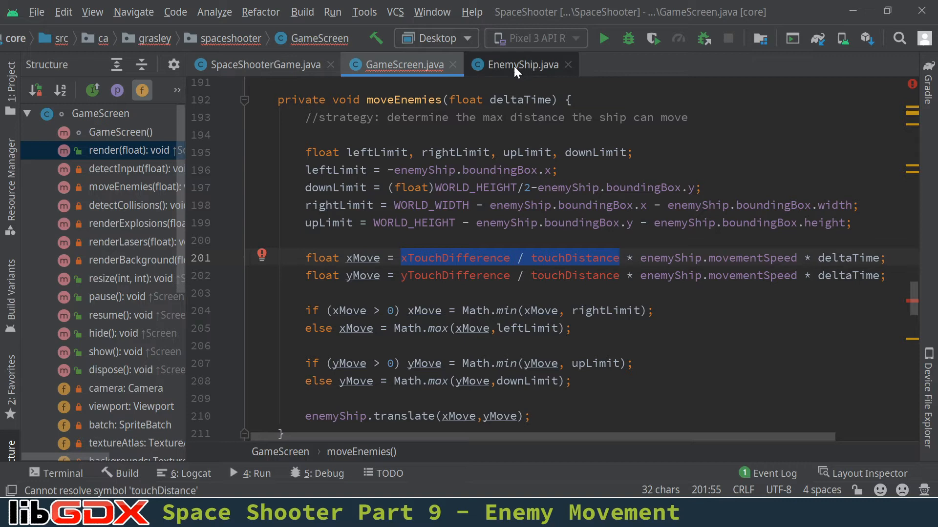
{"action": "mouse_move", "coordinate": [520, 65]}
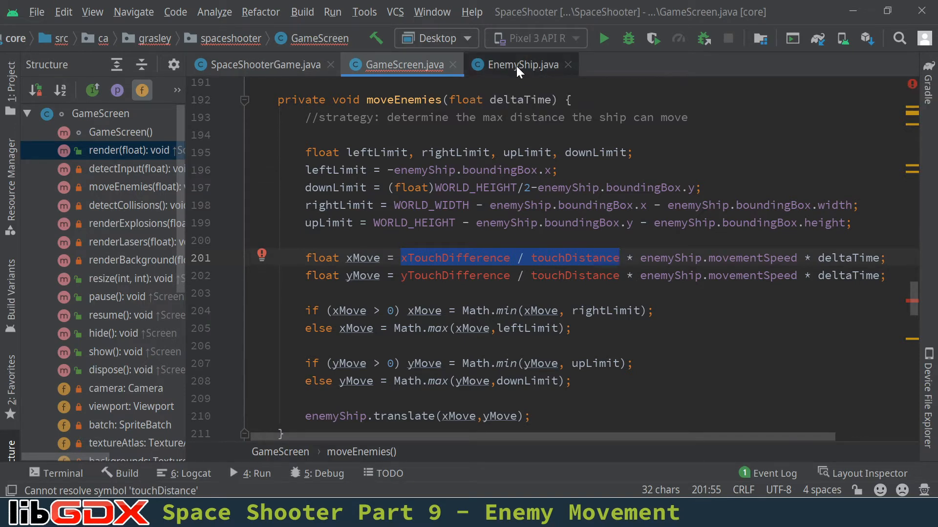
In EnemyShip, declare Vector2 directionVector and float timeSinceLastDirectionChange = 0
{"action": "left_click", "coordinate": [521, 64]}
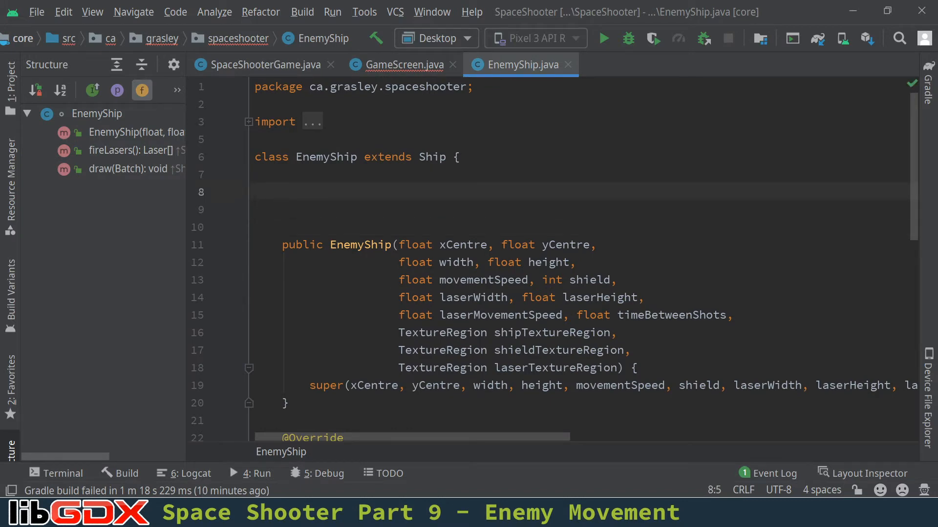
{"action": "type", "text": "Vector2"}
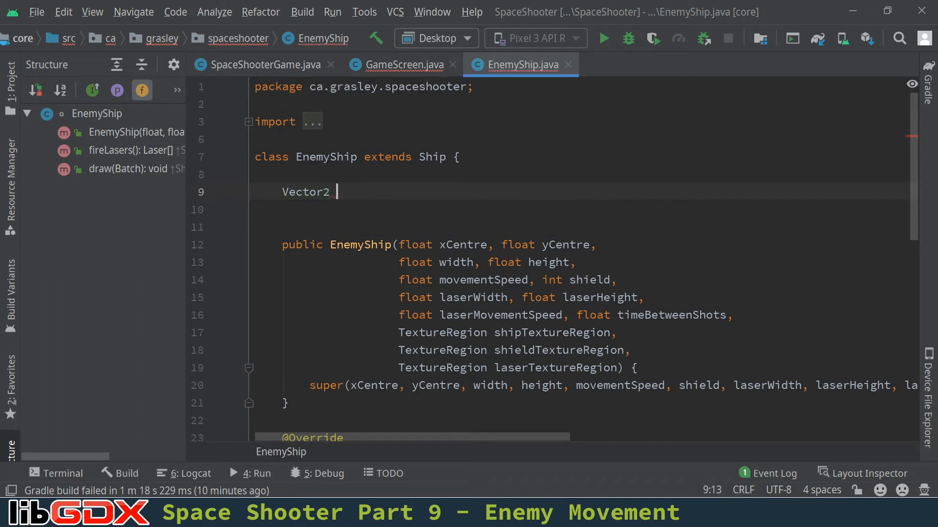
{"action": "type", "text": "directionF"}
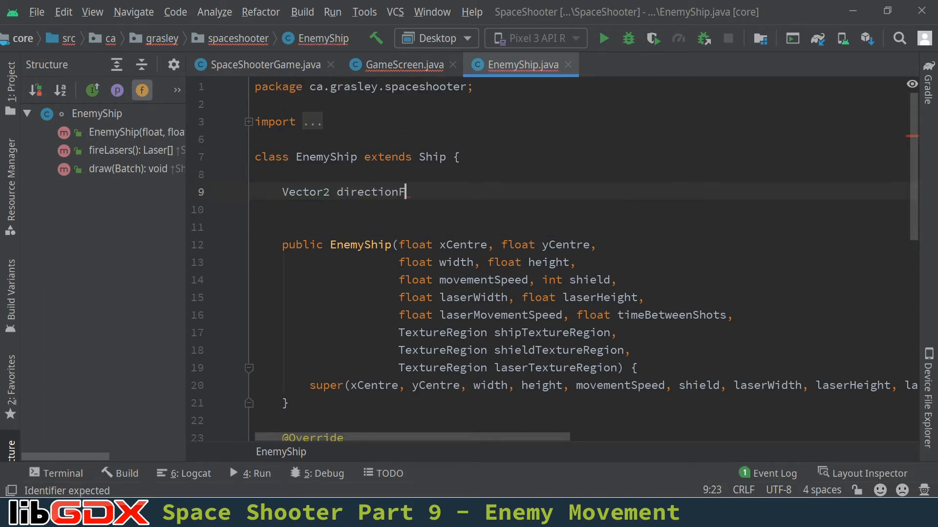
{"action": "type", "text": "Vector"}
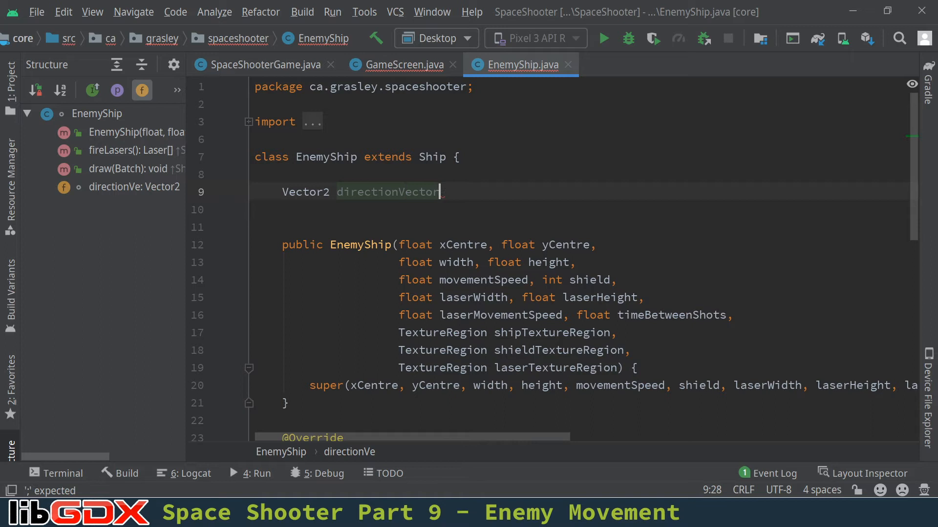
{"action": "type", "text": ";"}
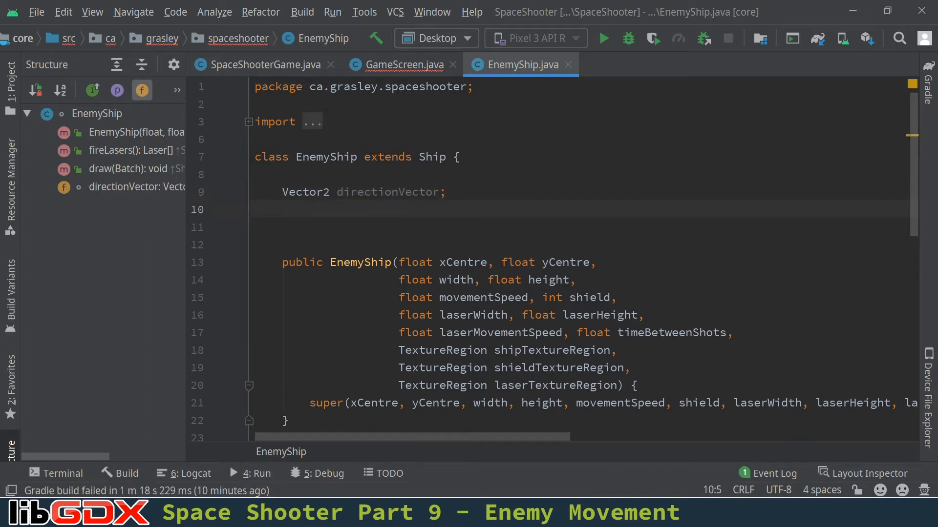
{"action": "type", "text": "f"}
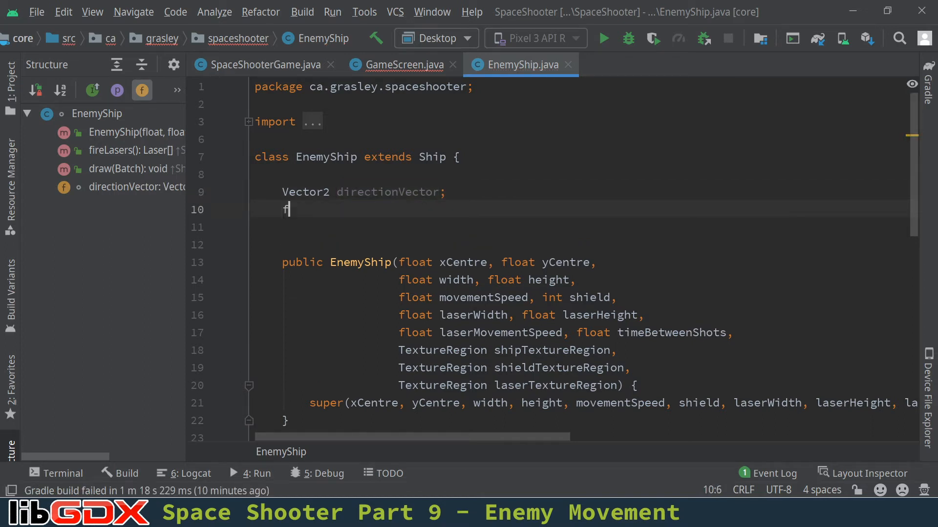
{"action": "type", "text": "float timeSince"}
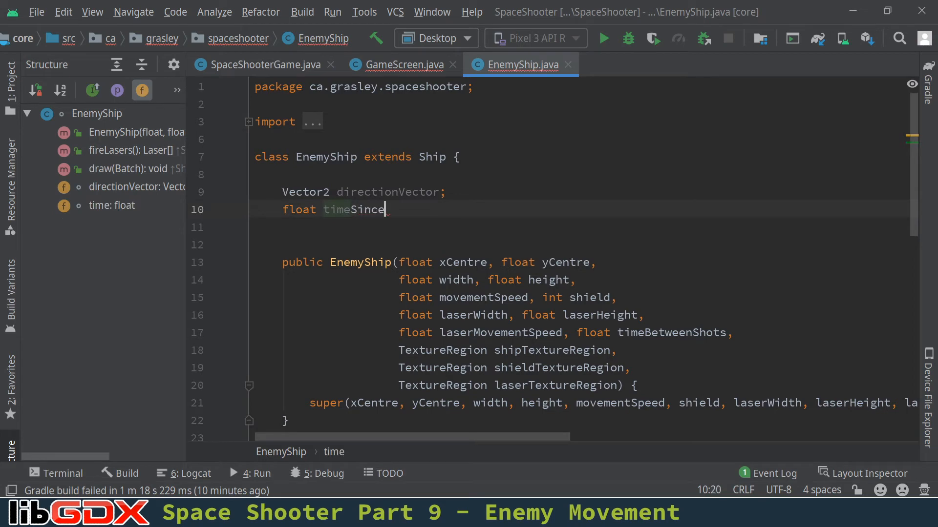
{"action": "type", "text": "LastDire"}
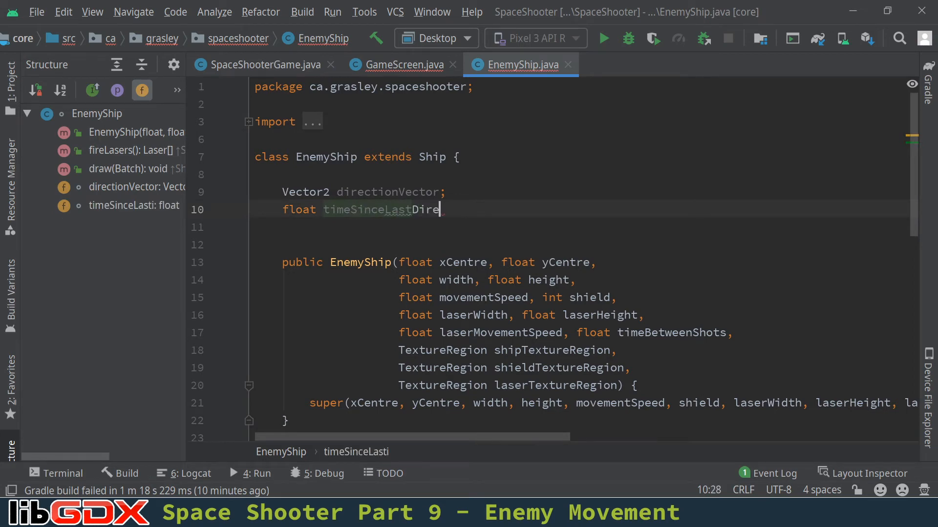
{"action": "type", "text": "ectionChange;"}
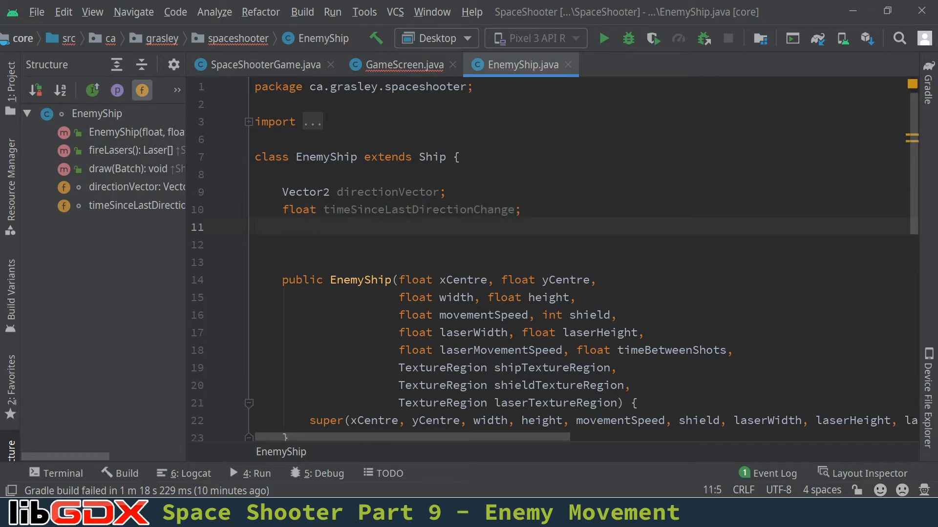
{"action": "type", "text": "= 0"}
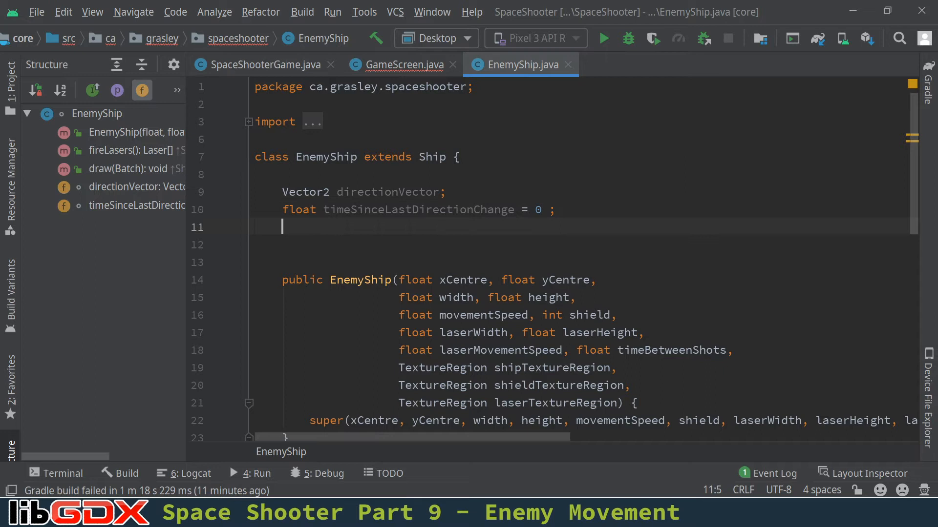
Declare float directionChangeFrequency = 0.75f in EnemyShip
{"action": "type", "text": "float"}
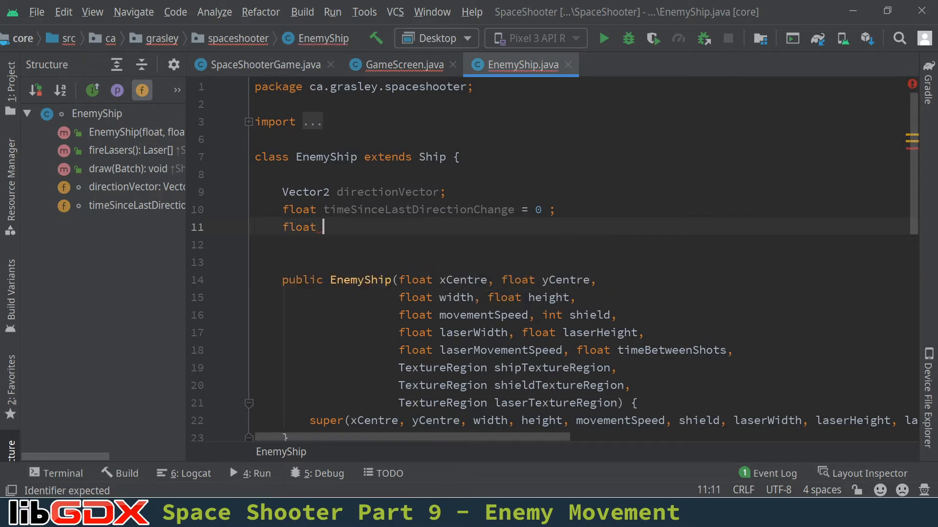
{"action": "type", "text": "directionChange"}
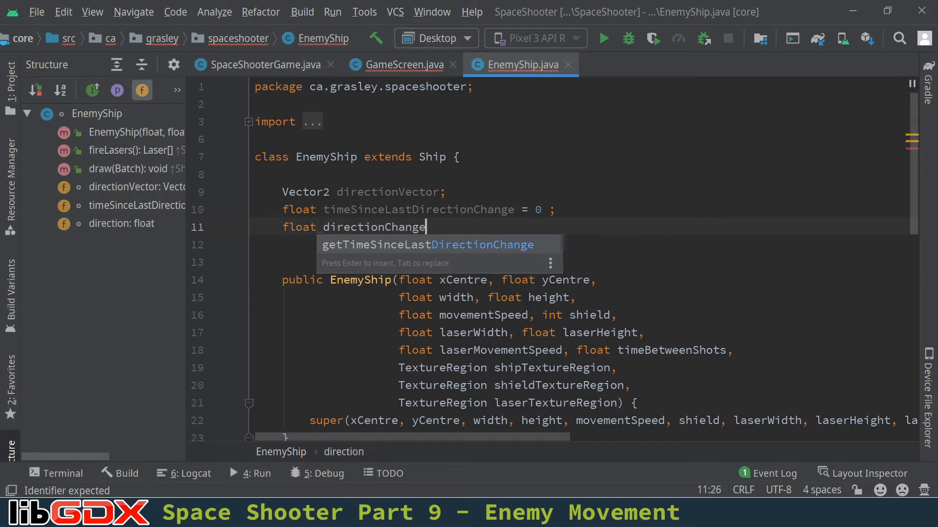
{"action": "type", "text": "Frequenc"}
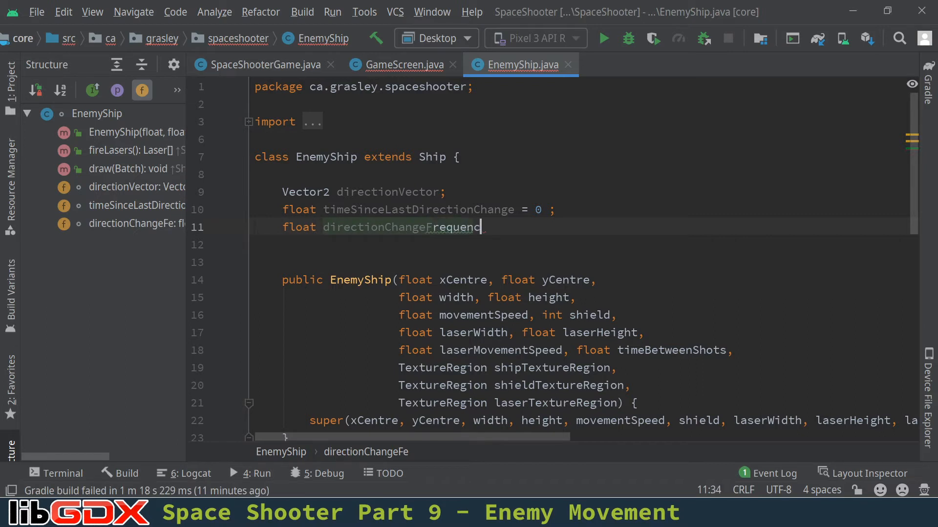
{"action": "type", "text": "y = 0"}
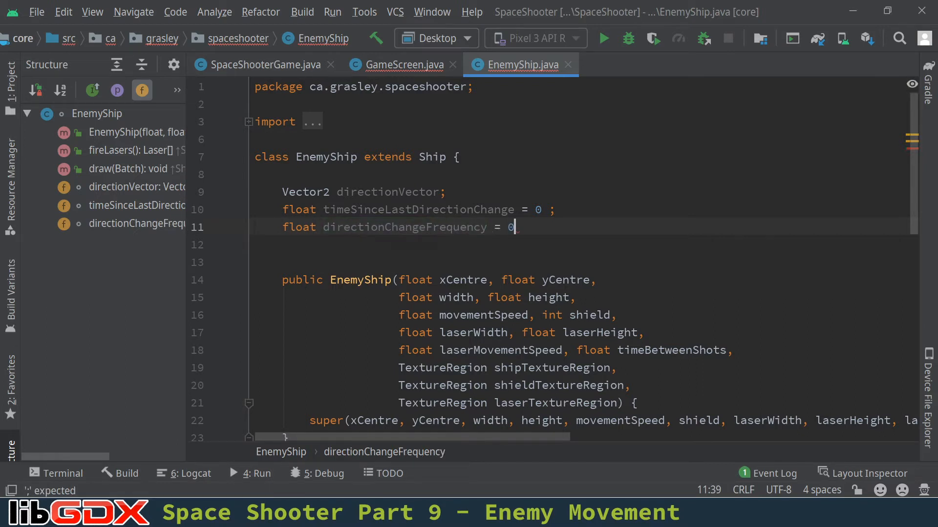
{"action": "type", "text": ".75;"}
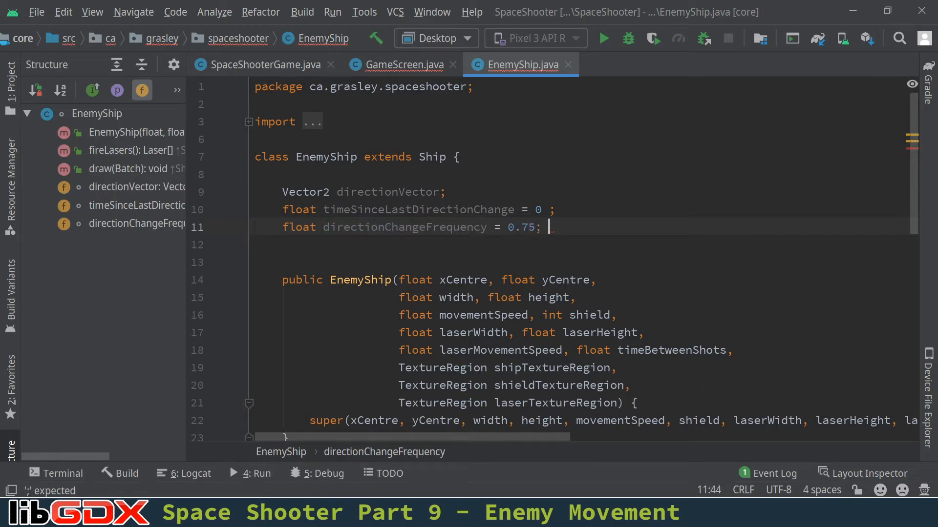
{"action": "type", "text": "f"}
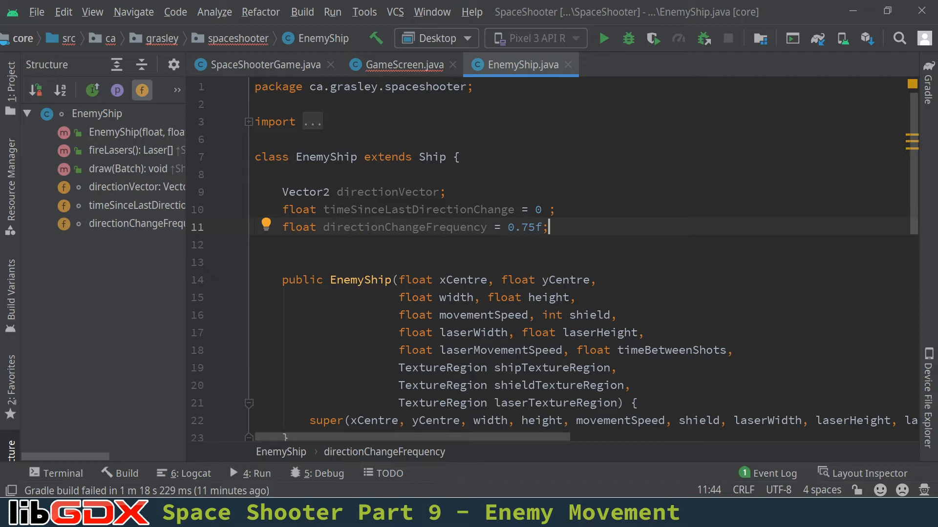
{"action": "left_click", "coordinate": [282, 244]}
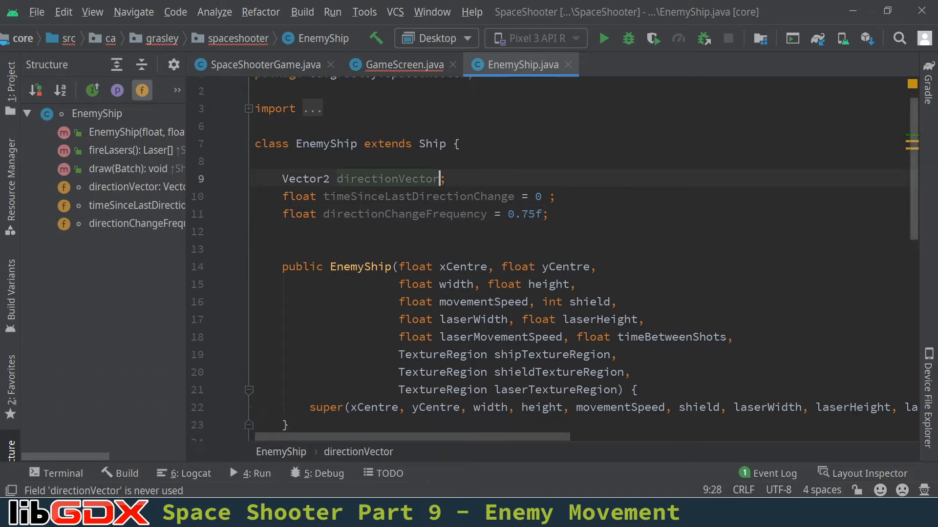
Add directionVector = new Vector2(0, -1) after super(...) in the EnemyShip constructor
{"action": "scroll", "scroll_direction": "down", "scroll_amount": 3}
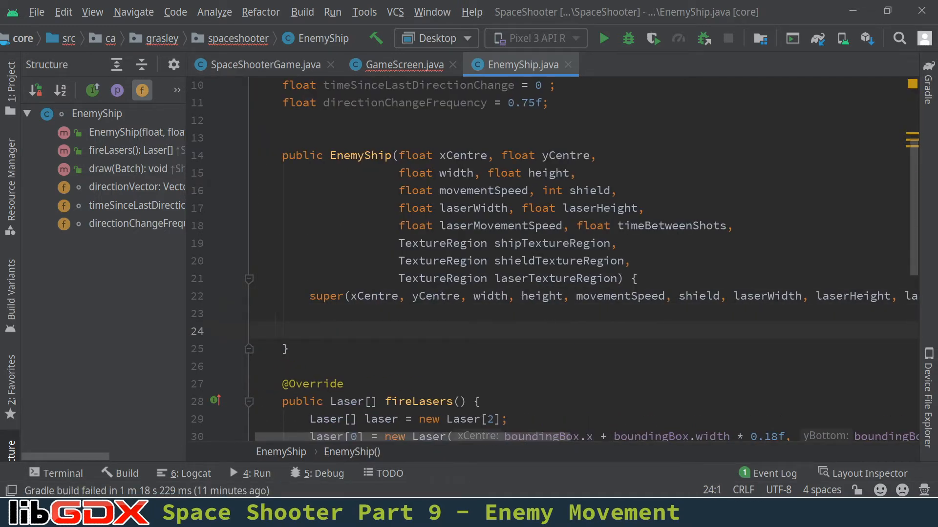
{"action": "left_click", "coordinate": [309, 330]}
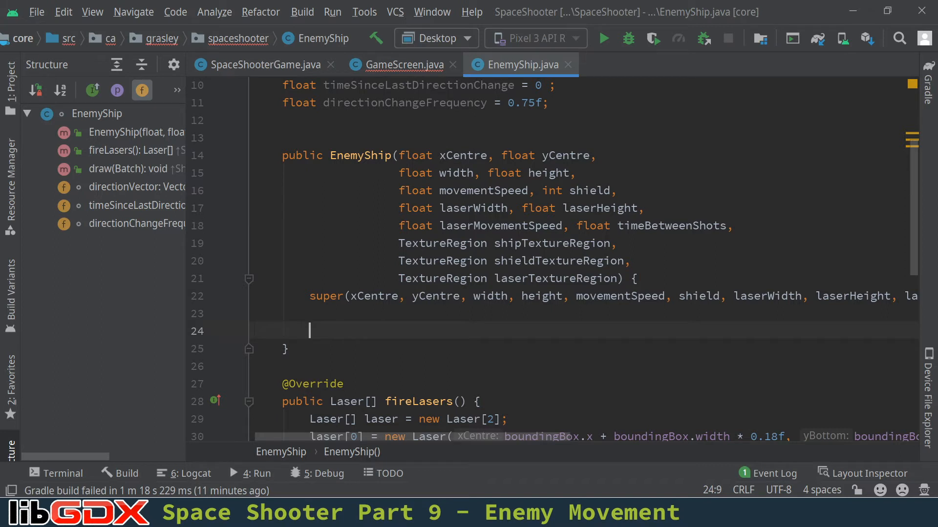
{"action": "type", "text": "directionVector ="}
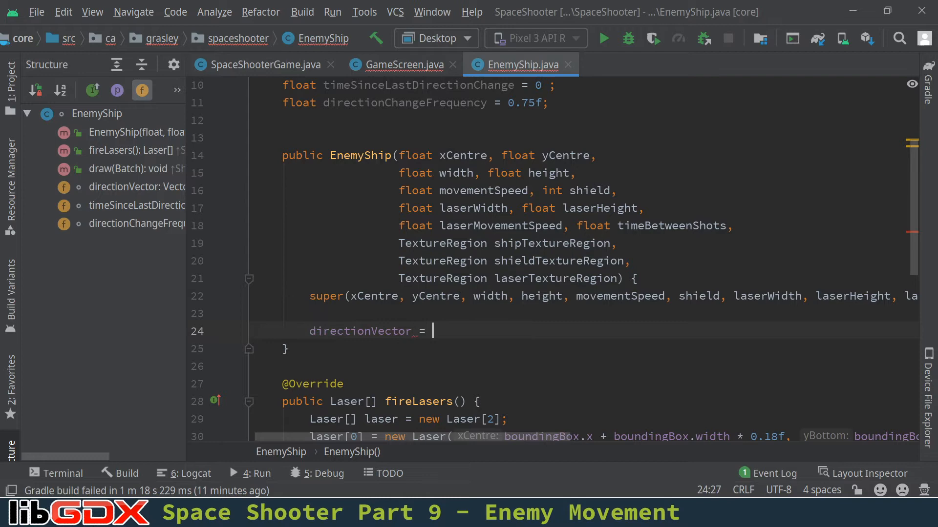
{"action": "type", "text": "new Vector"}
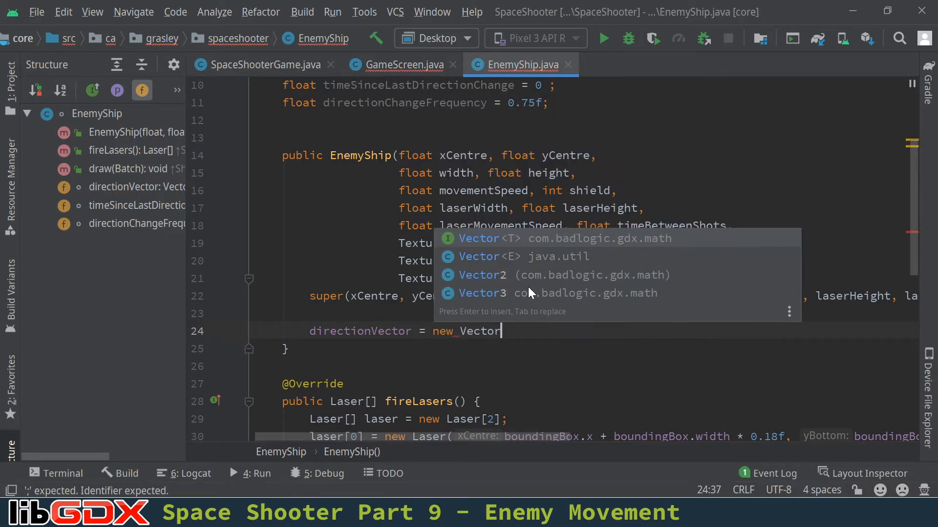
{"action": "left_click", "coordinate": [477, 275]}
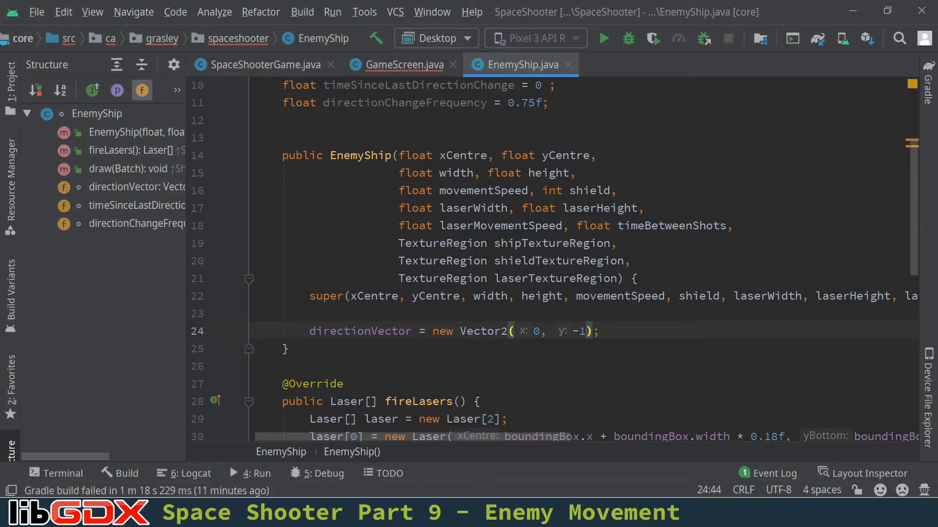
{"action": "left_click", "coordinate": [598, 331]}
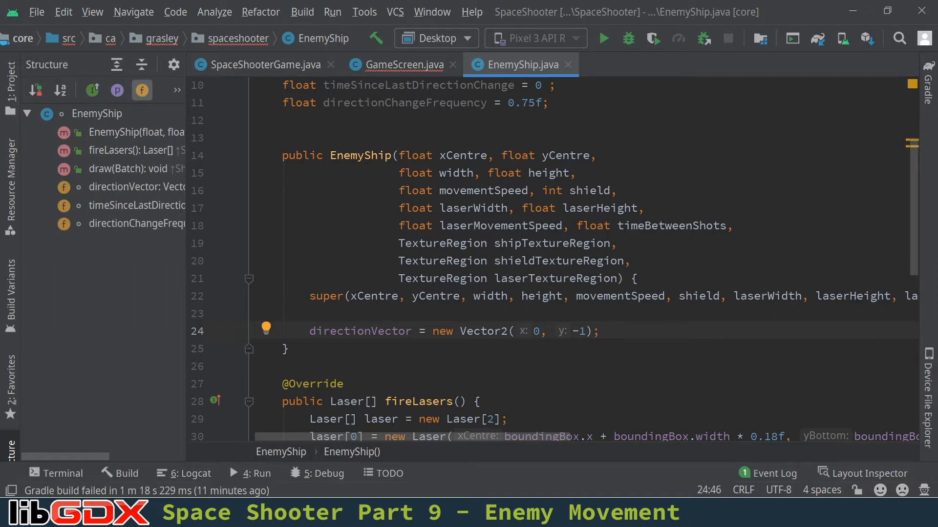
{"action": "scroll", "scroll_direction": "down", "scroll_amount": 3}
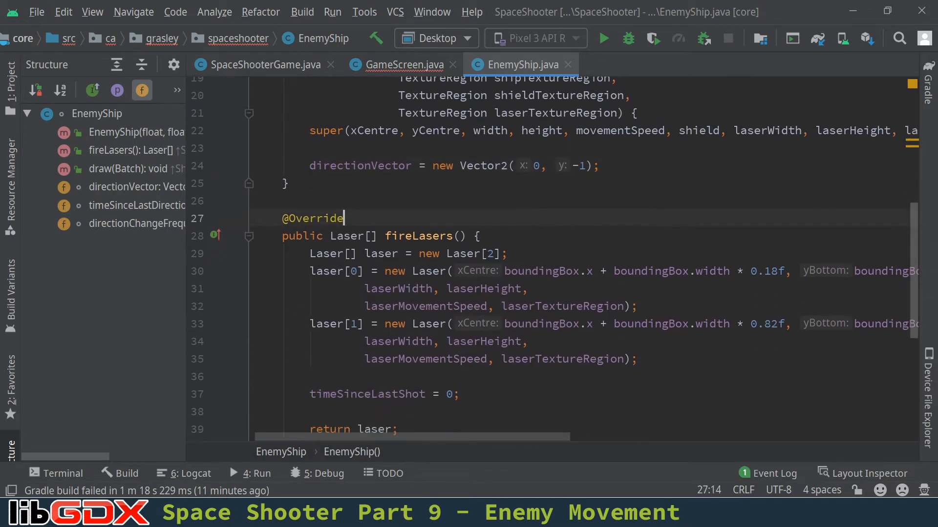
Generate getDirectionVector() for directionVector and delete the generated setDirectionVector method
{"action": "key", "text": "Enter"}
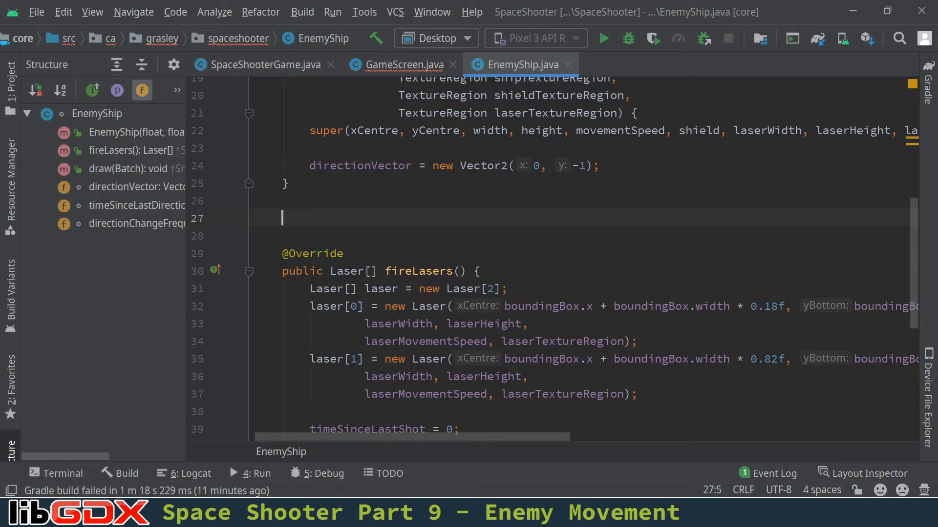
{"action": "mouse_move", "coordinate": [400, 394]}
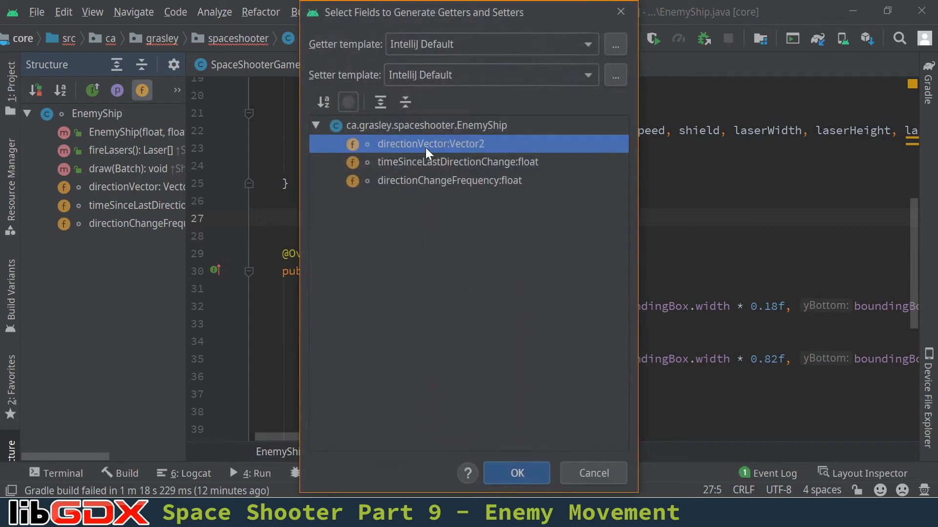
{"action": "left_click", "coordinate": [516, 473]}
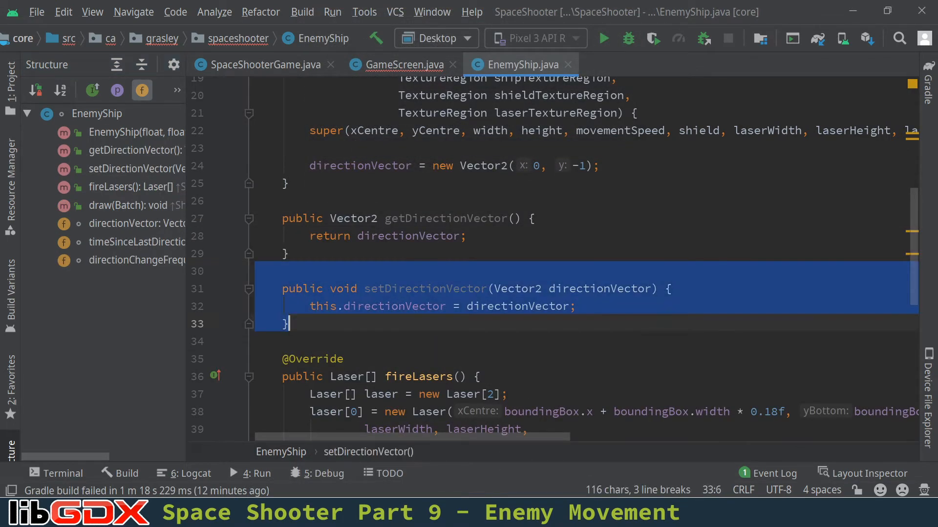
{"action": "key", "text": "Delete"}
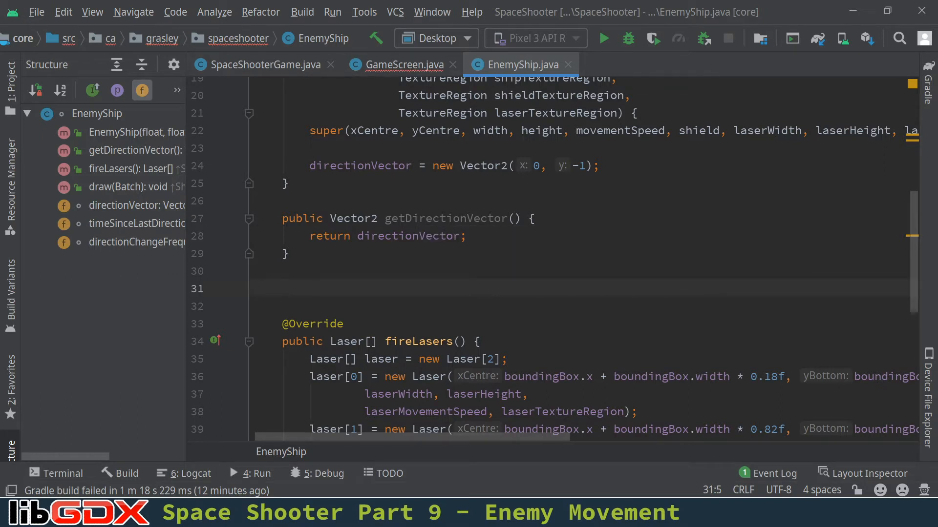
{"action": "type", "text": "public"}
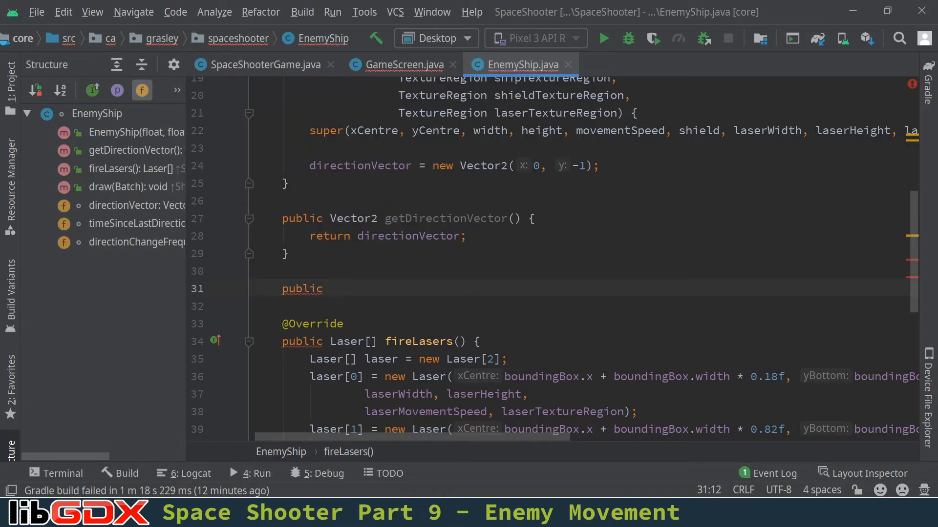
{"action": "type", "text": "private"}
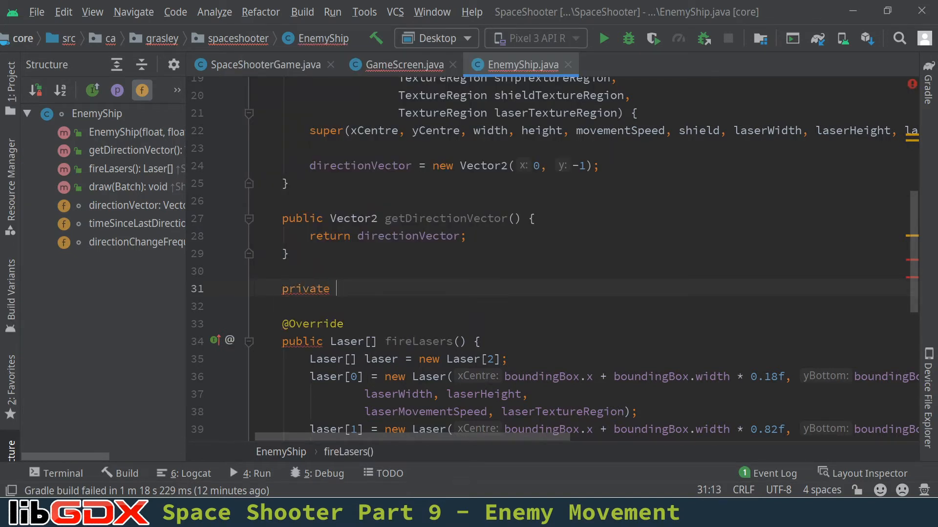
{"action": "type", "text": "void random"}
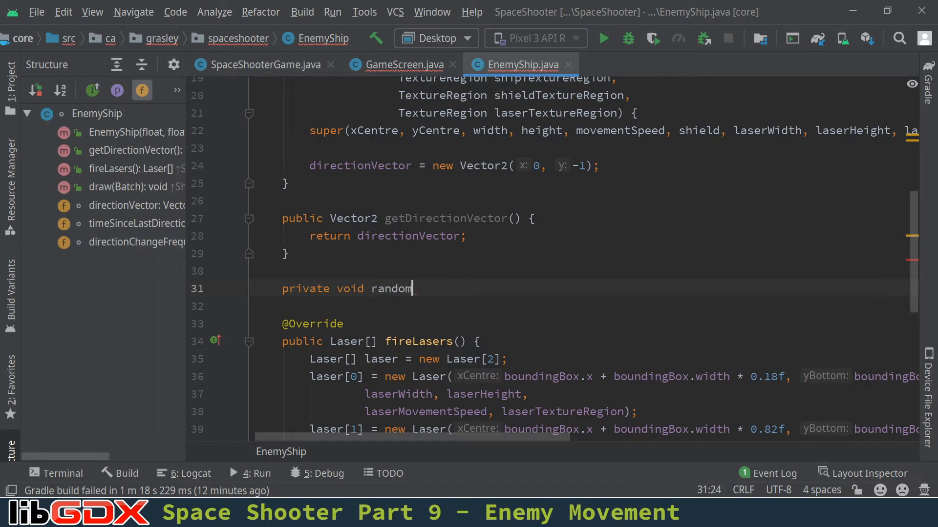
{"action": "type", "text": "izeDirectionVector() {"}
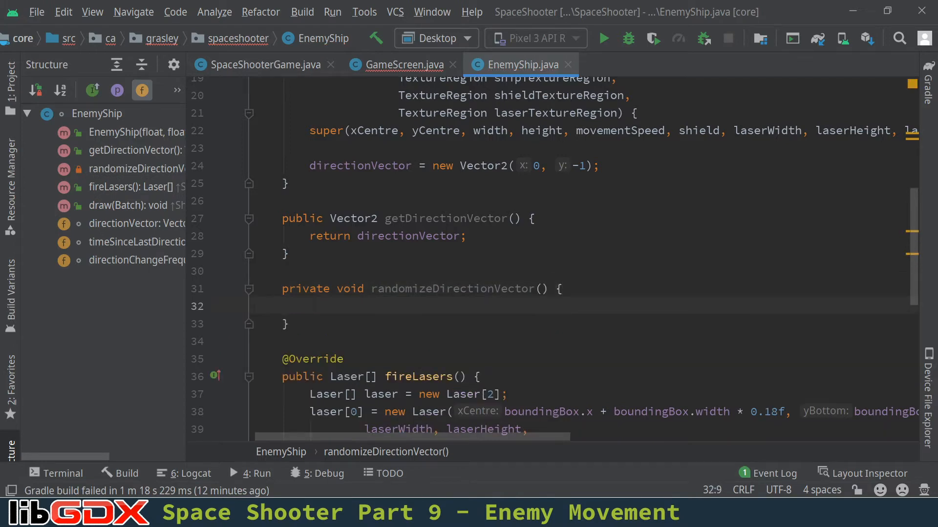
{"action": "scroll", "scroll_direction": "down", "scroll_amount": 3}
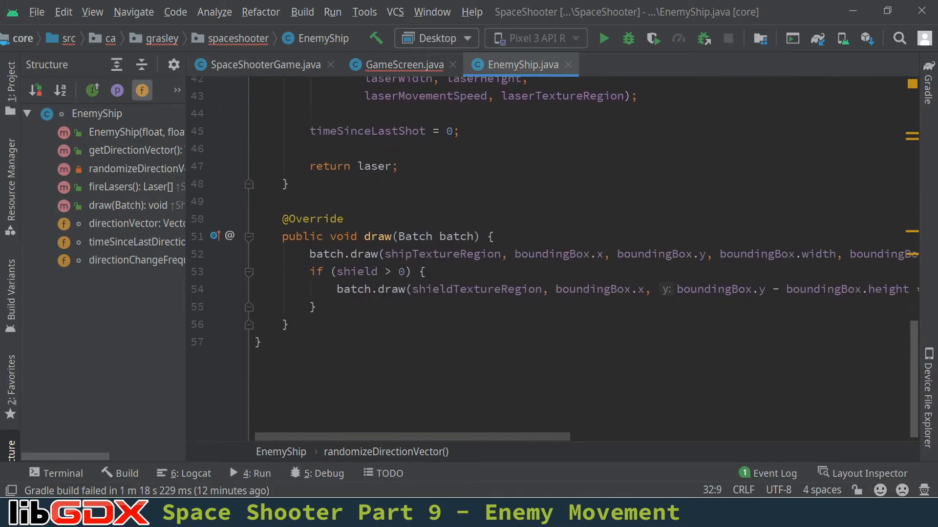
{"action": "scroll", "scroll_direction": "up", "scroll_amount": 3}
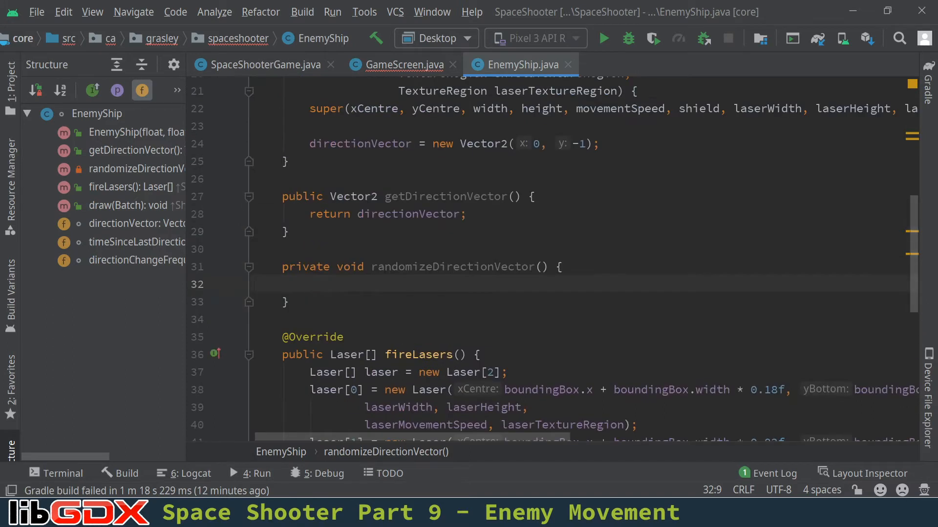
{"action": "scroll", "scroll_direction": "up", "scroll_amount": 3}
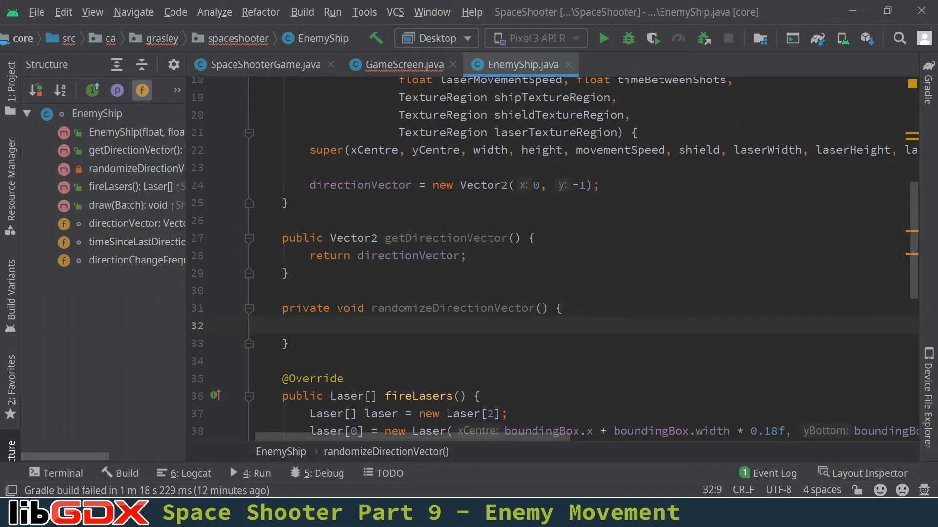
{"action": "scroll", "scroll_direction": "up", "scroll_amount": 3}
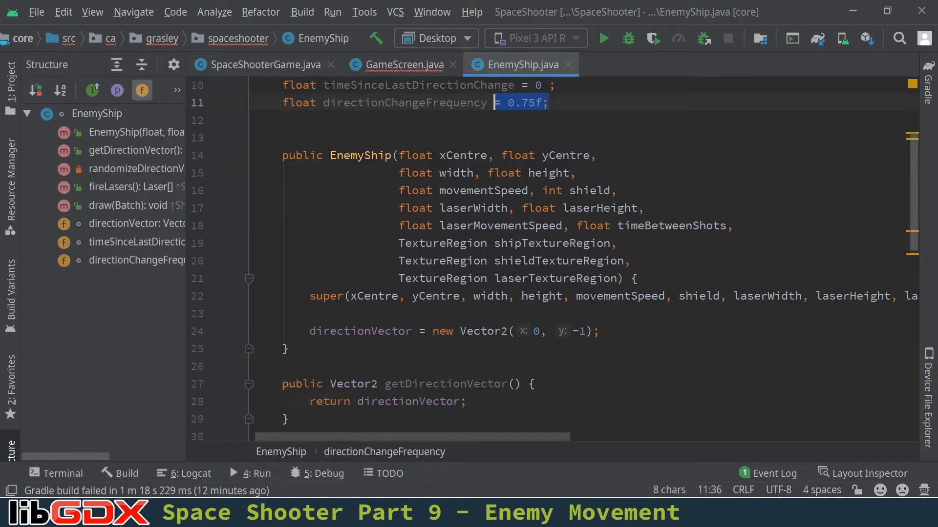
{"action": "scroll", "scroll_direction": "down", "scroll_amount": 3}
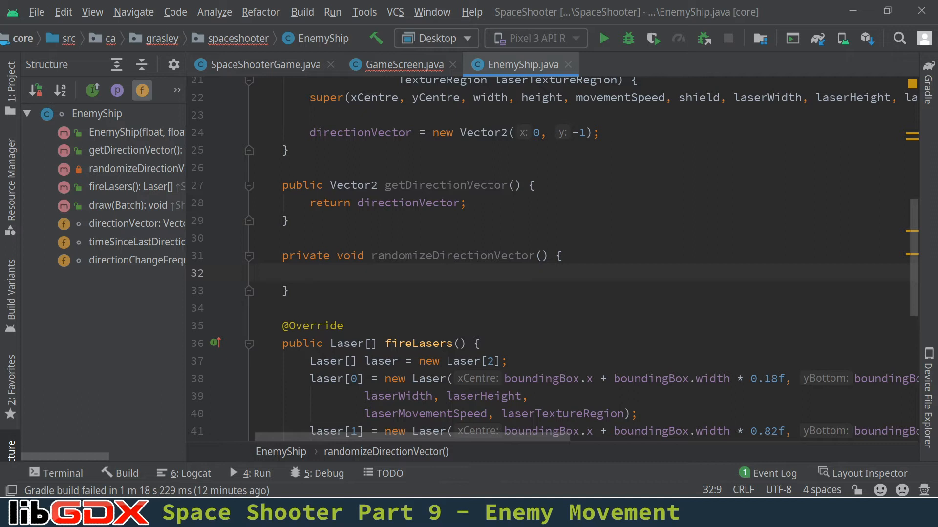
Add 'double bearing = SpaceShooterGame.random.nextDouble()*6.283185;' commented '0 to 2*PI'
{"action": "type", "text": "double bear"}
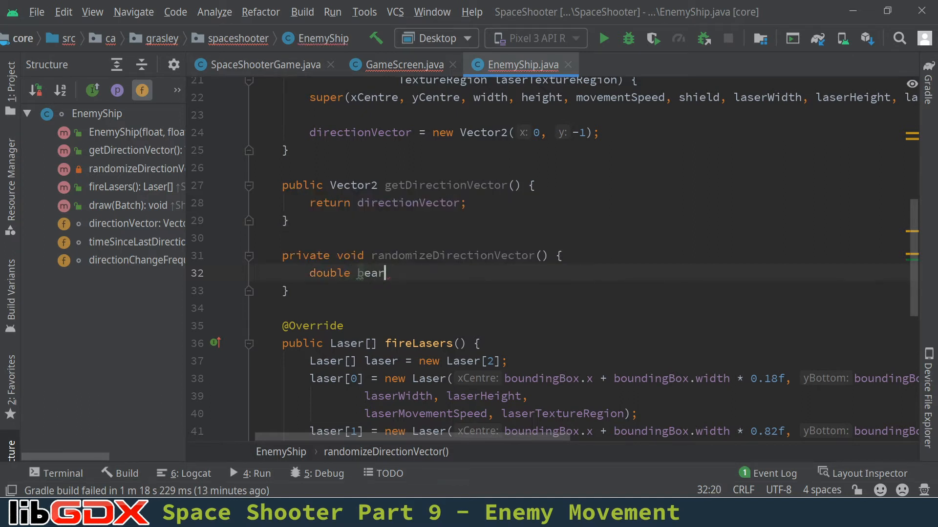
{"action": "type", "text": "ing ="}
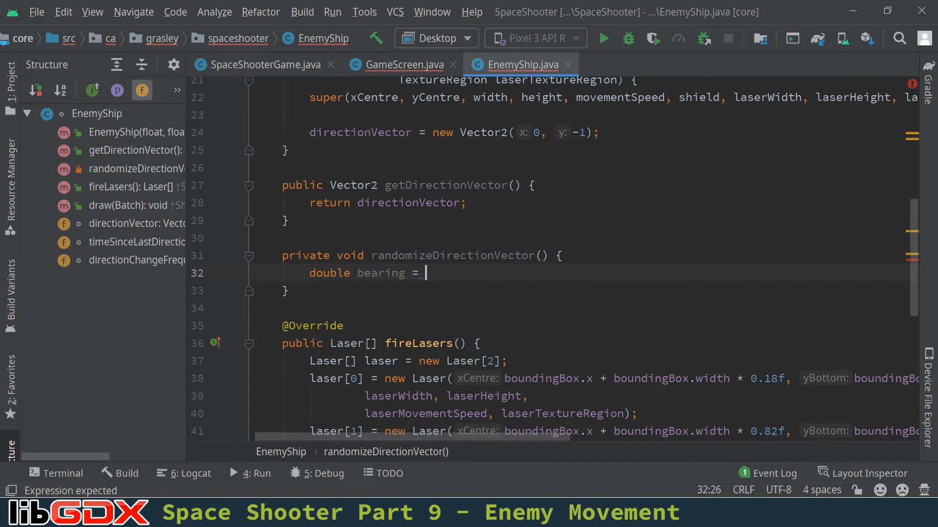
{"action": "type", "text": "SpaceShooterGame."}
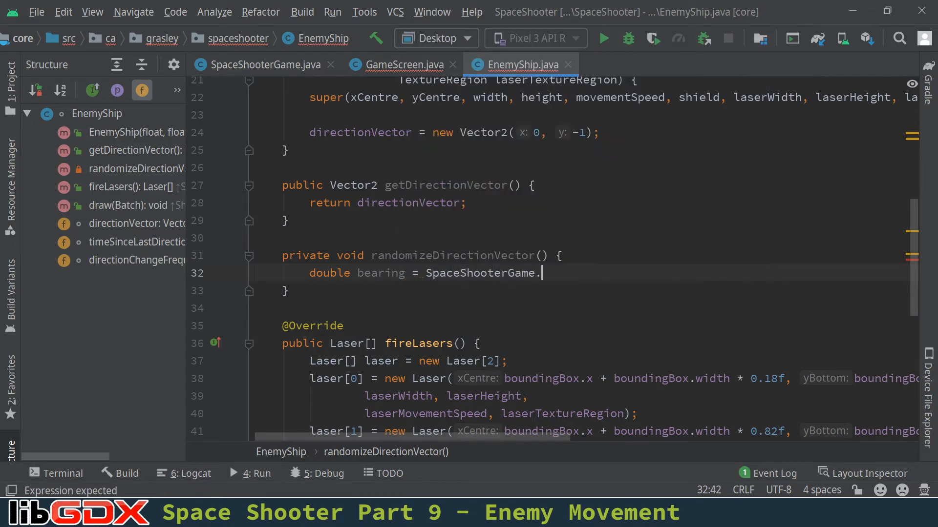
{"action": "type", "text": "random"}
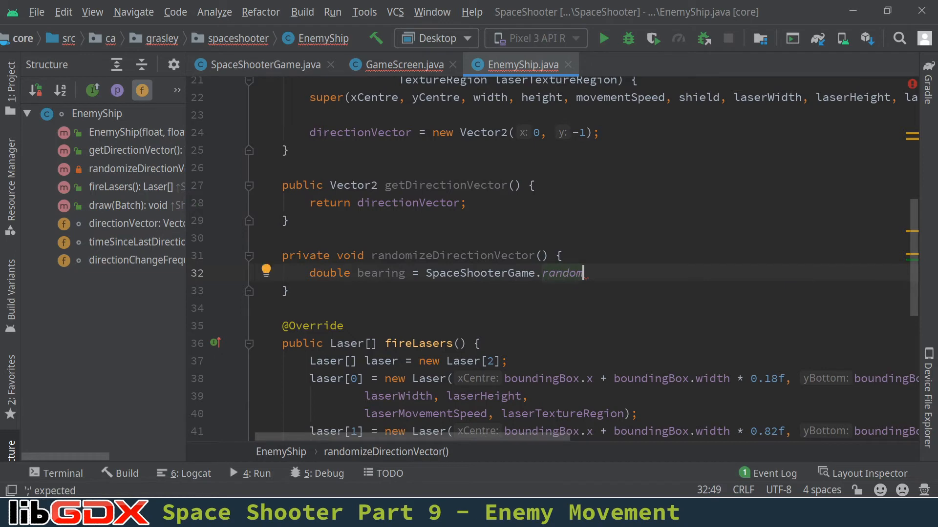
{"action": "type", "text": ".nextDouble("}
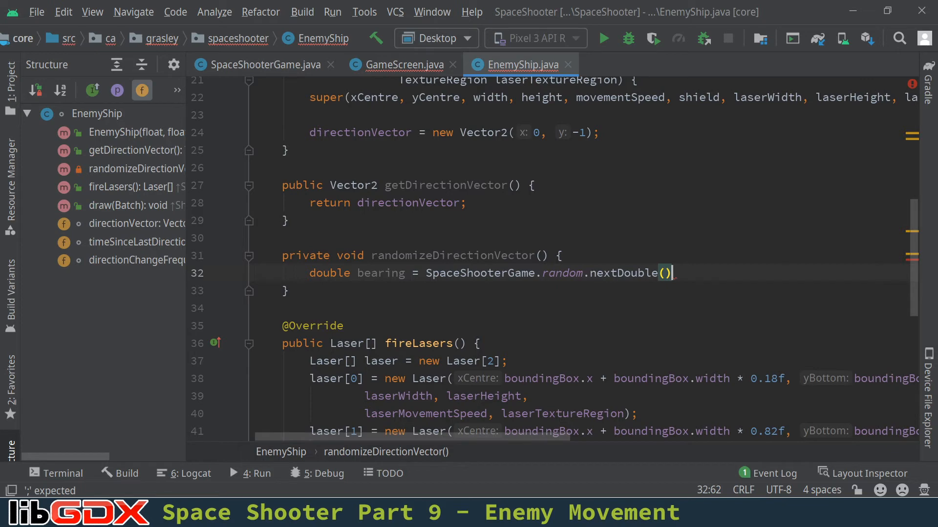
{"action": "type", "text": "*360"}
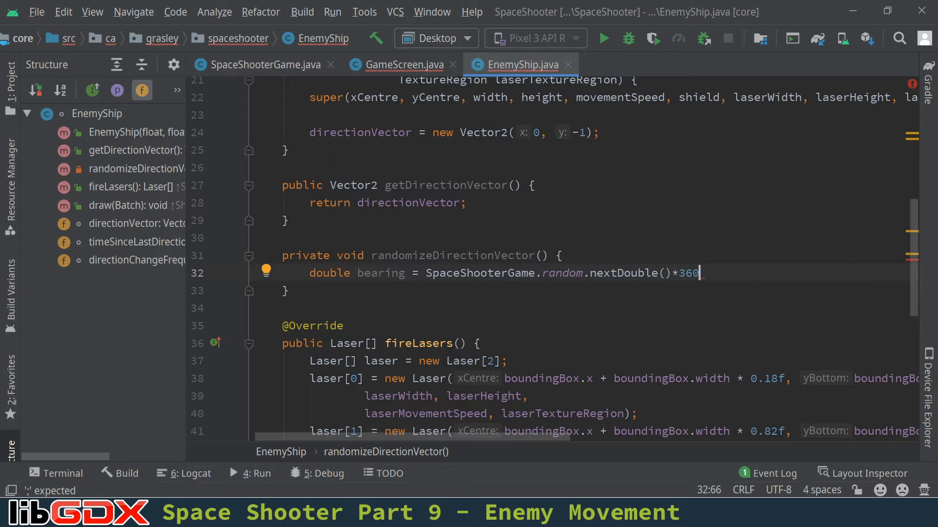
{"action": "key", "text": "BackSpace"}
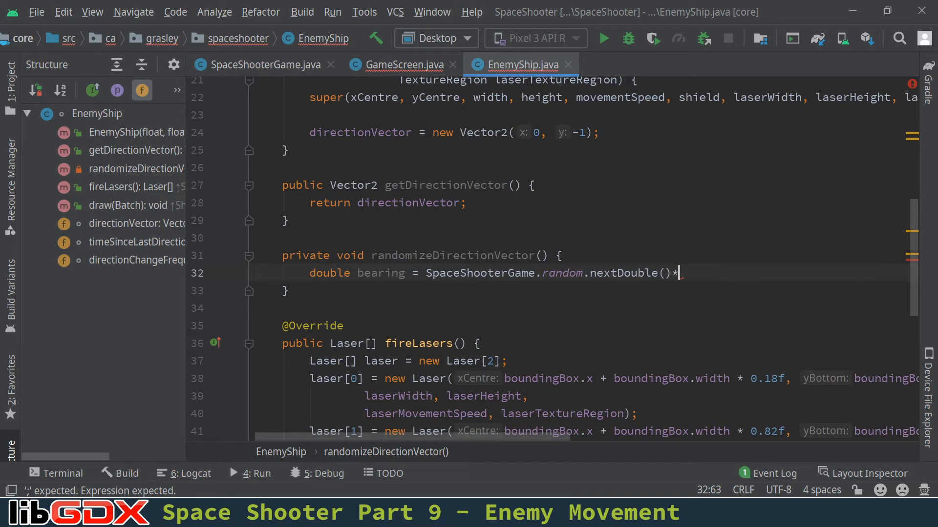
{"action": "type", "text": "2*Math.PI;"}
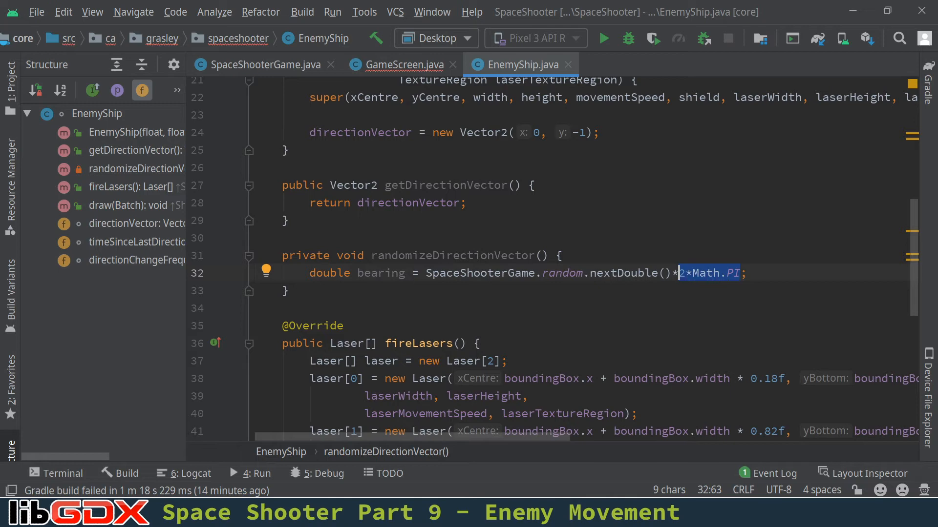
{"action": "type", "text": "6.28"}
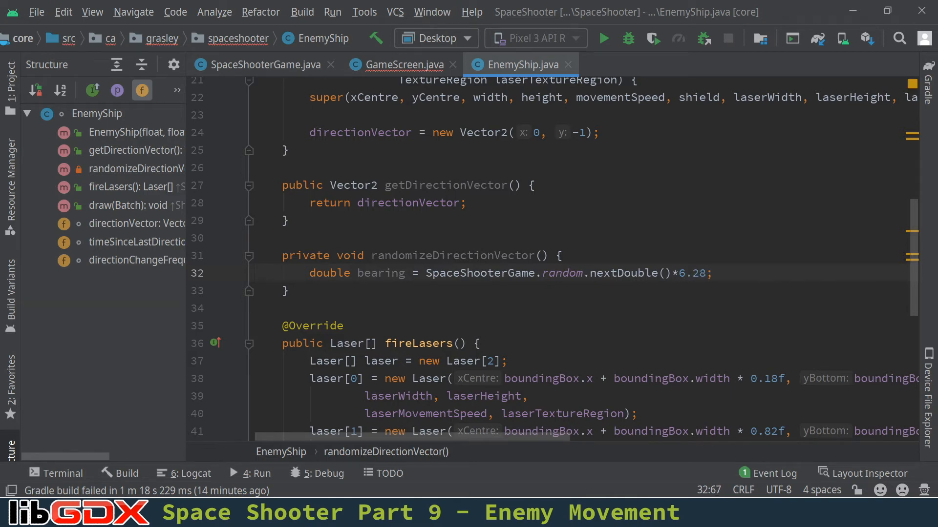
{"action": "type", "text": "31"}
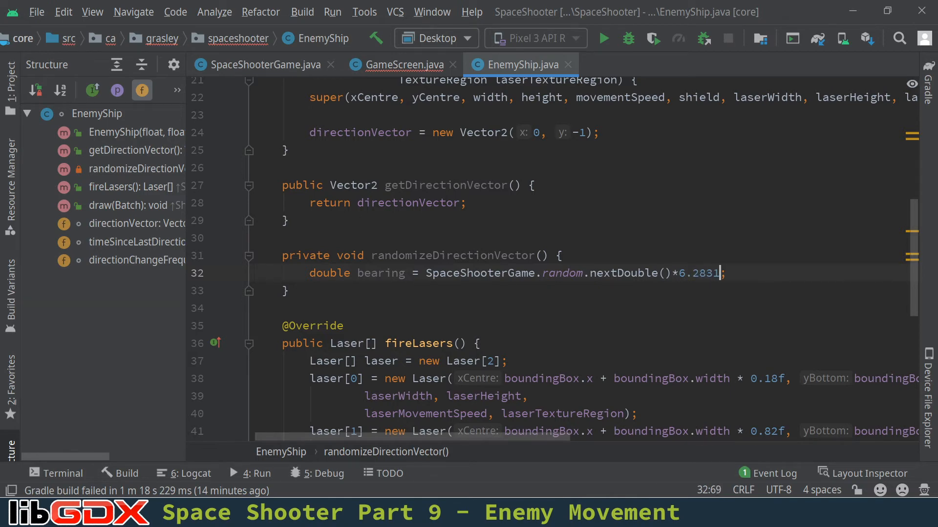
{"action": "type", "text": "85"}
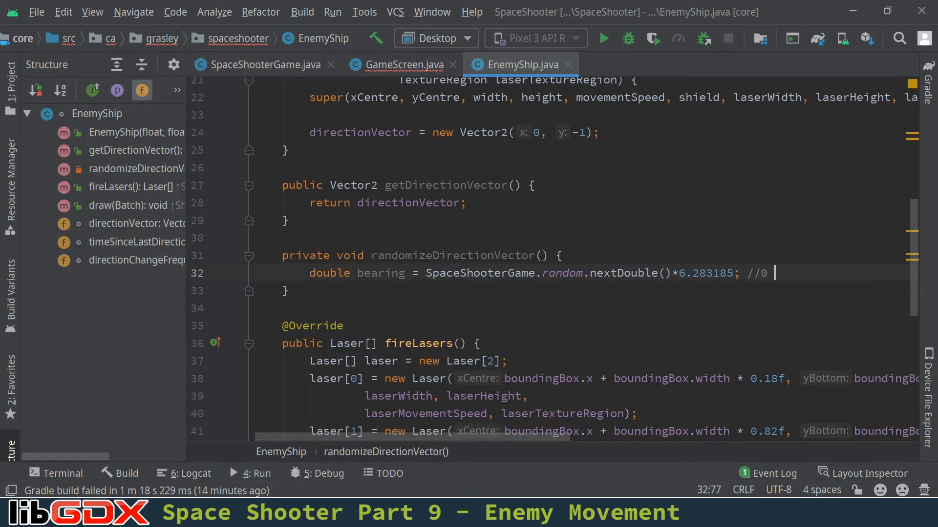
{"action": "type", "text": "to 2*PI"}
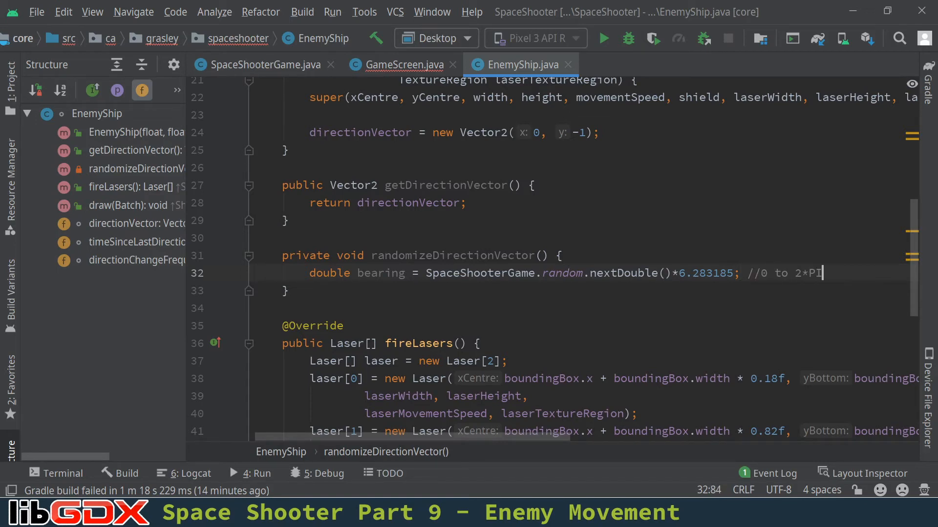
{"action": "key", "text": "enter"}
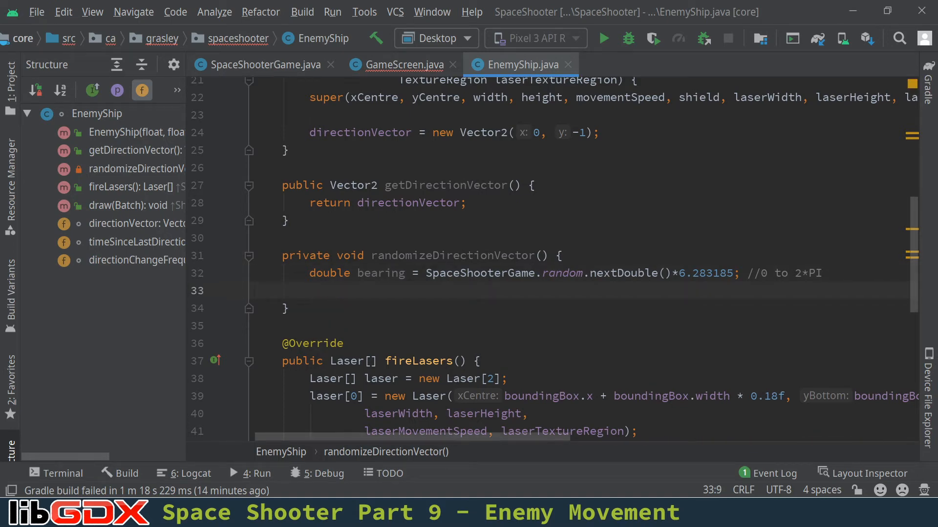
Set directionVector.x to (float)Math.sin(bearing) and directionVector.y to (float)Math.cos(bearing)
{"action": "left_click", "coordinate": [309, 291]}
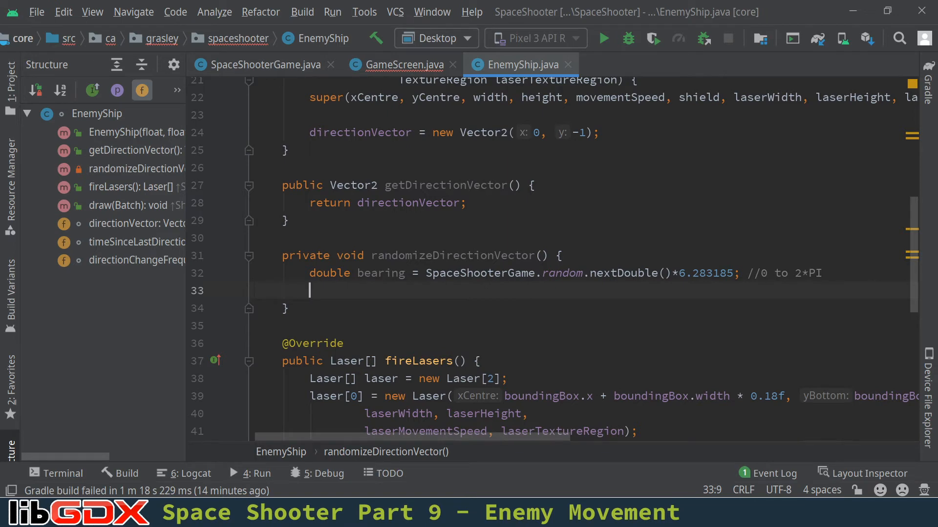
{"action": "type", "text": "directionVector.x ="}
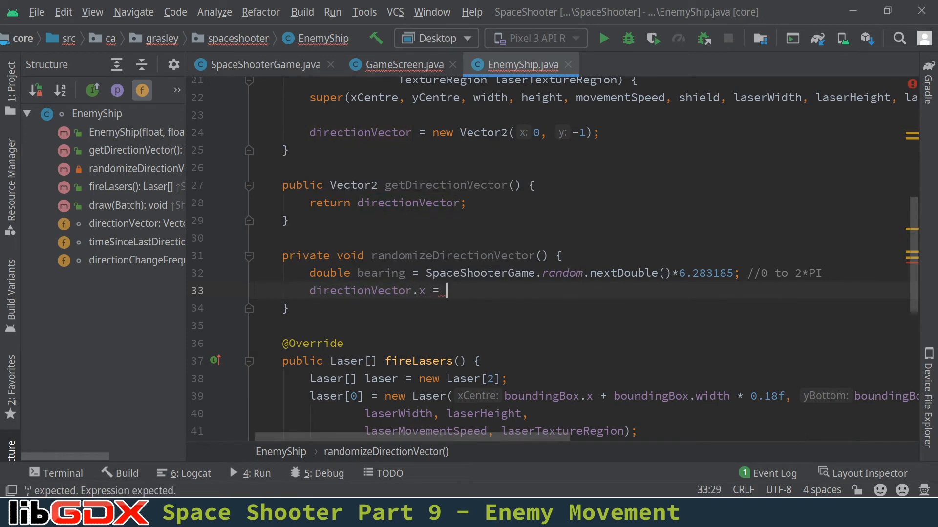
{"action": "type", "text": "(float)"}
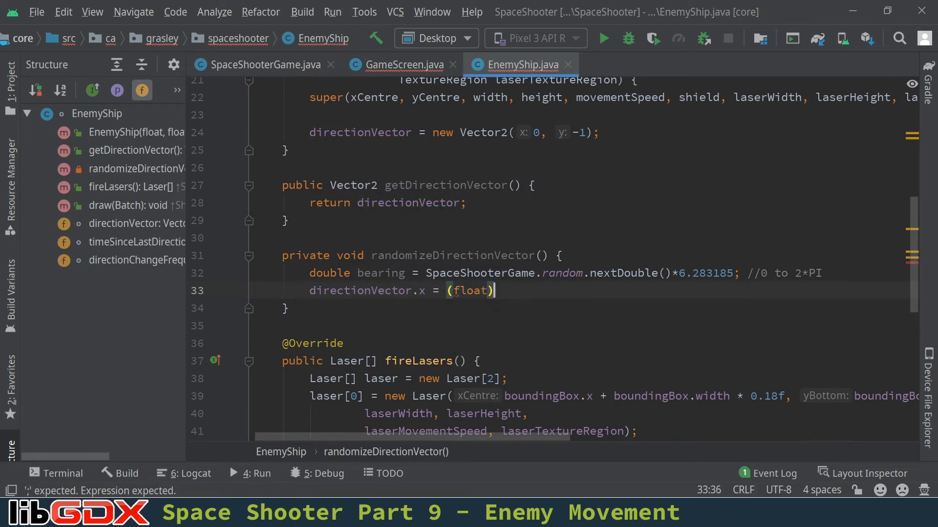
{"action": "type", "text": "Math."}
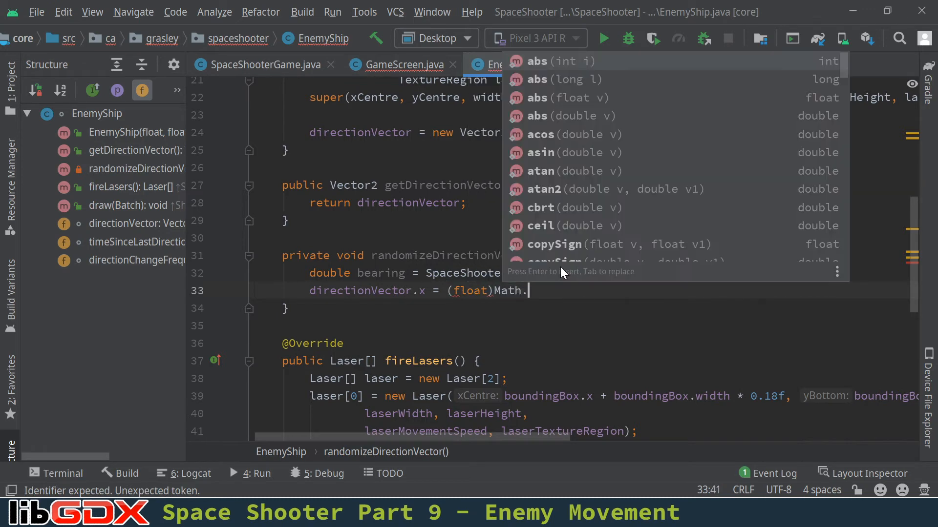
{"action": "type", "text": "sin("}
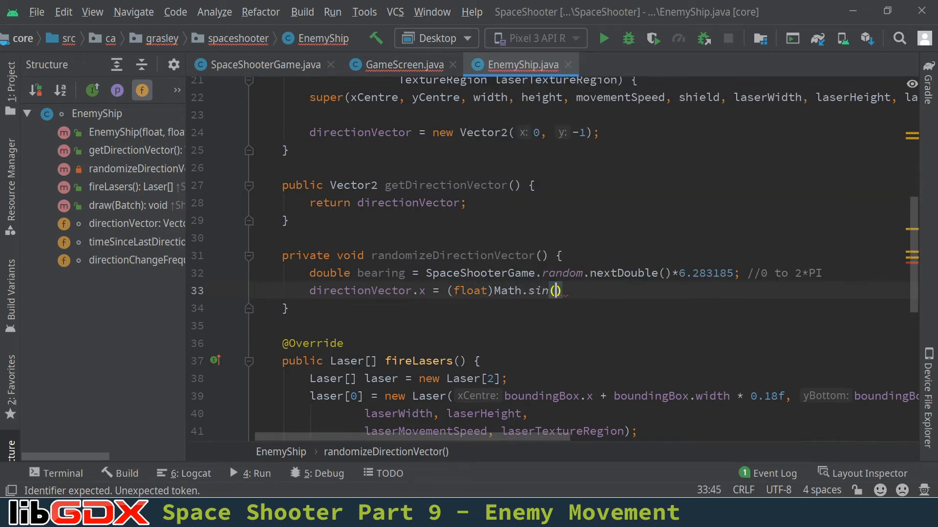
{"action": "type", "text": "bearing"}
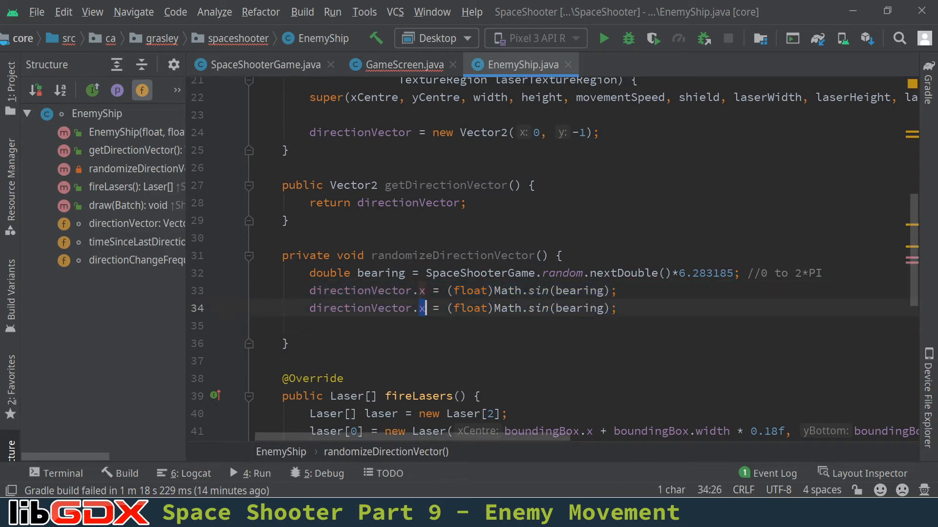
{"action": "type", "text": "y"}
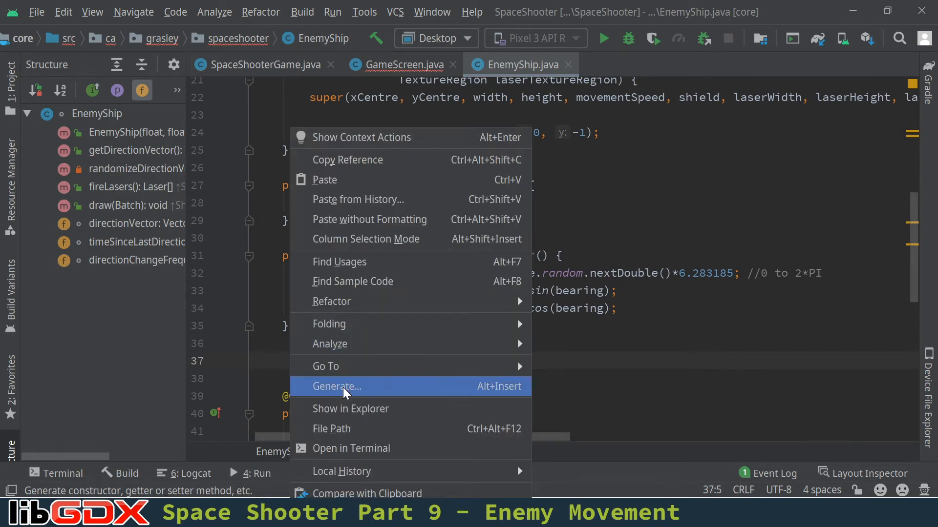
Generate an override of Ship's update(float deltaTime) in EnemyShip, calling super.update
{"action": "left_click", "coordinate": [337, 387]}
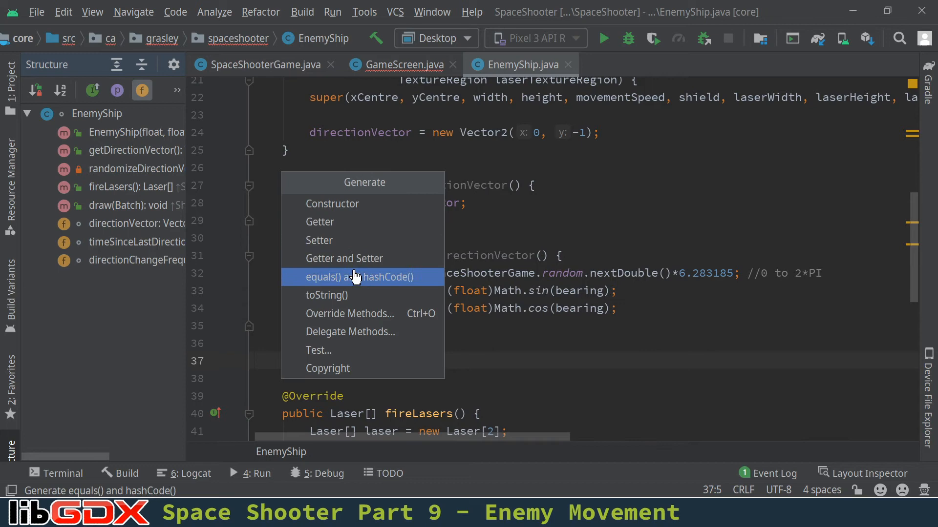
{"action": "left_click", "coordinate": [349, 314]}
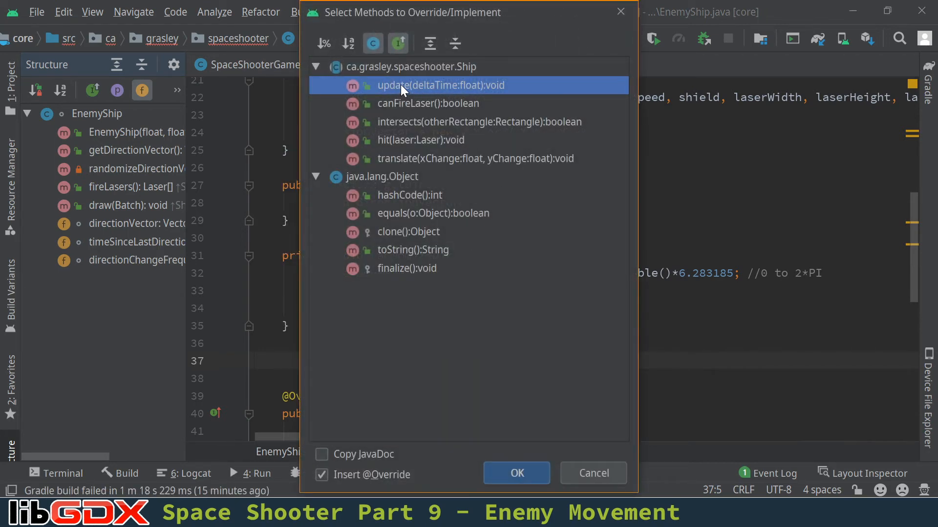
{"action": "left_click", "coordinate": [516, 473]}
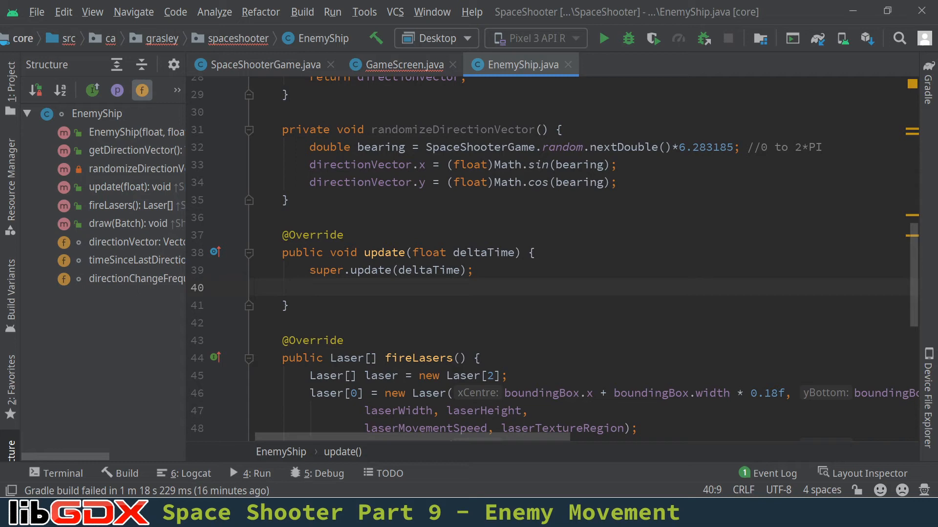
Accumulate deltaTime into timeSinceLastDirectionChange in EnemyShip's update
{"action": "scroll", "scroll_direction": "up", "scroll_amount": 3}
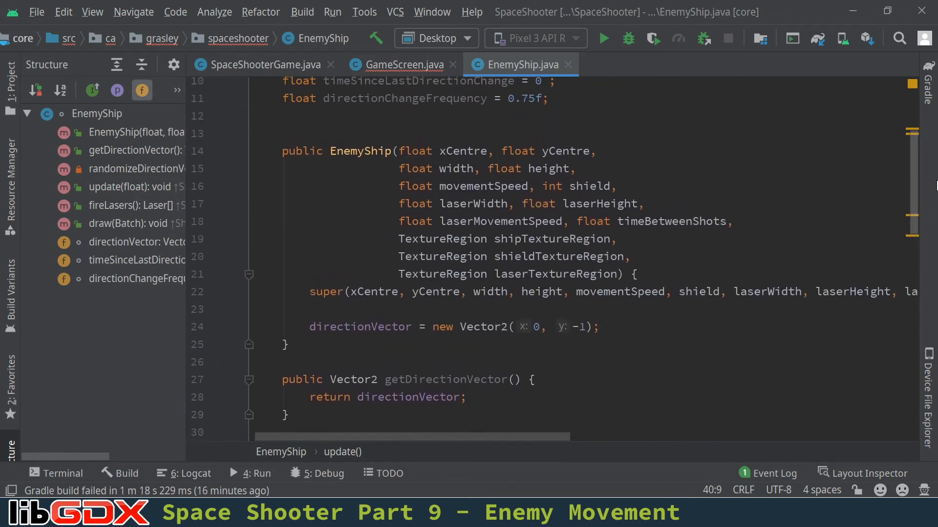
{"action": "scroll", "scroll_direction": "up", "scroll_amount": 3}
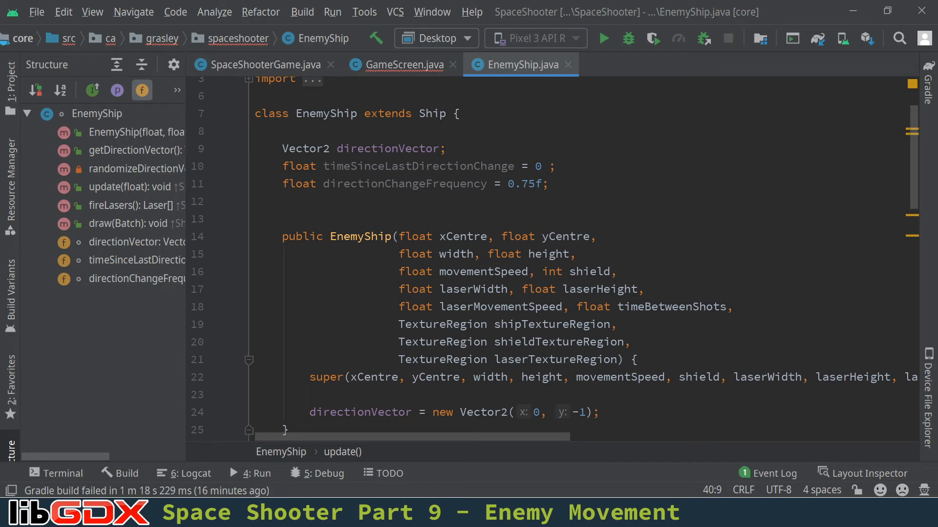
{"action": "scroll", "scroll_direction": "down", "scroll_amount": 3}
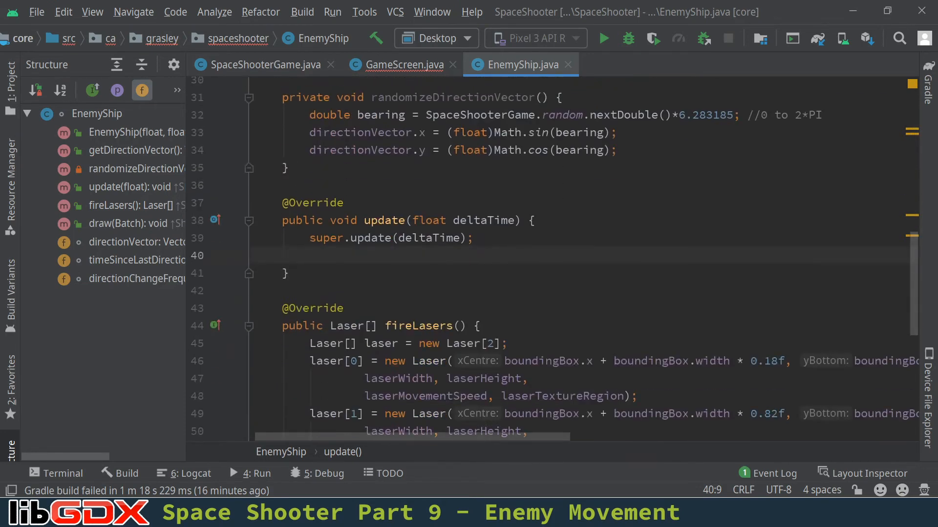
{"action": "type", "text": "timeSinceLastDirectionChange +="}
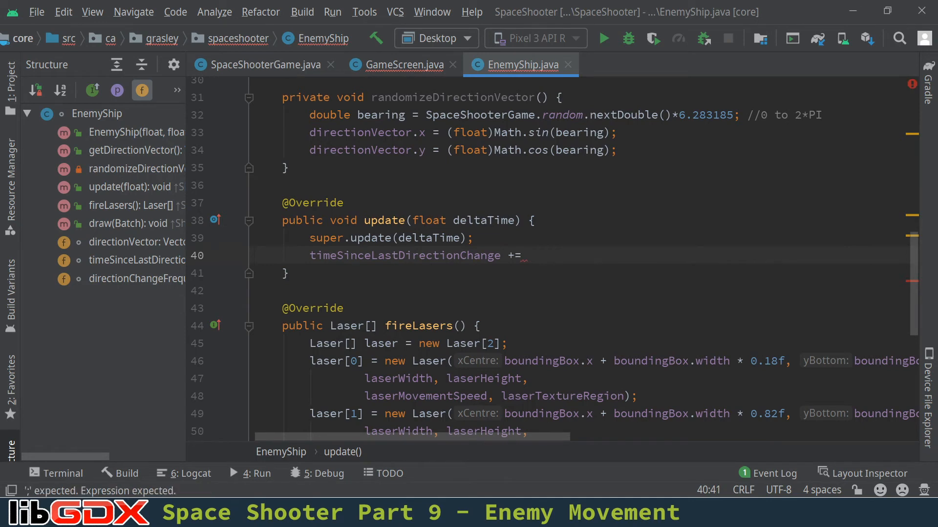
{"action": "type", "text": "deltaTime;"}
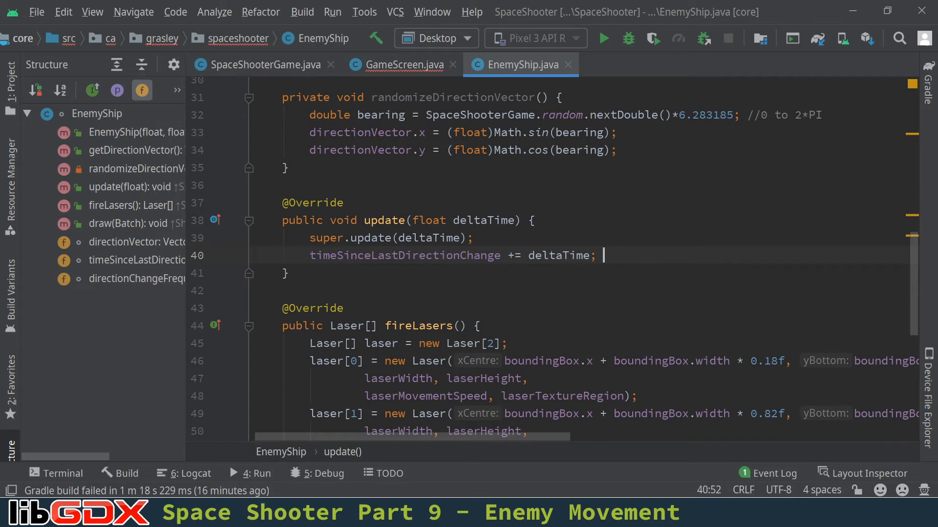
{"action": "key", "text": "enter"}
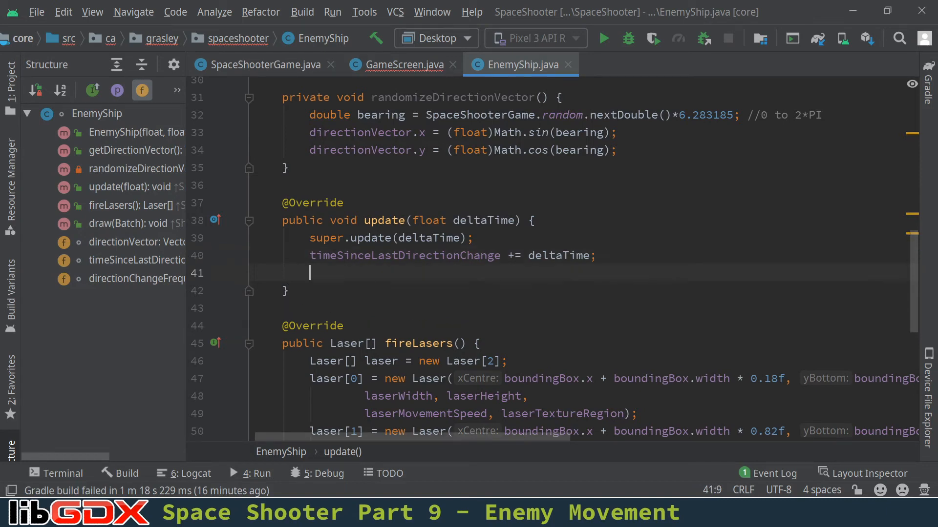
Add an if block past directionChangeFrequency that randomizes direction and subtracts the frequency
{"action": "type", "text": "if ("}
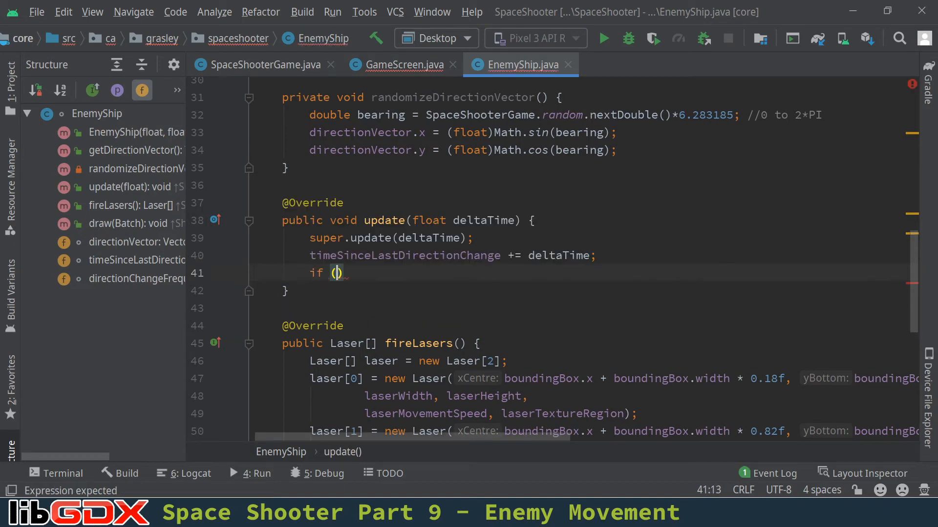
{"action": "type", "text": "timeSinceLastDirectionChange"}
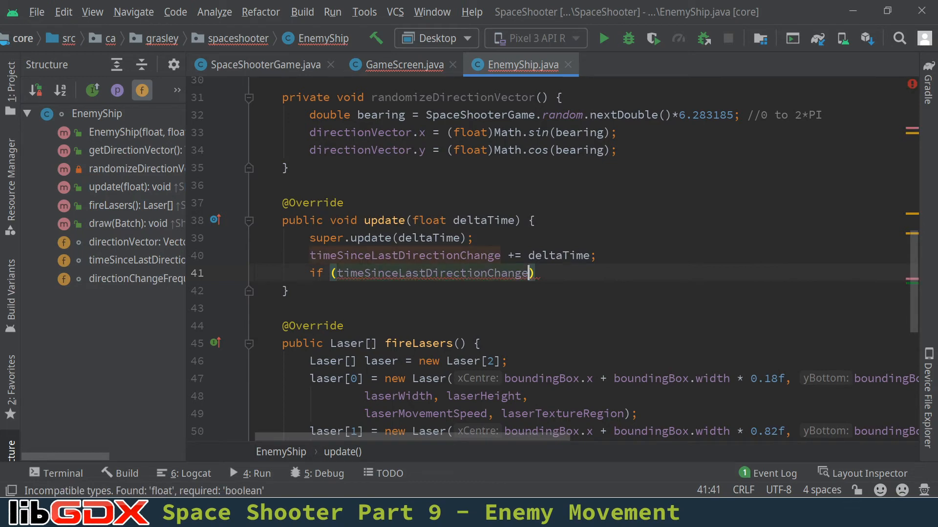
{"action": "type", "text": ">"}
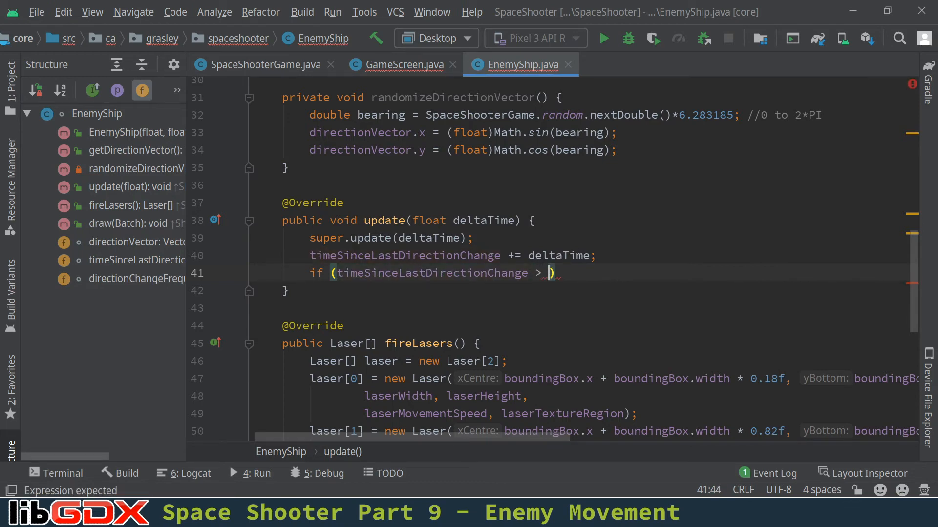
{"action": "type", "text": "directionChangeFrequency"}
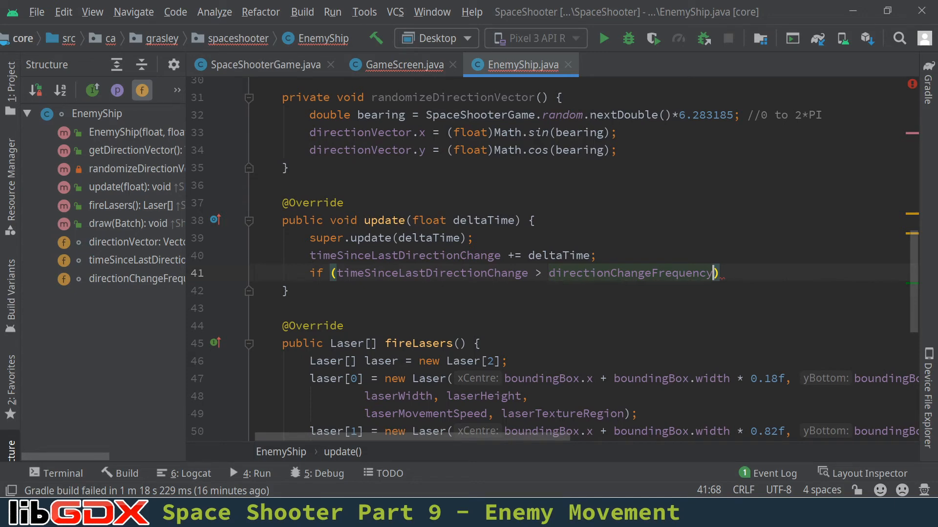
{"action": "type", "text": "{"}
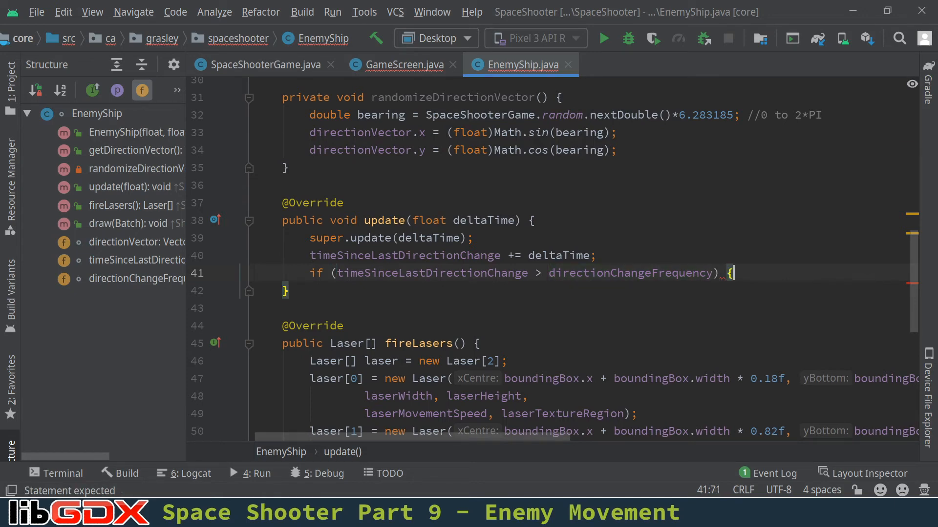
{"action": "type", "text": "rean"}
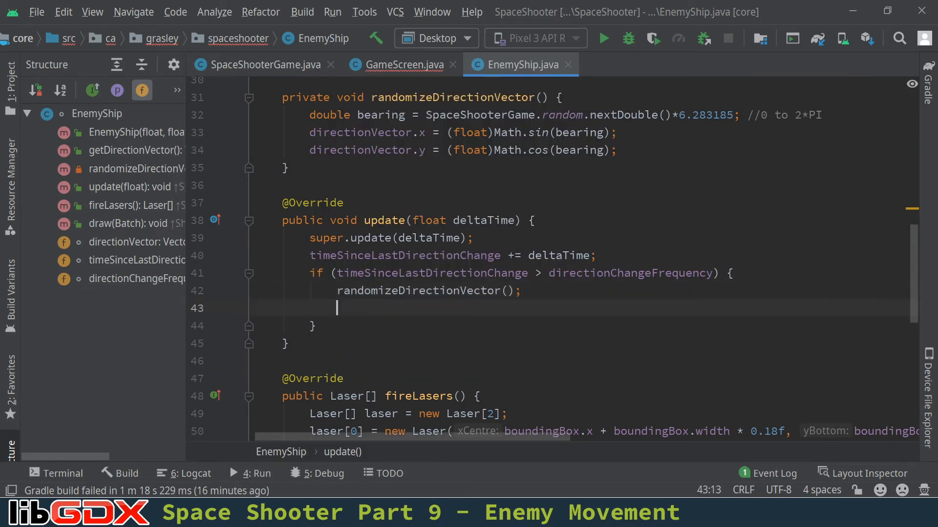
{"action": "type", "text": "timeSinceLastDirectionChange"}
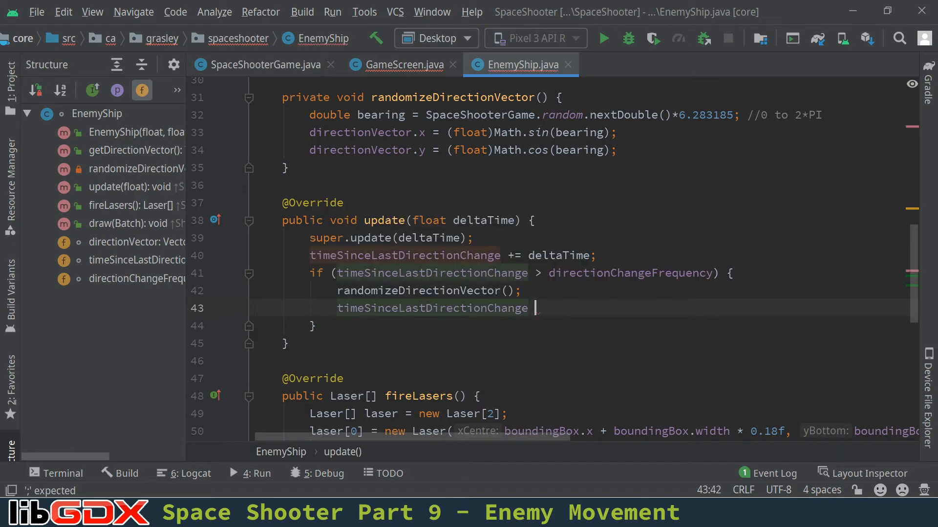
{"action": "type", "text": "-"}
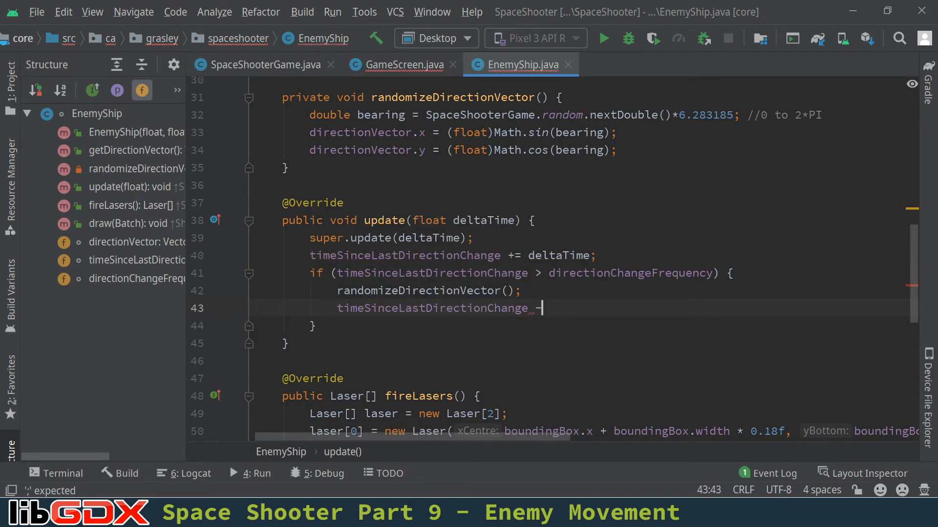
{"action": "type", "text": "= r"}
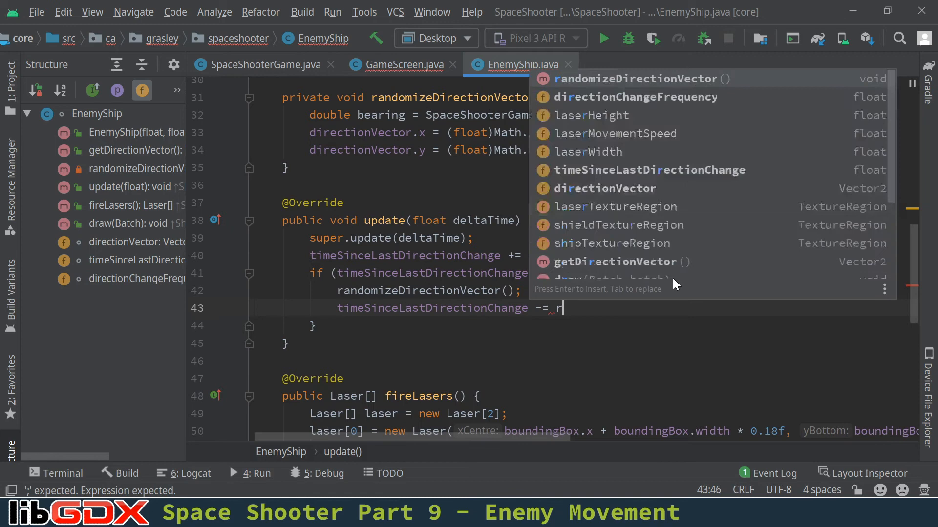
{"action": "type", "text": "directionChangeFrequency;"}
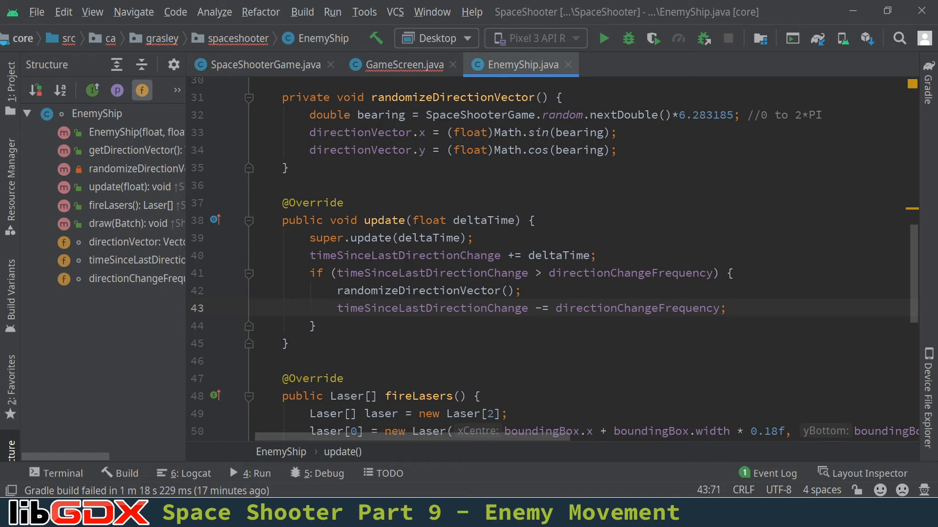
{"action": "left_click", "coordinate": [313, 326]}
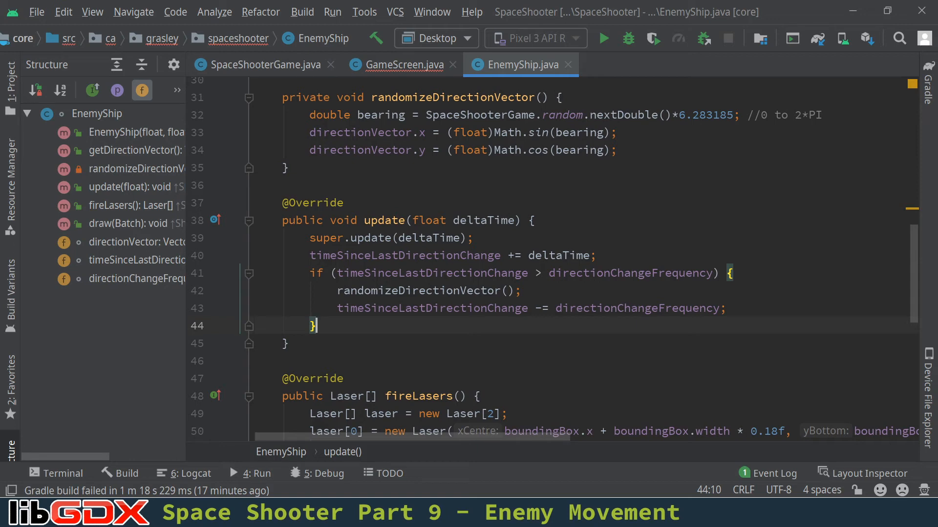
{"action": "scroll", "scroll_direction": "up", "scroll_amount": 3}
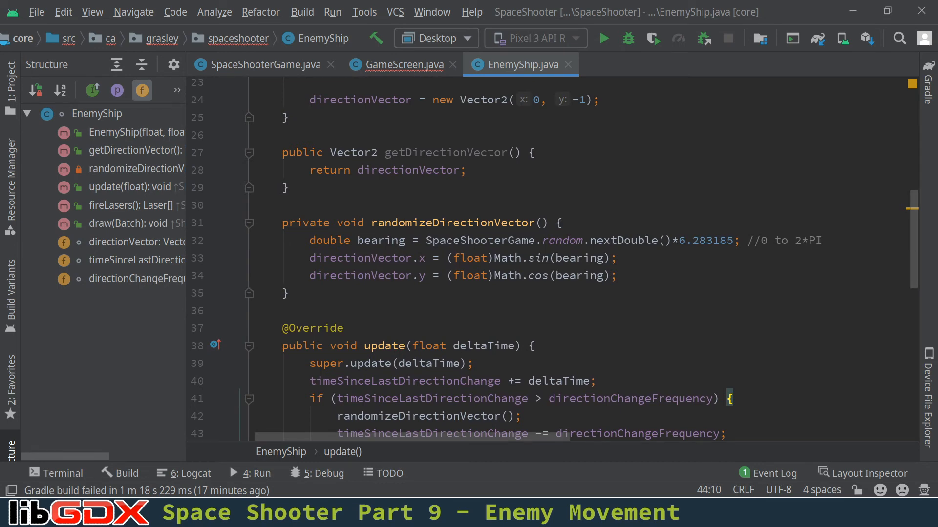
In GameScreen, replace xTouchDifference / touchDistance with enemyShip.getDirectionVector()
{"action": "left_click", "coordinate": [400, 65]}
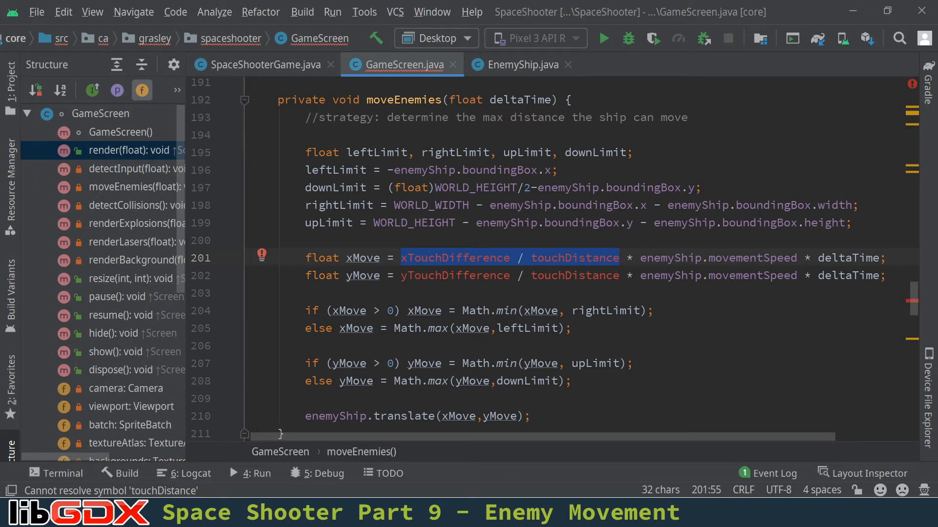
{"action": "type", "text": "enemyShip"}
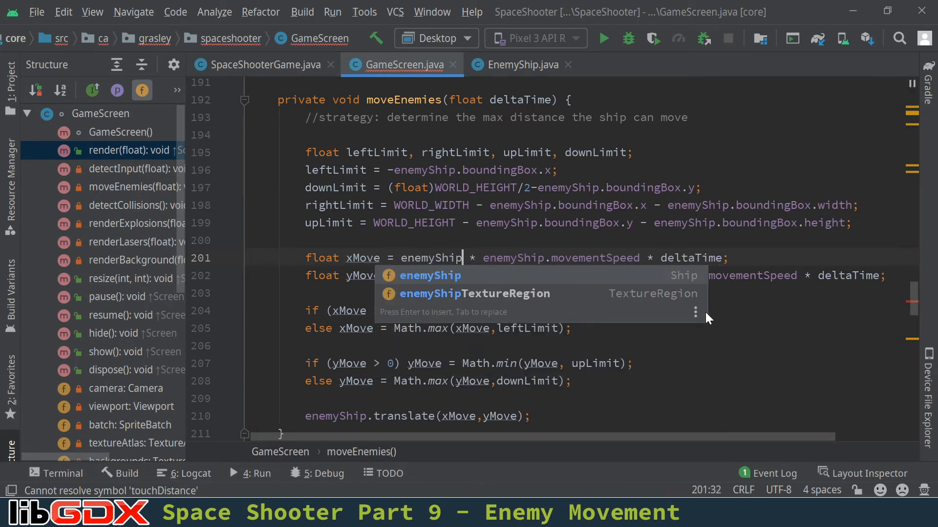
{"action": "type", "text": ".getDirection"}
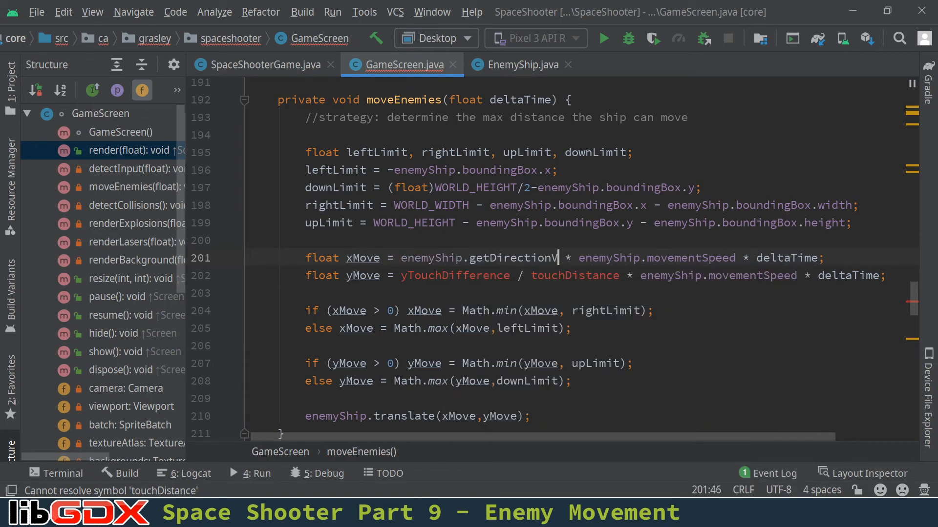
{"action": "type", "text": "Vector()"}
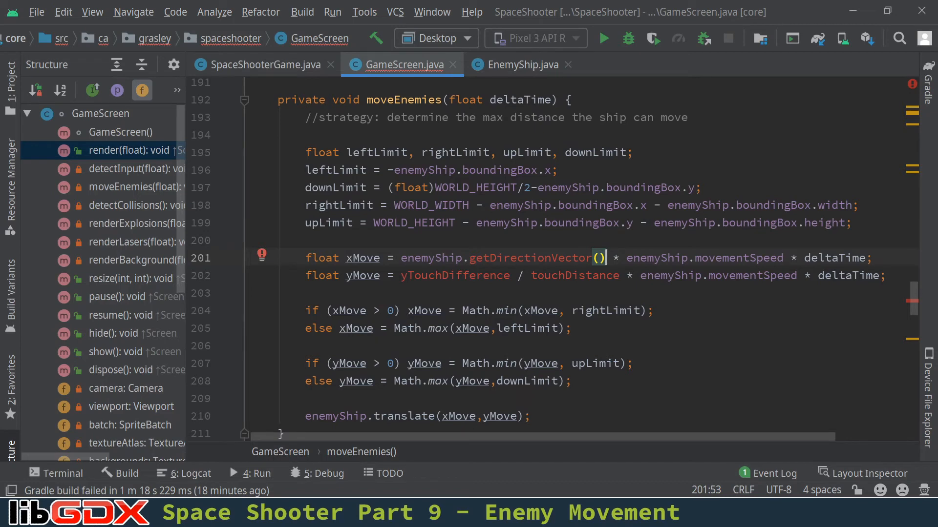
{"action": "left_click", "coordinate": [455, 258]}
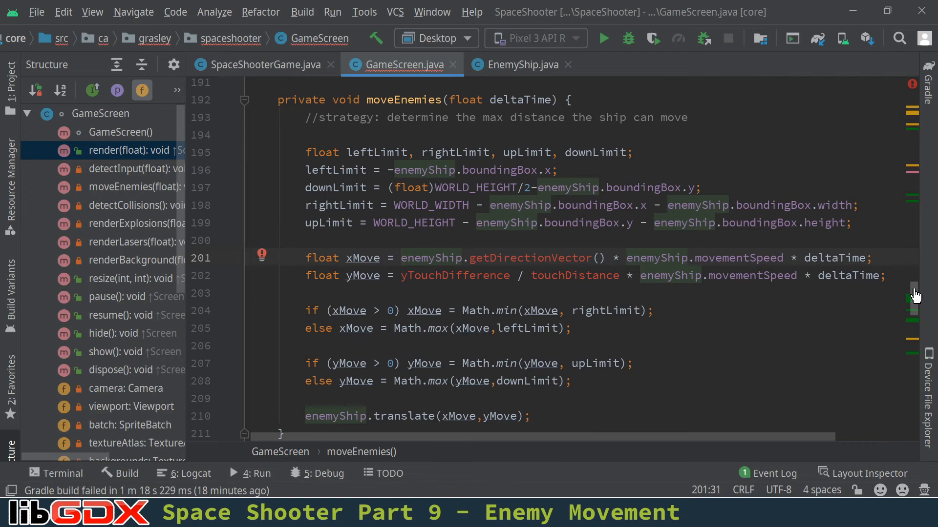
Change the ship field types from Ship to PlayerShip and EnemyShip
{"action": "scroll", "scroll_direction": "up", "scroll_amount": 3}
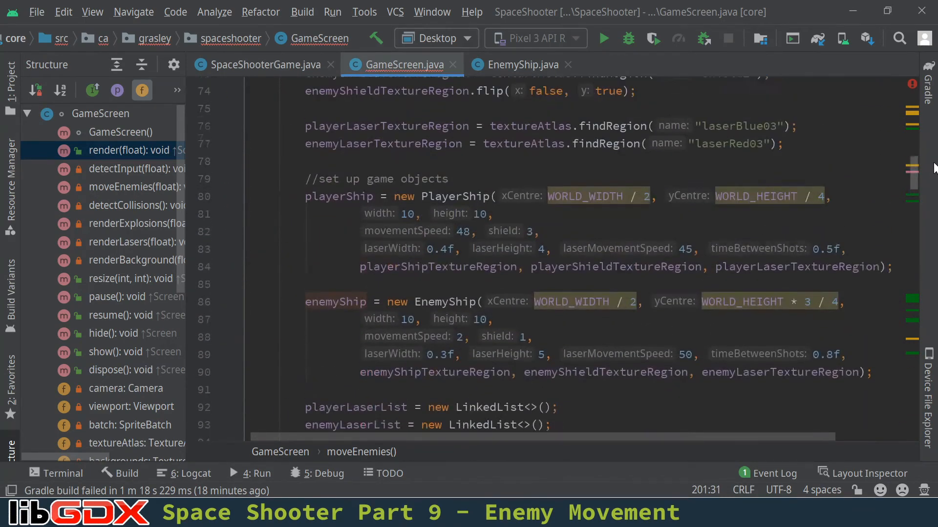
{"action": "scroll", "scroll_direction": "up", "scroll_amount": 3}
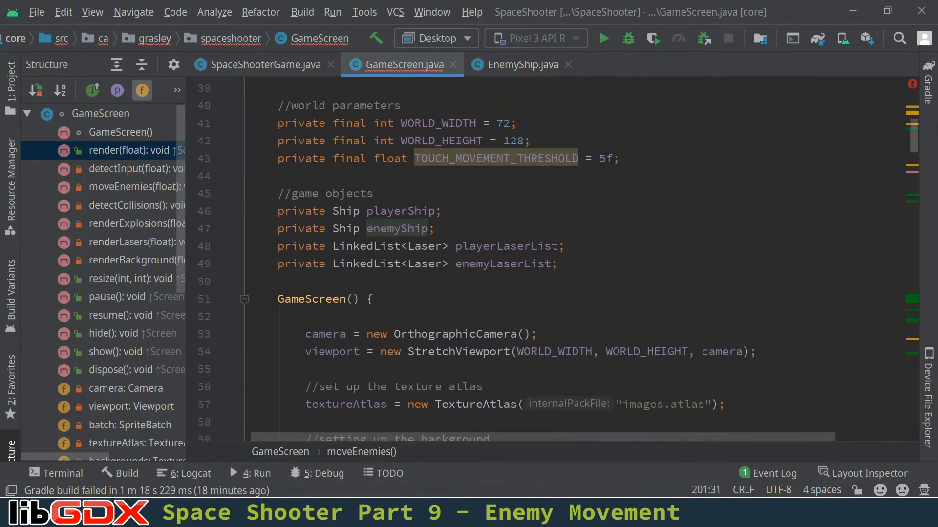
{"action": "scroll", "scroll_direction": "up", "scroll_amount": 3}
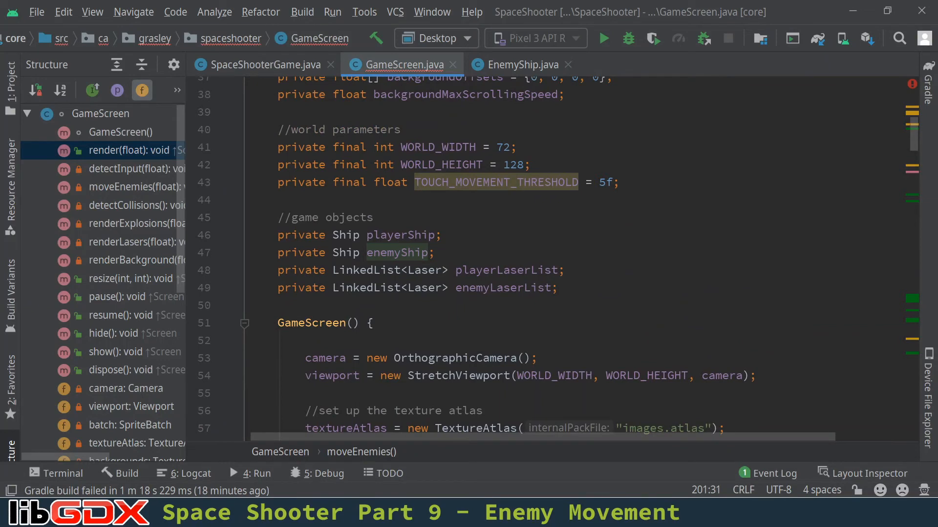
{"action": "left_click", "coordinate": [398, 253]}
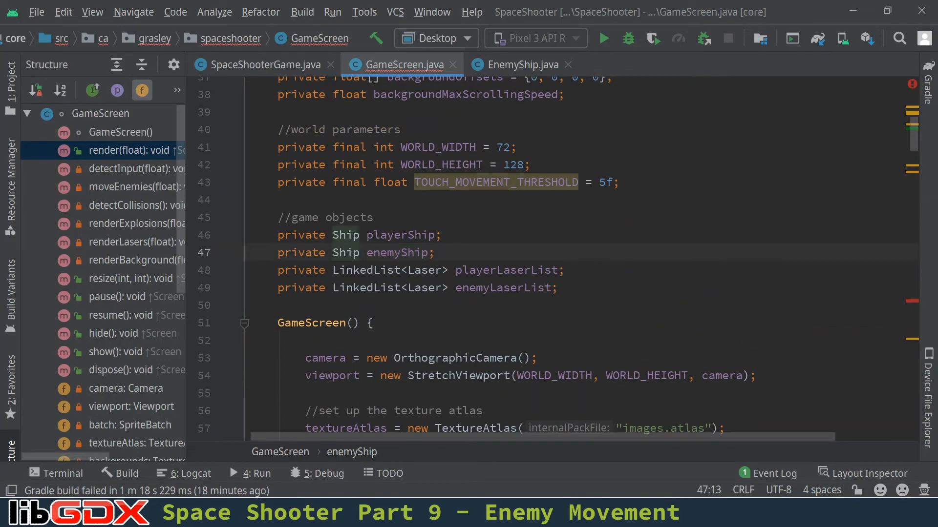
{"action": "type", "text": "Ene"}
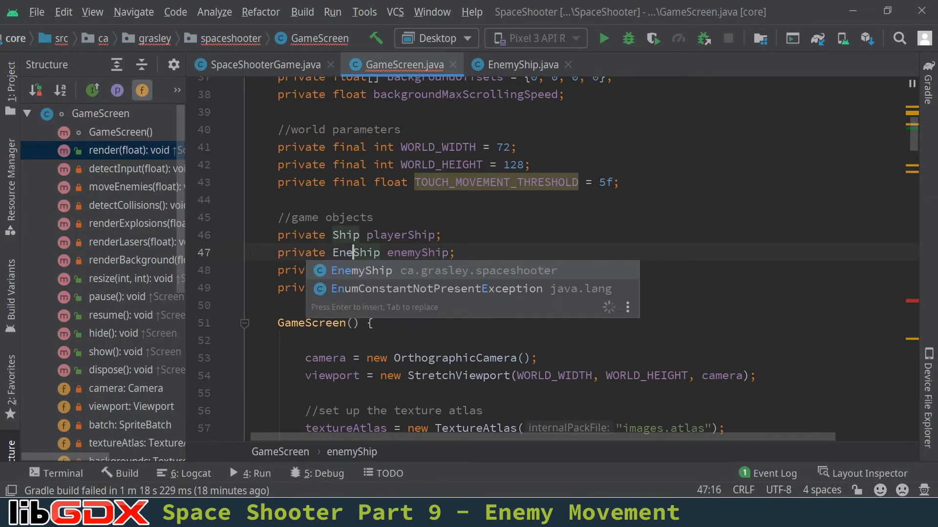
{"action": "key", "text": "Enter"}
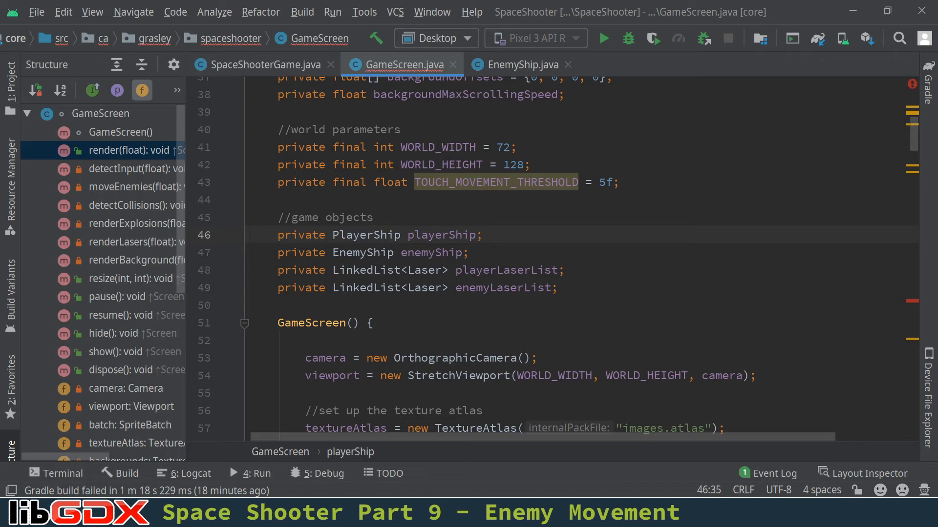
{"action": "left_click", "coordinate": [430, 252]}
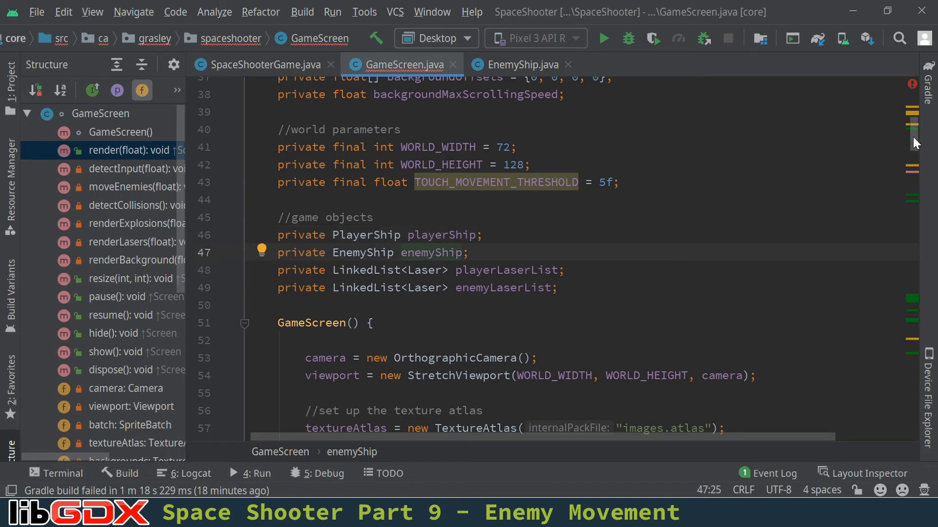
{"action": "scroll", "scroll_direction": "down", "scroll_amount": 3}
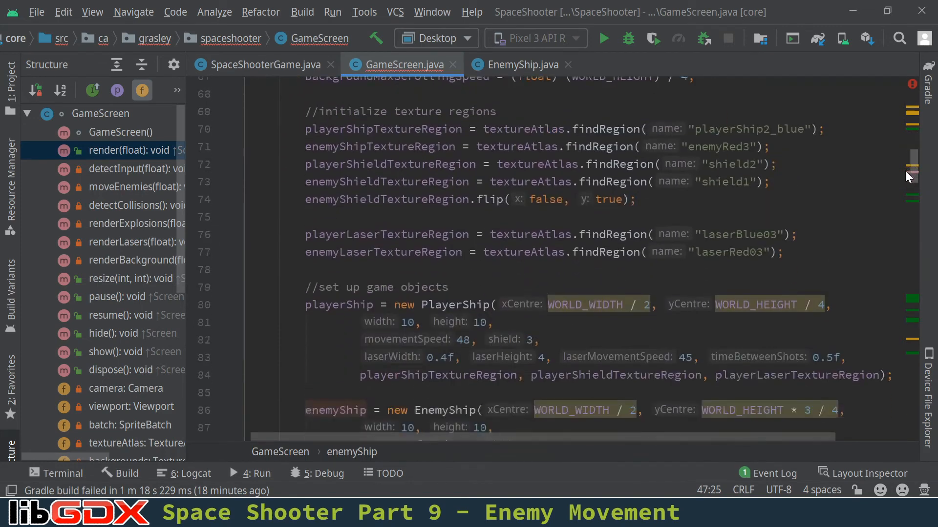
{"action": "scroll", "scroll_direction": "down", "scroll_amount": 3}
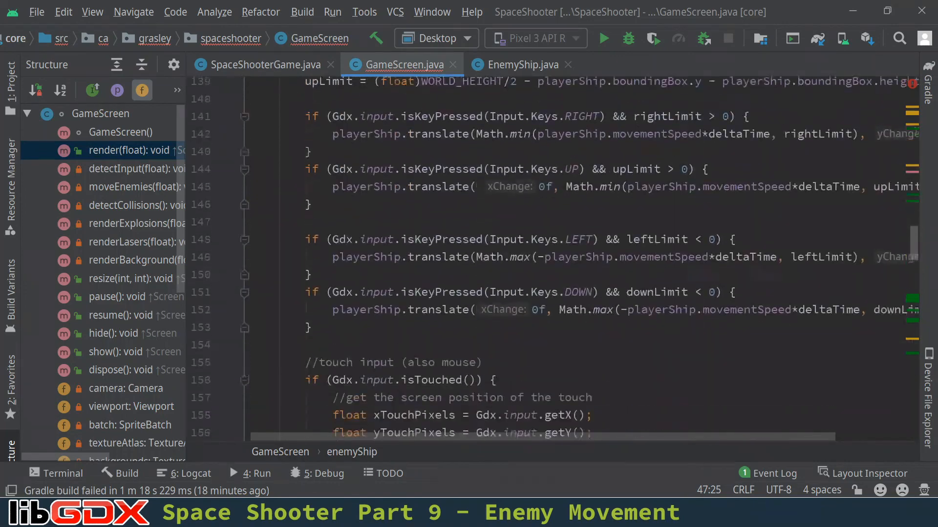
Use getDirectionVector().x for xMove and getDirectionVector().y for yMove in moveEnemies
{"action": "scroll", "scroll_direction": "down", "scroll_amount": 3}
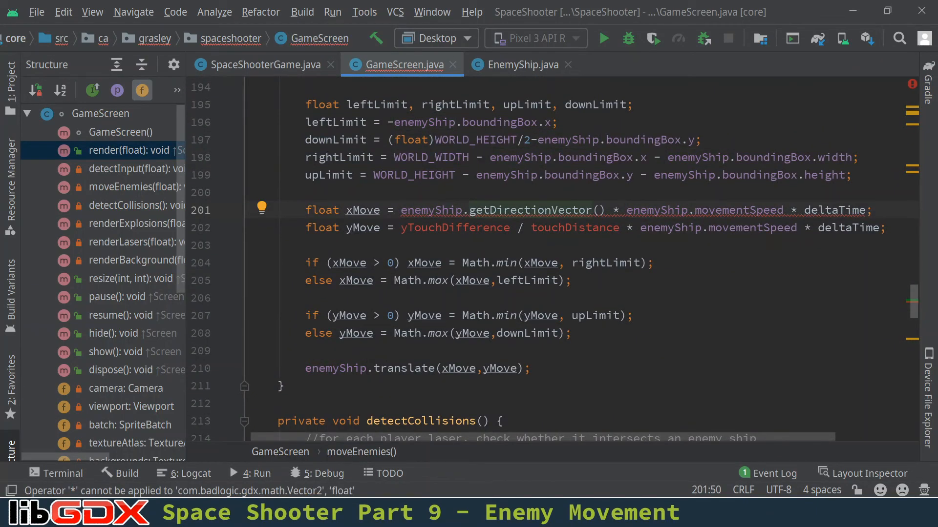
{"action": "left_click", "coordinate": [605, 210]}
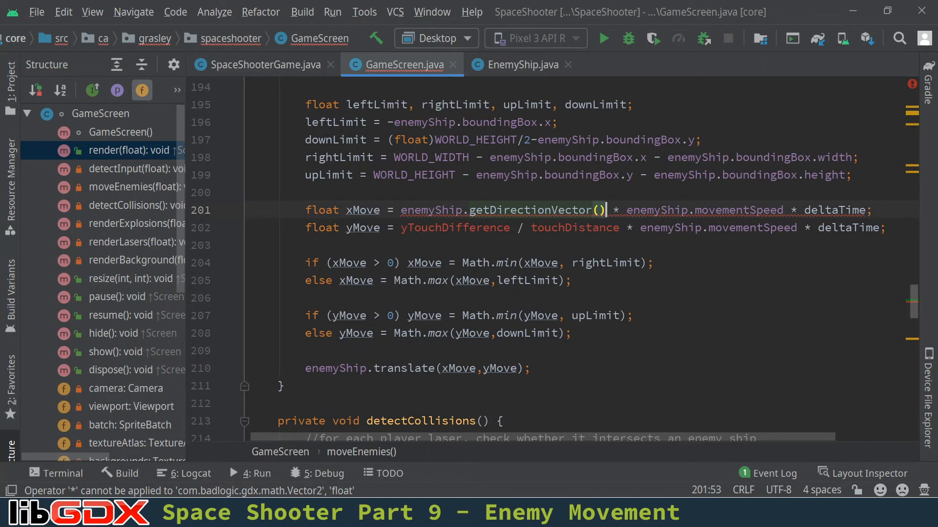
{"action": "type", "text": ".get"}
{"action": "type", "text": ".x"}
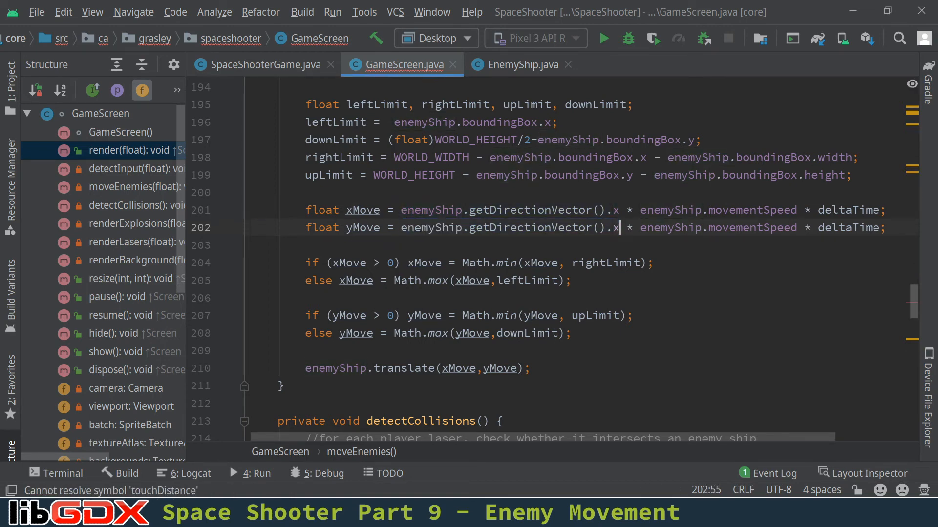
{"action": "type", "text": "y"}
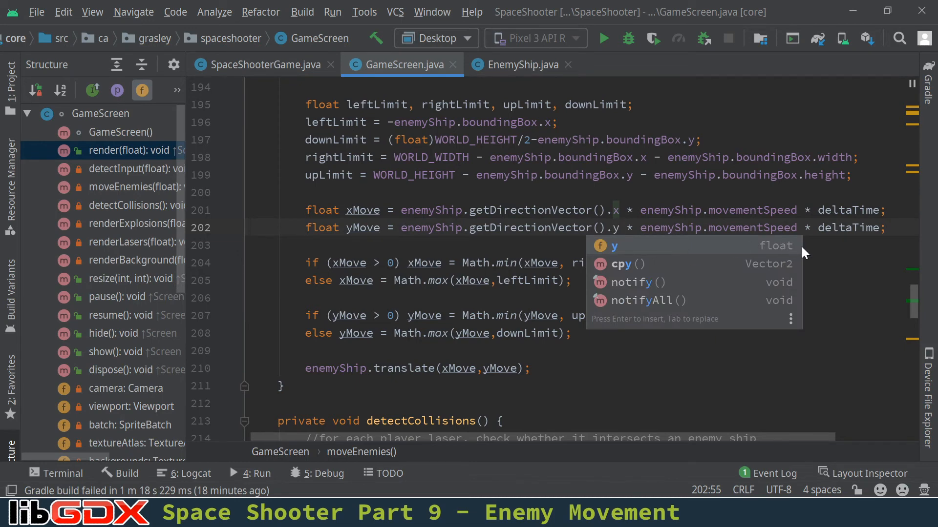
{"action": "key", "text": "Escape"}
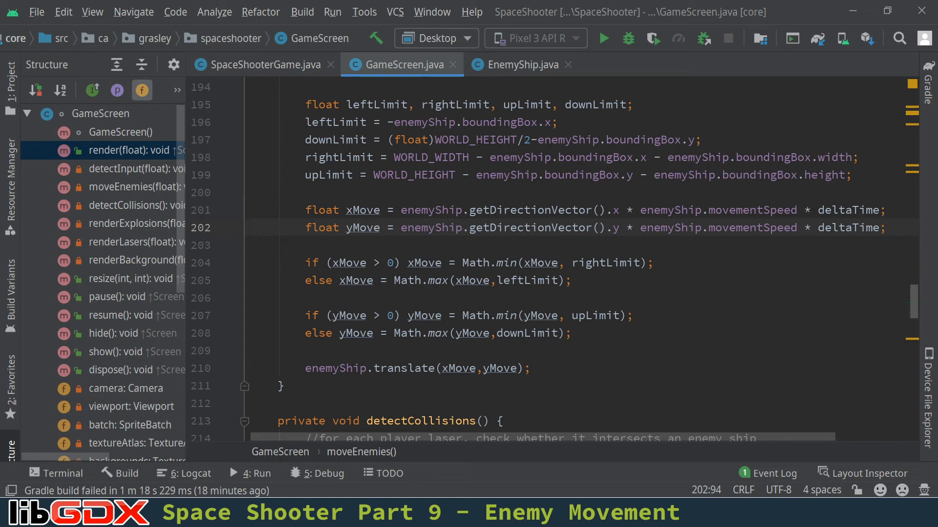
{"action": "mouse_move", "coordinate": [522, 64]}
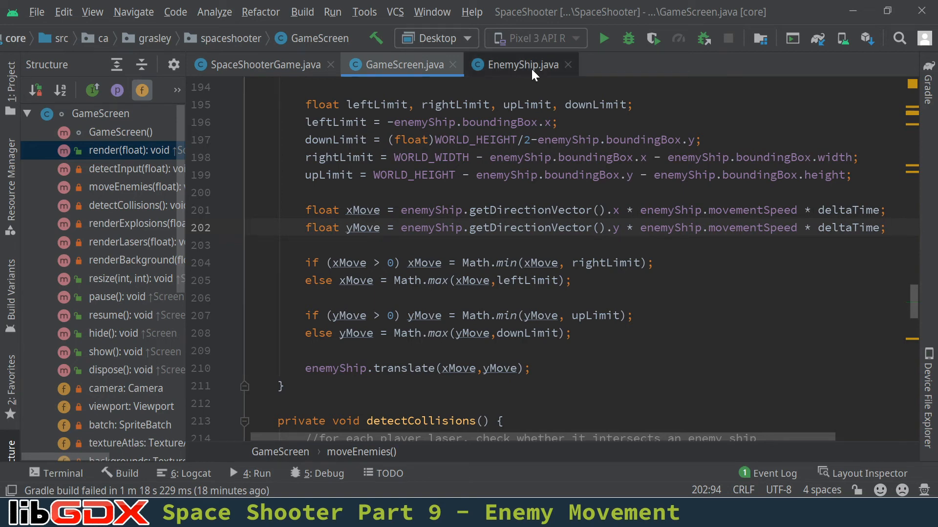
Check the enemyShip.update call in render and Ship's update advancing timeSinceLastShot
{"action": "left_click", "coordinate": [520, 64]}
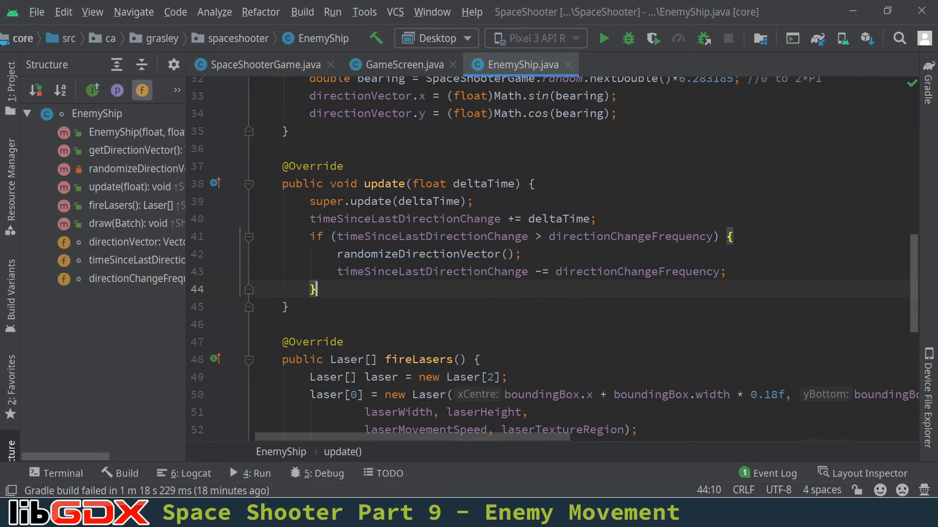
{"action": "left_click", "coordinate": [402, 64]}
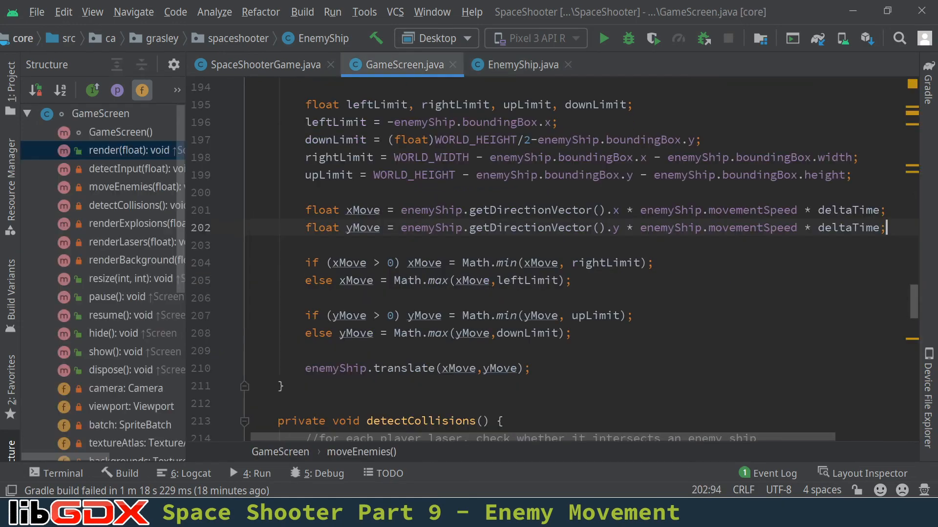
{"action": "scroll", "scroll_direction": "up", "scroll_amount": 3}
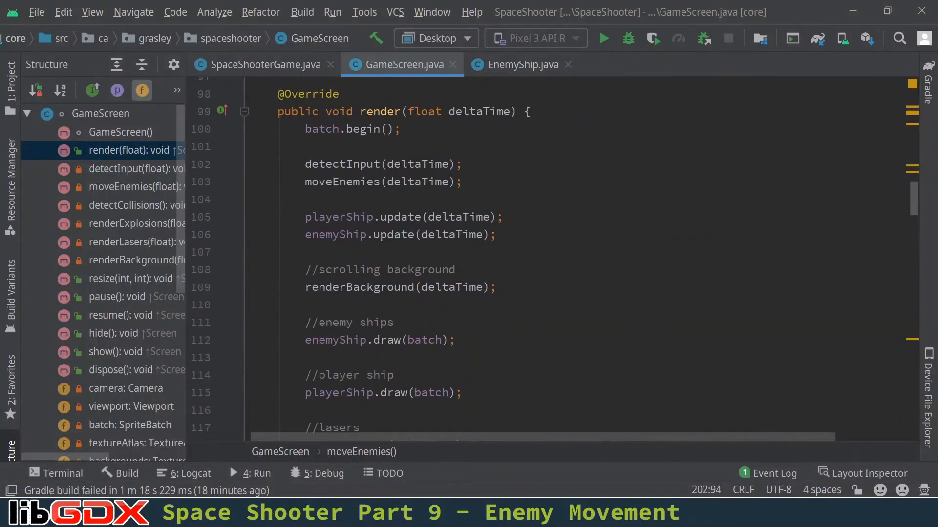
{"action": "left_click", "coordinate": [354, 234]}
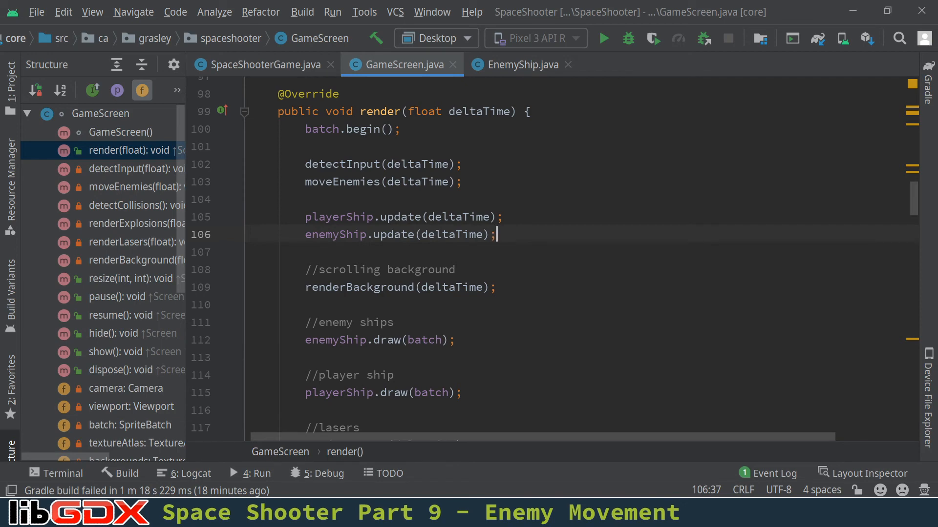
{"action": "left_click", "coordinate": [518, 64]}
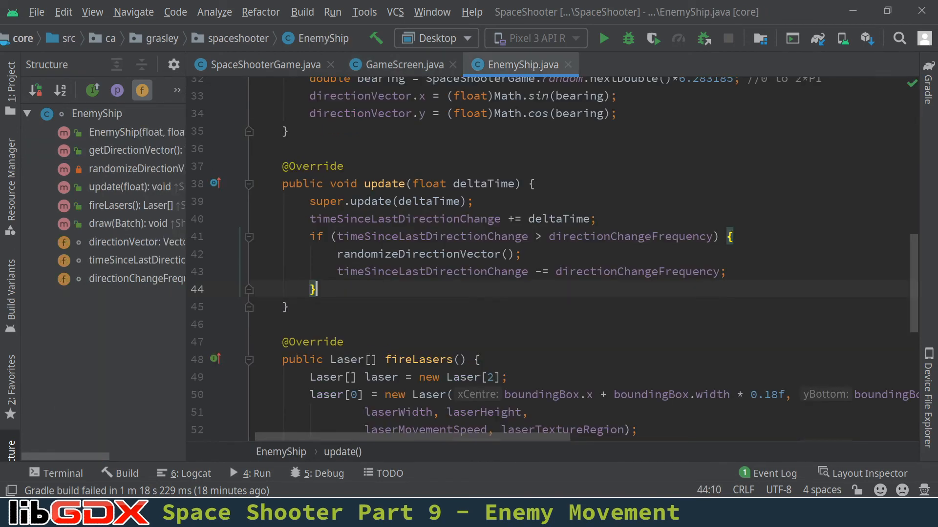
{"action": "double_click", "coordinate": [327, 201]}
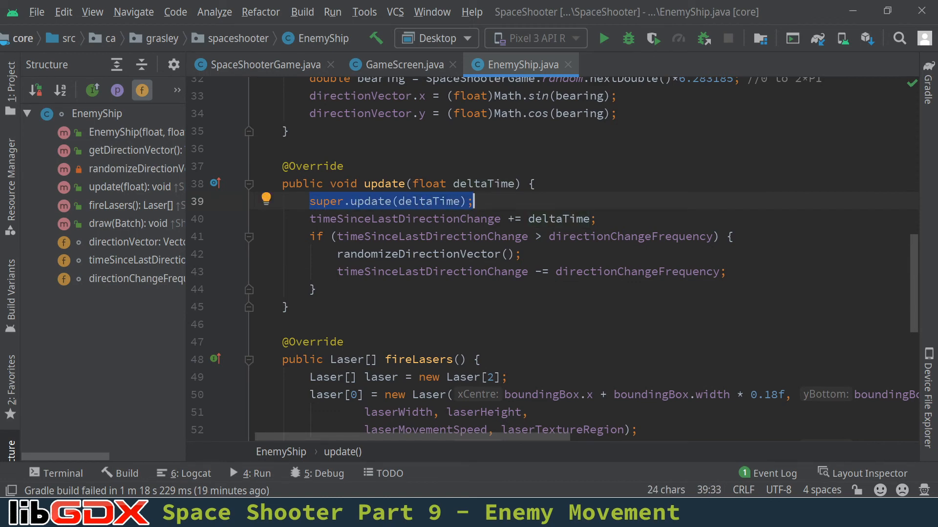
{"action": "left_click", "coordinate": [619, 65]}
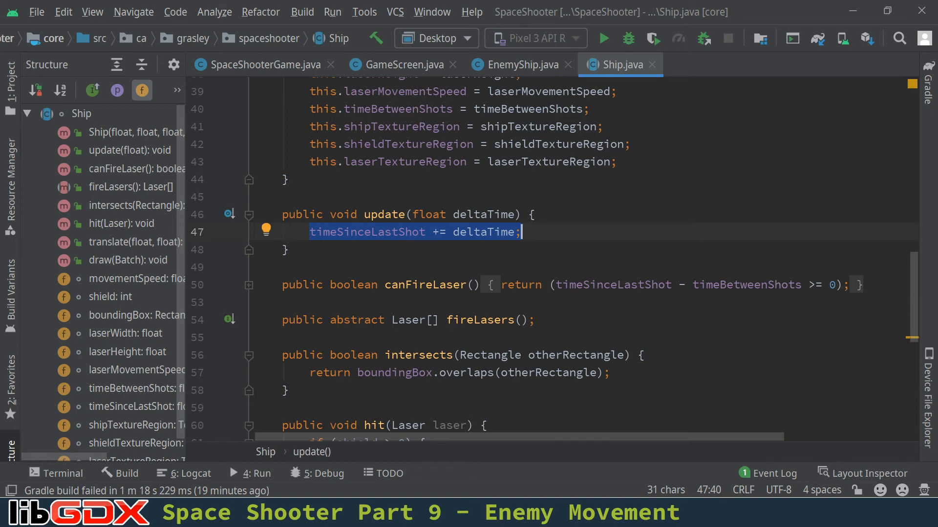
{"action": "left_click", "coordinate": [519, 64]}
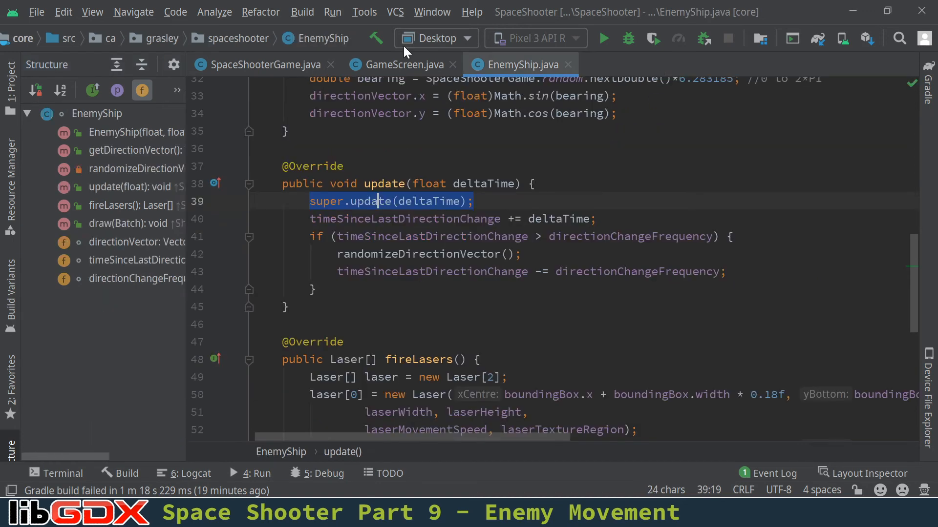
{"action": "mouse_move", "coordinate": [603, 38]}
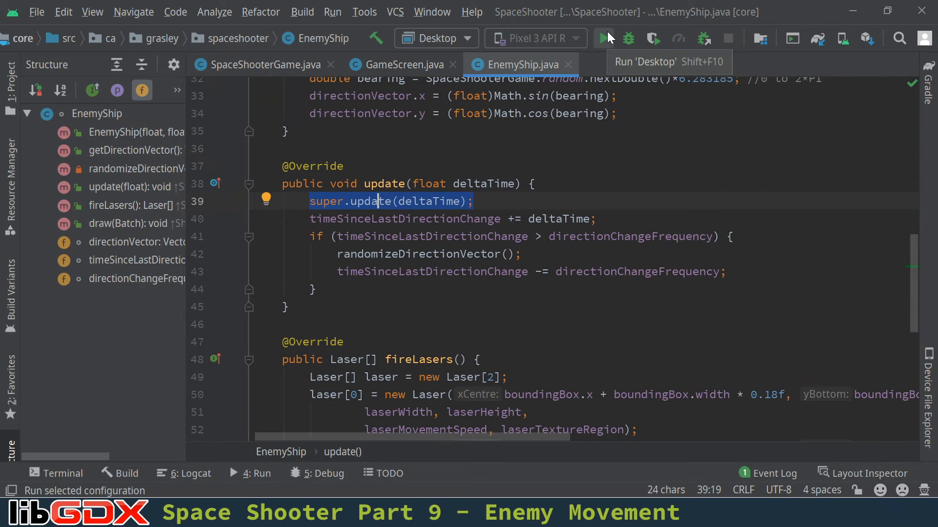
{"action": "left_click", "coordinate": [602, 38]}
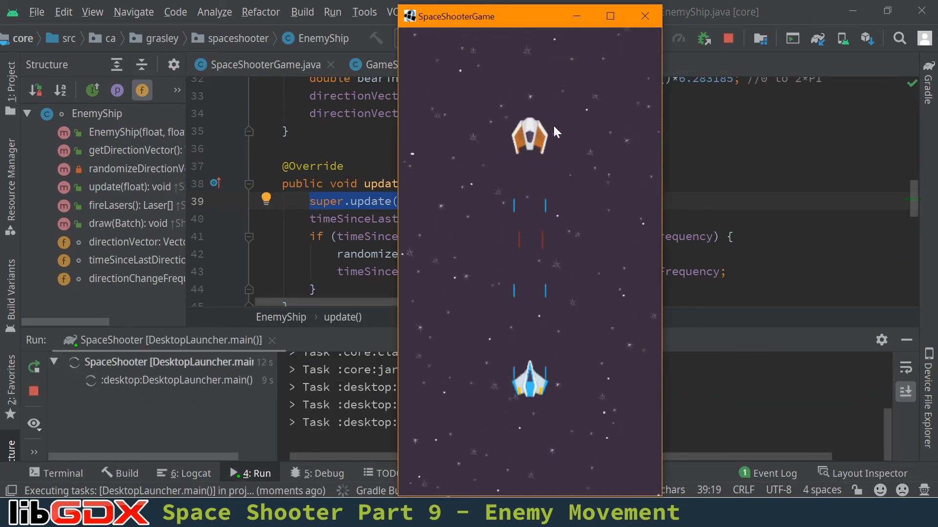
{"action": "mouse_move", "coordinate": [571, 157]}
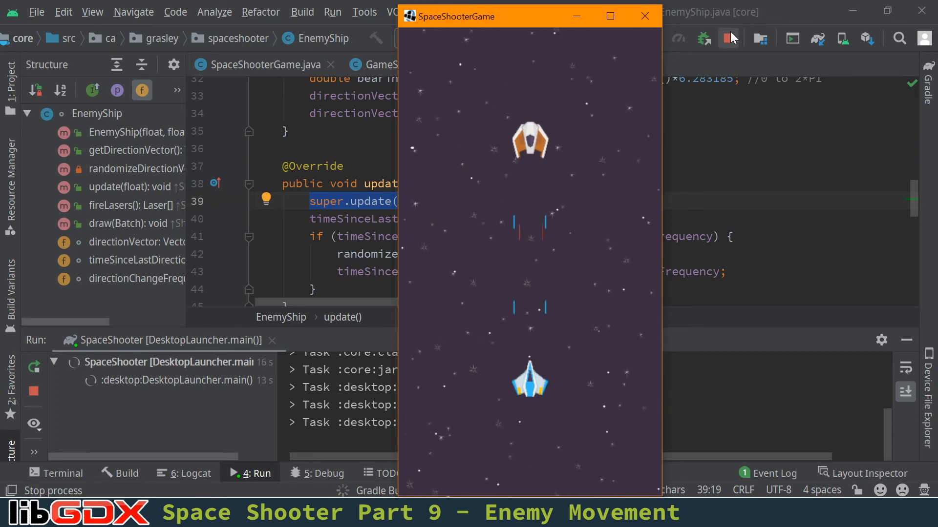
{"action": "left_click", "coordinate": [645, 17]}
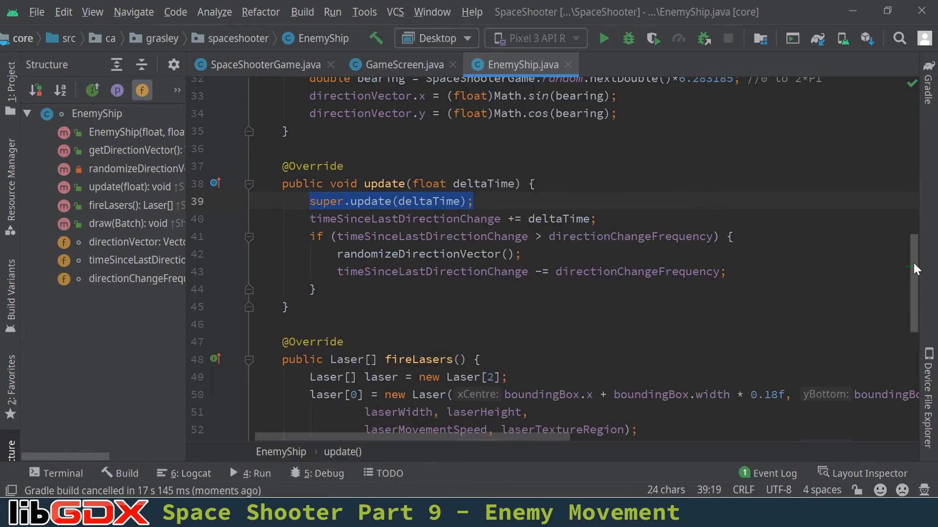
Change the enemy ship constructor's movementSpeed from 2 to 48
{"action": "scroll", "scroll_direction": "up", "scroll_amount": 3}
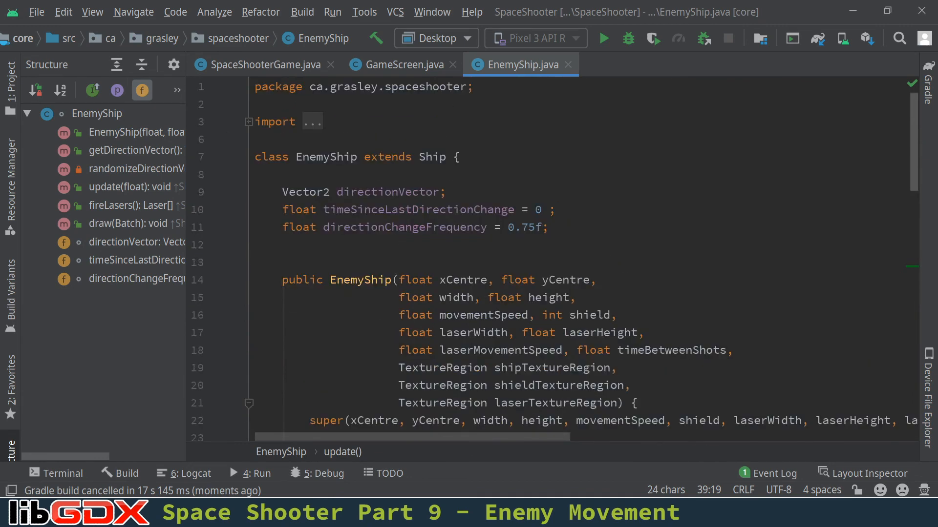
{"action": "left_click", "coordinate": [402, 65]}
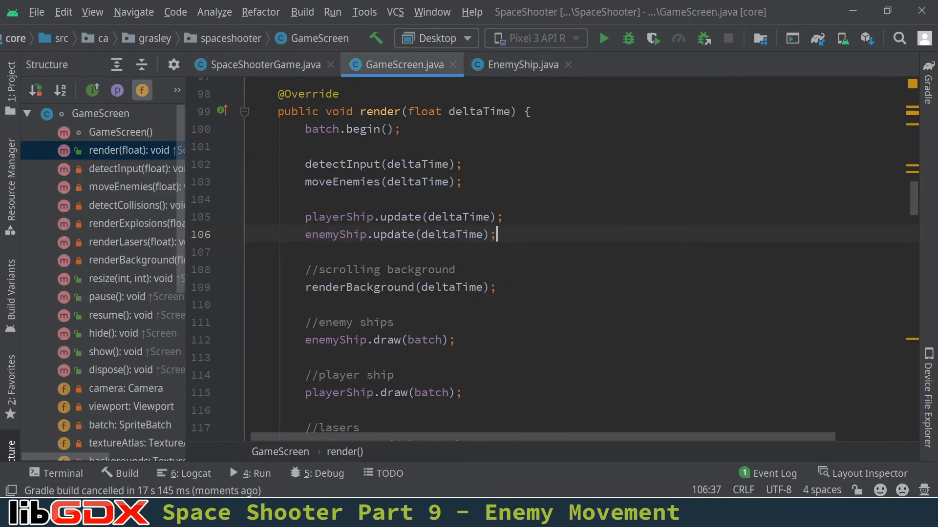
{"action": "scroll", "scroll_direction": "up", "scroll_amount": 3}
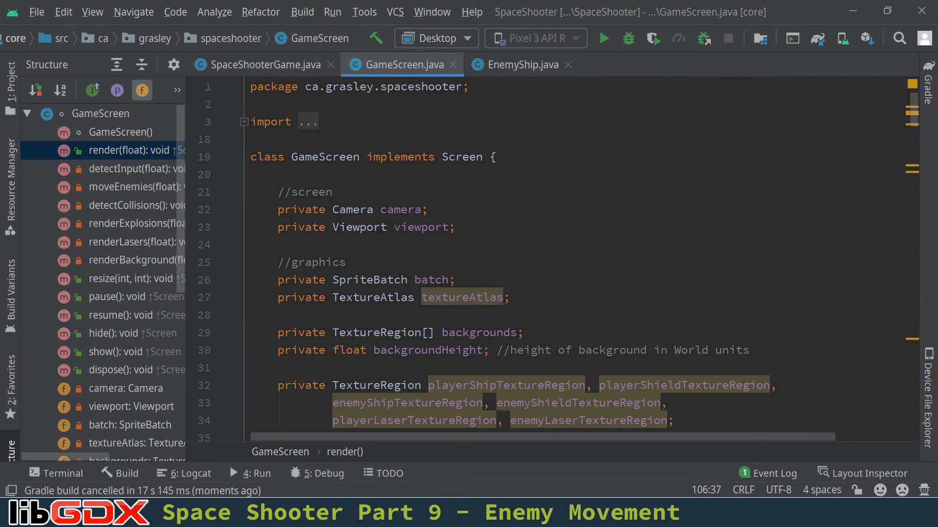
{"action": "scroll", "scroll_direction": "down", "scroll_amount": 3}
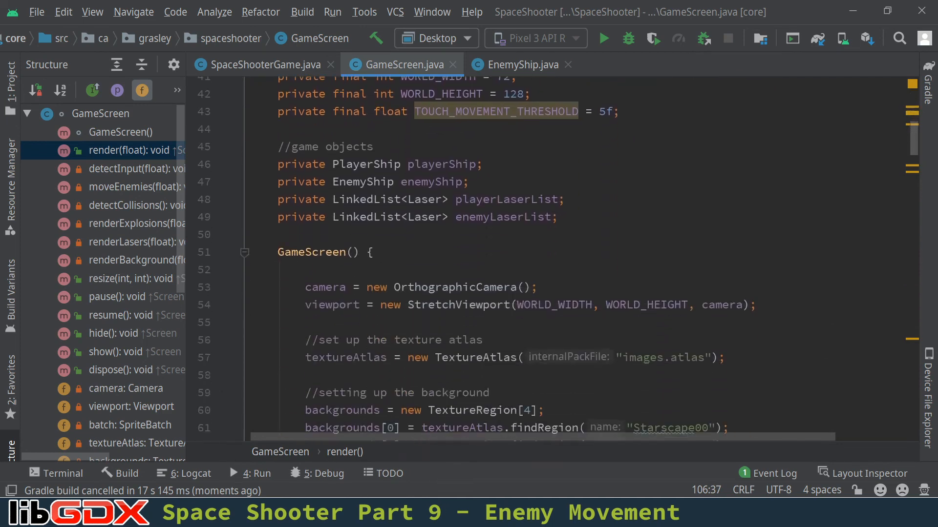
{"action": "scroll", "scroll_direction": "down", "scroll_amount": 3}
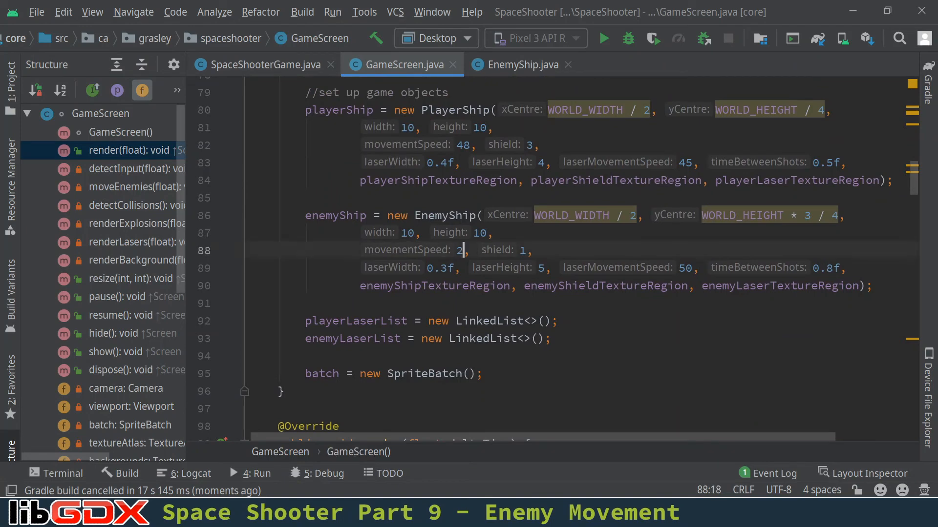
{"action": "key", "text": "Backspace"}
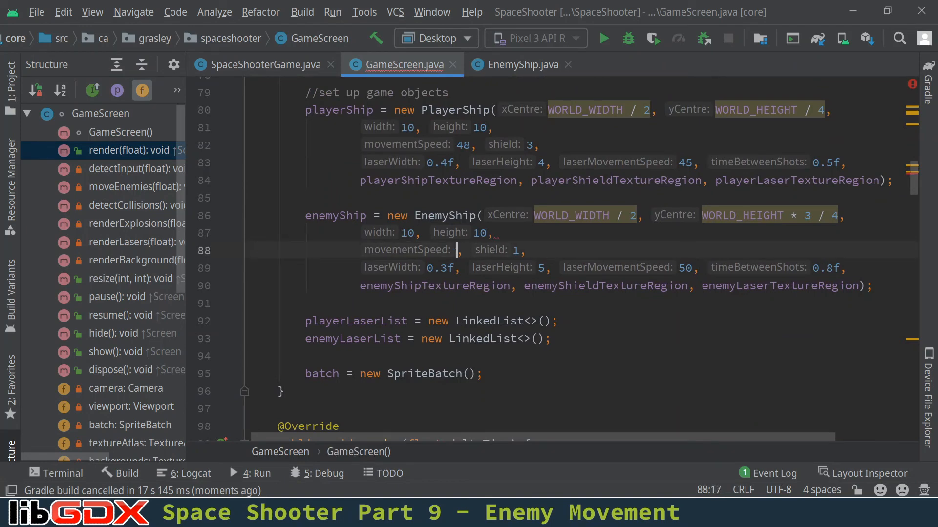
{"action": "type", "text": "48"}
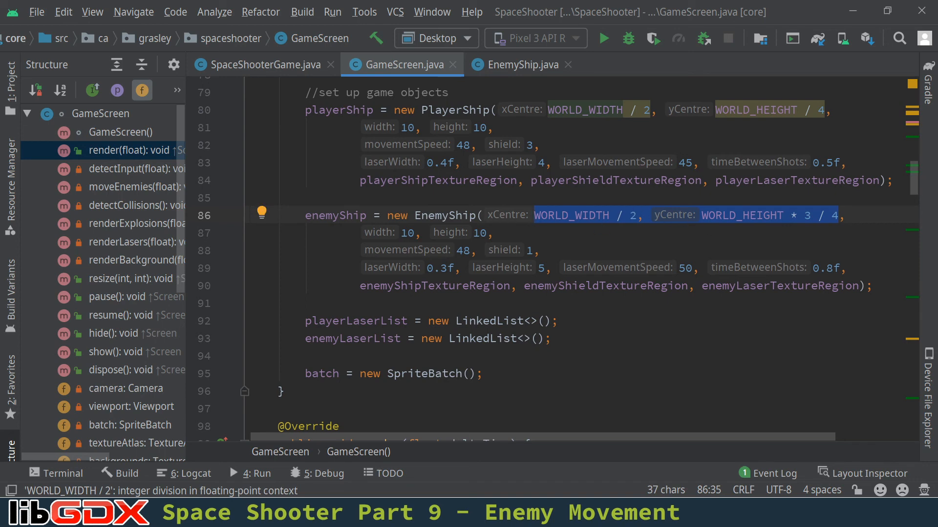
Set enemy xCentre to random.nextFloat()*(WORLD_WIDTH-10)+5 and yCentre to WORLD_HEIGHT - 5
{"action": "type", "text": "SpaceShooterGame.random,"}
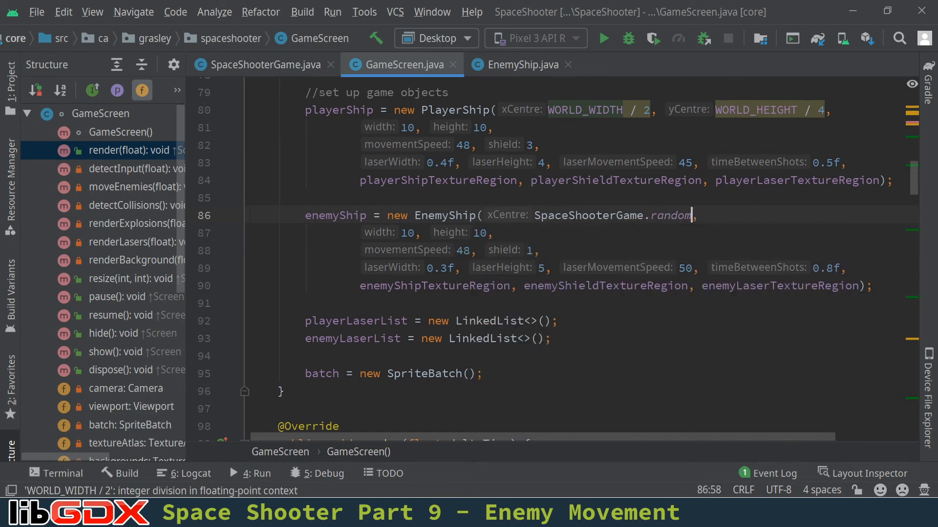
{"action": "type", "text": ".nex"}
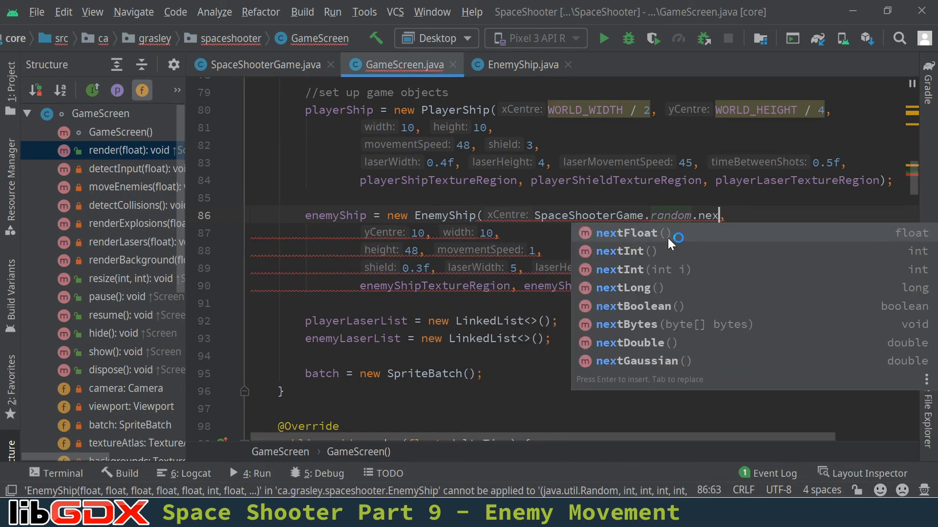
{"action": "left_click", "coordinate": [625, 233]}
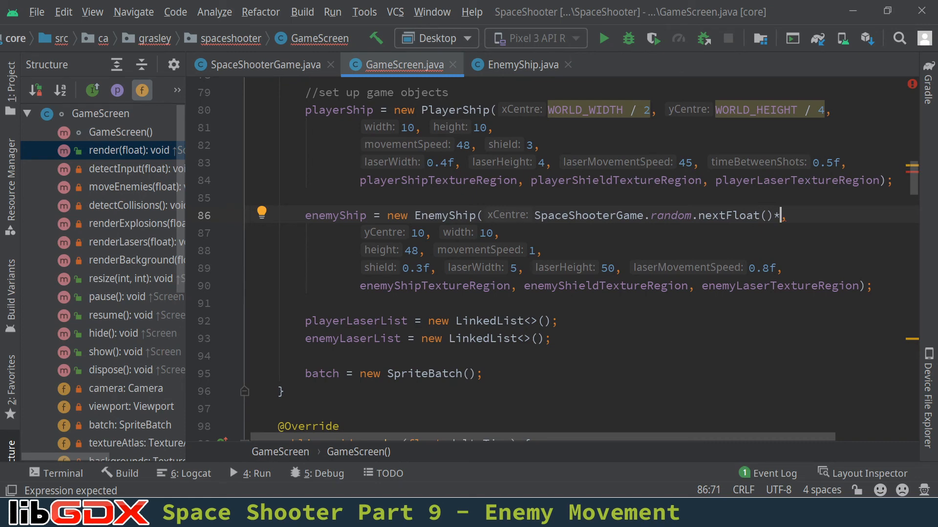
{"action": "type", "text": "(Wor"}
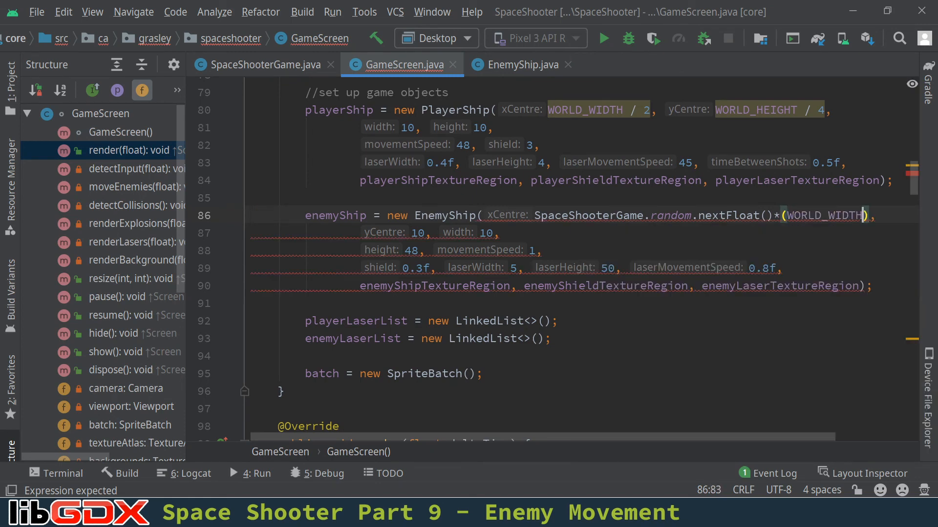
{"action": "type", "text": "-10"}
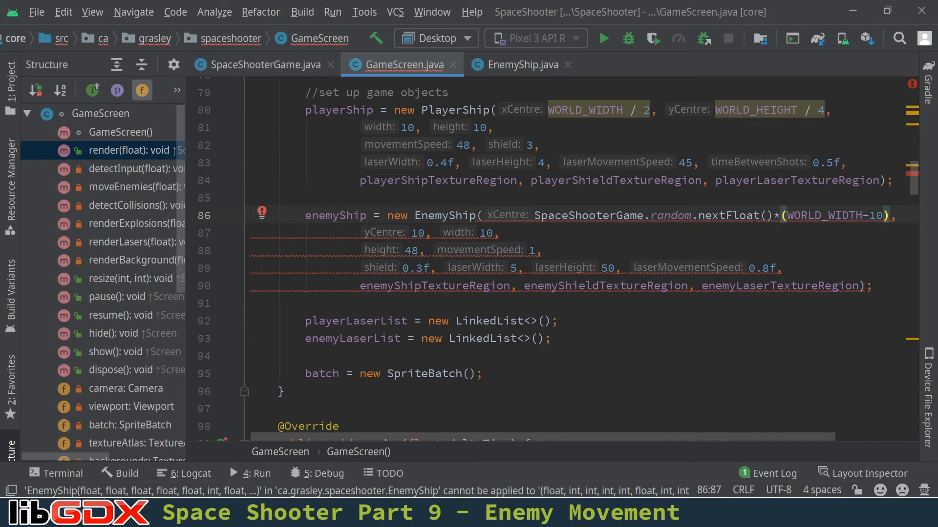
{"action": "type", "text": "+5"}
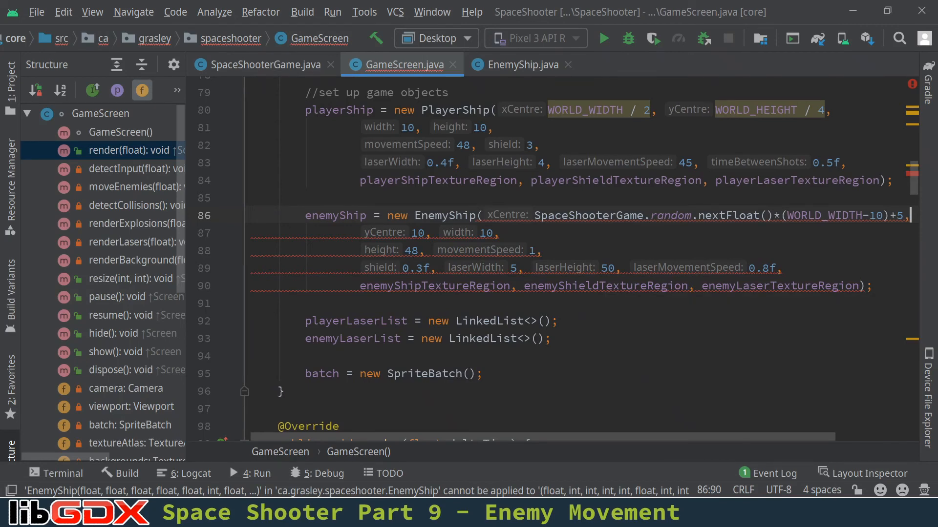
{"action": "key", "text": "enter"}
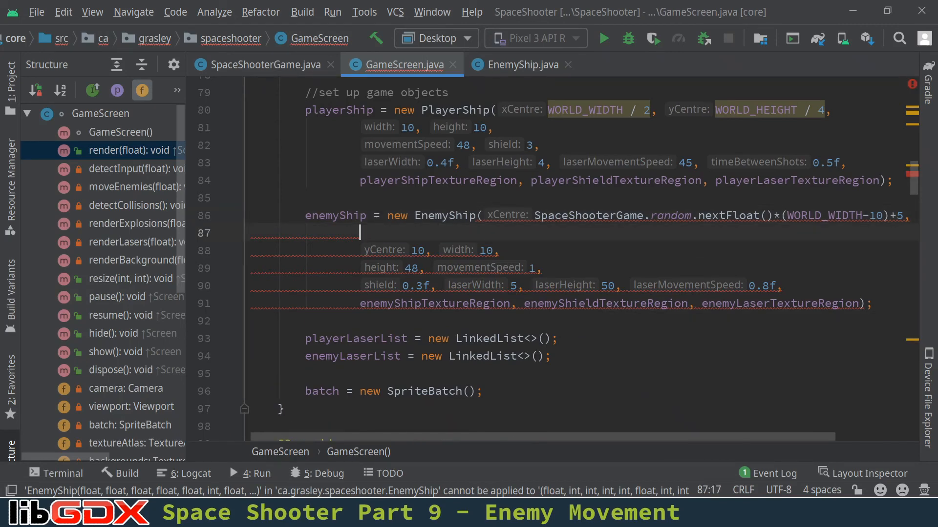
{"action": "type", "text": "WORLD_HEIGHT - 5"}
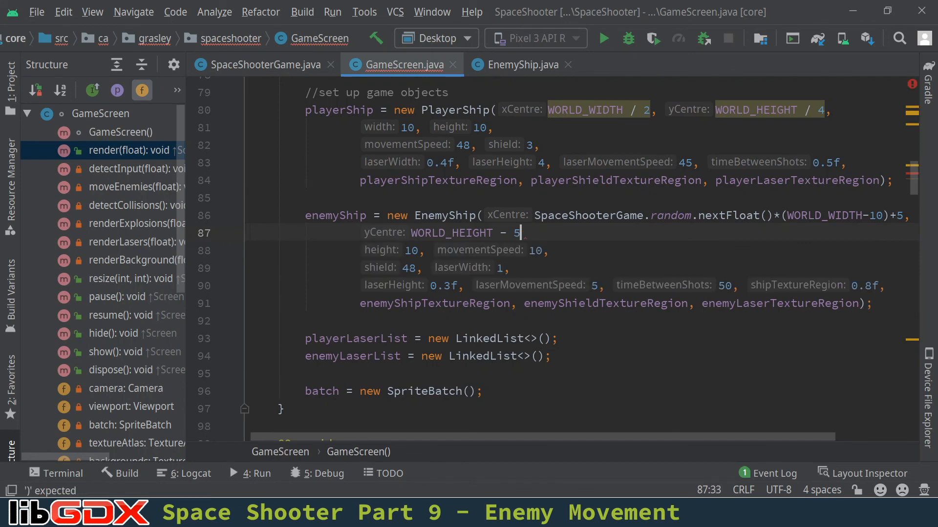
{"action": "type", "text": ","}
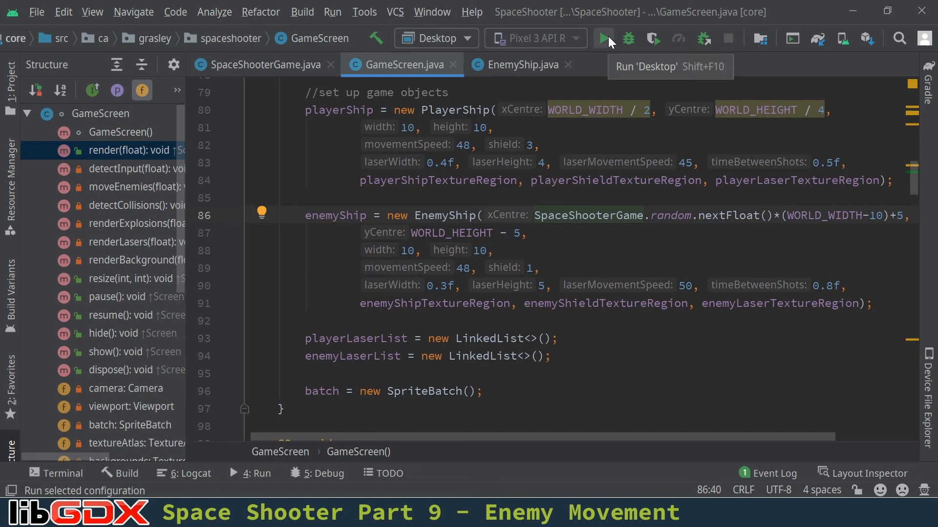
Run the Desktop configuration to watch the enemy ship spawn and roam
{"action": "left_click", "coordinate": [602, 38]}
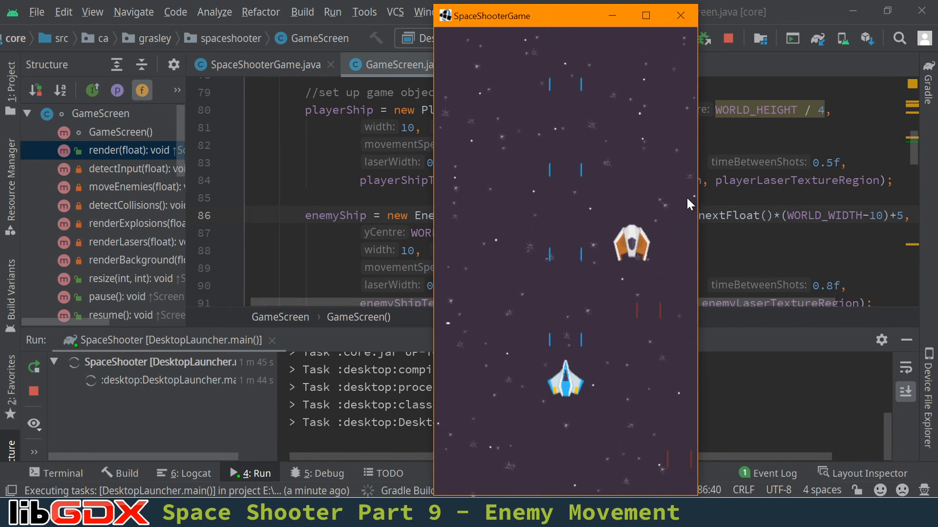
{"action": "mouse_move", "coordinate": [669, 233]}
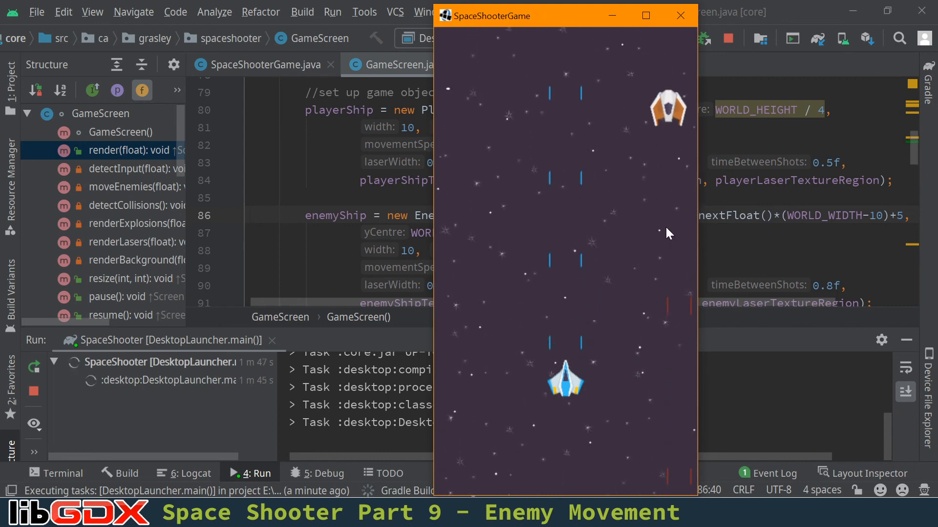